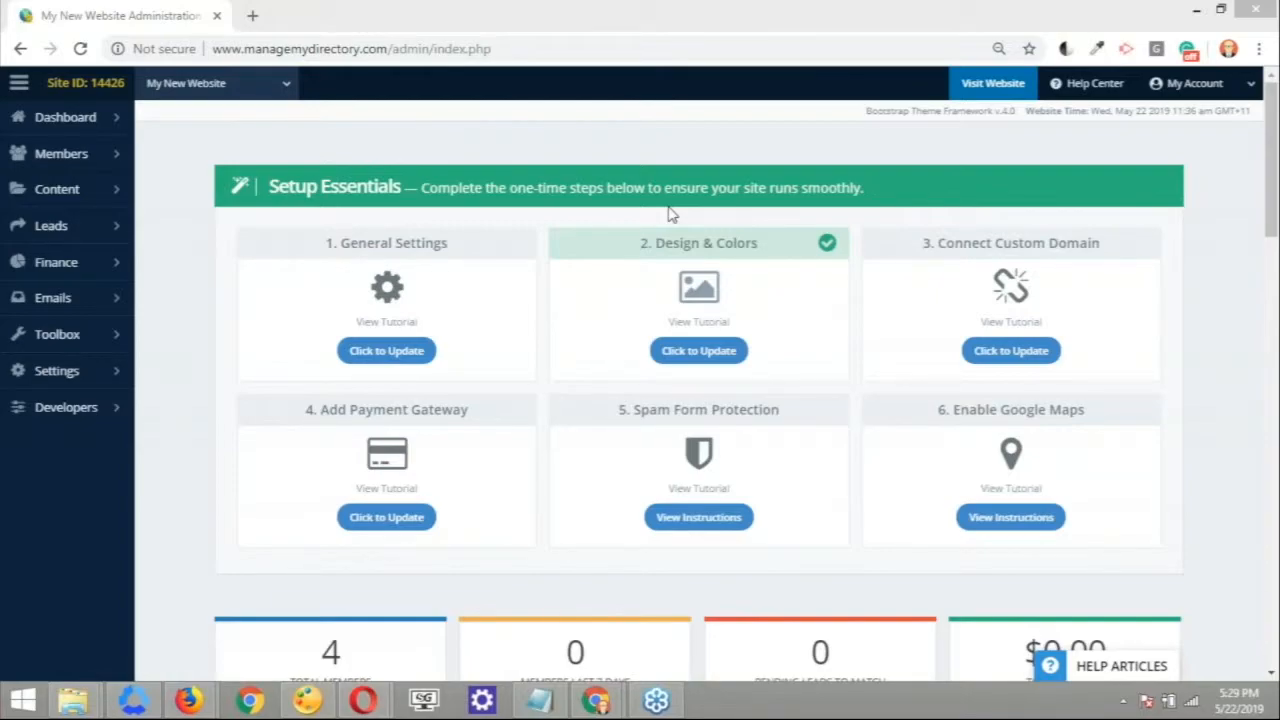
pyautogui.moveTo(728, 160)
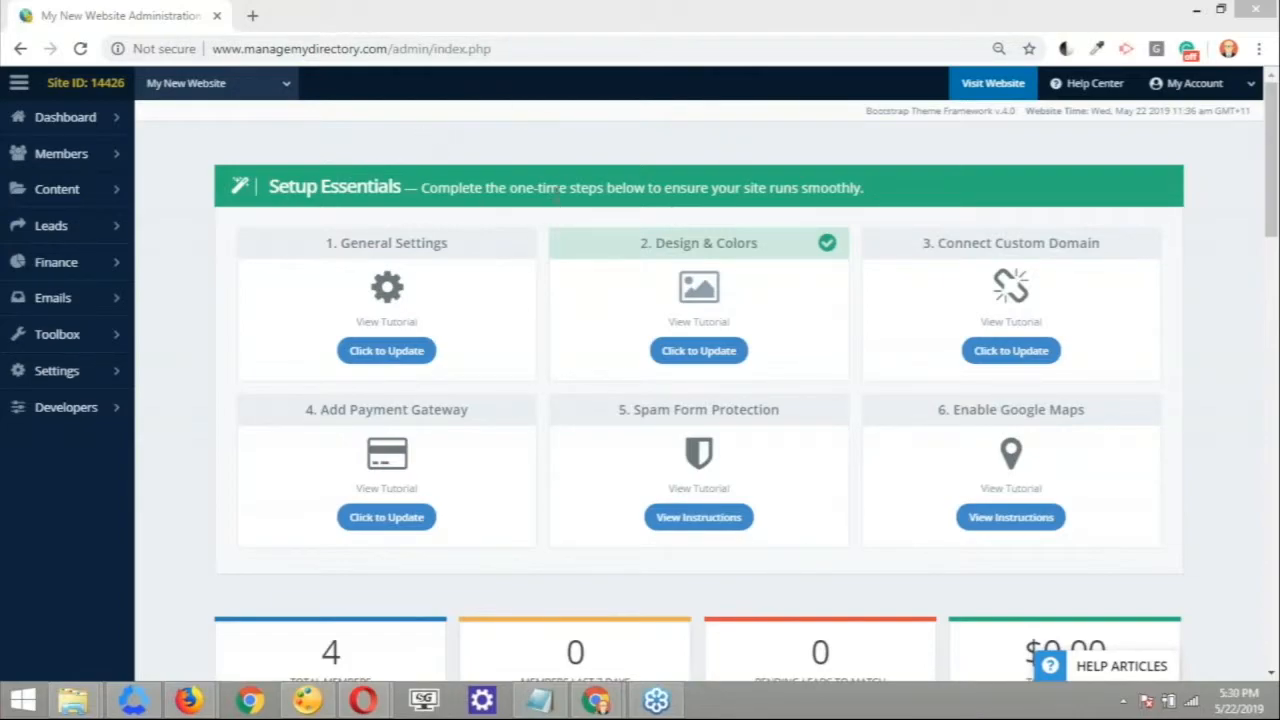
pyautogui.moveTo(660, 132)
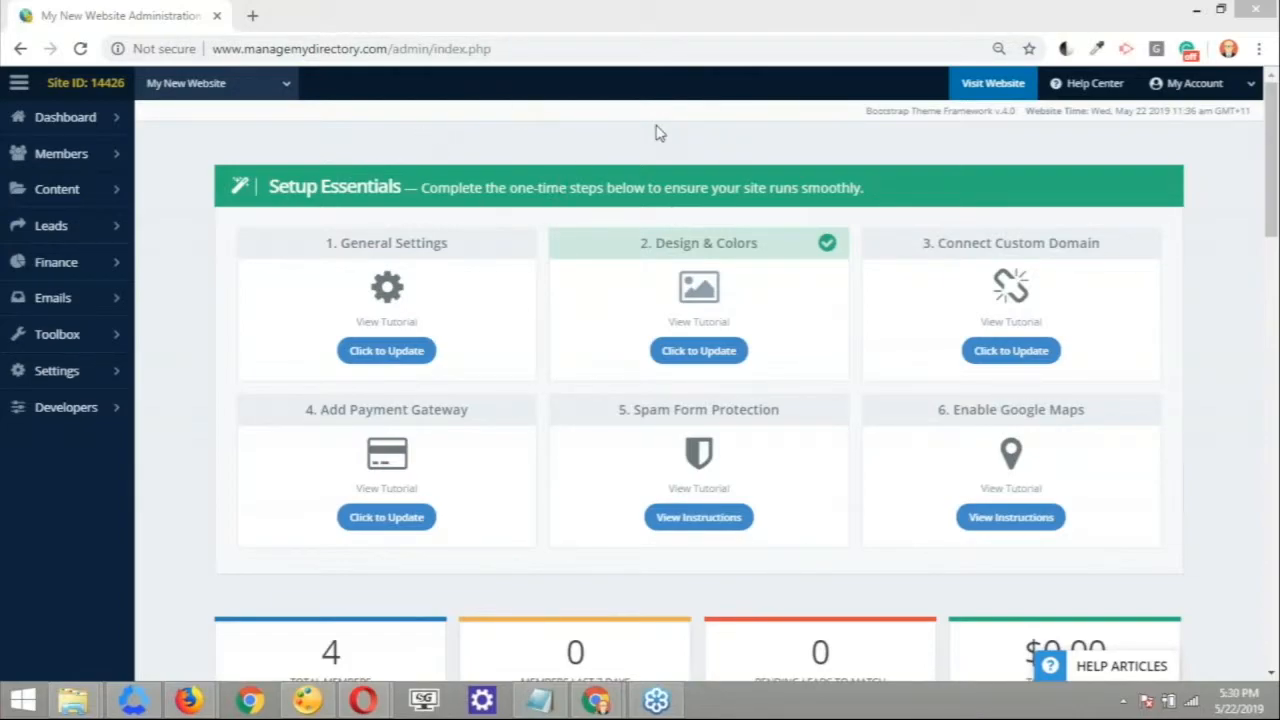
pyautogui.moveTo(356, 164)
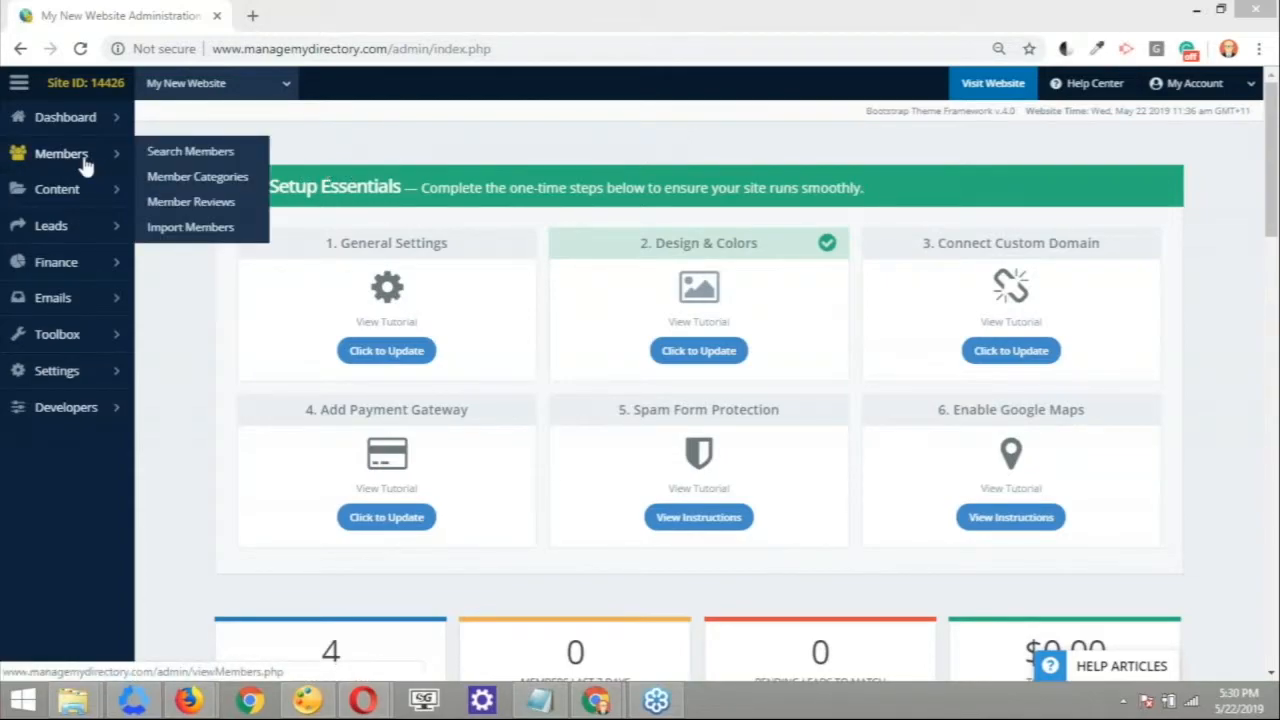
# Go to Members > Search Members to list the site's existing member accounts.
pyautogui.click(190, 152)
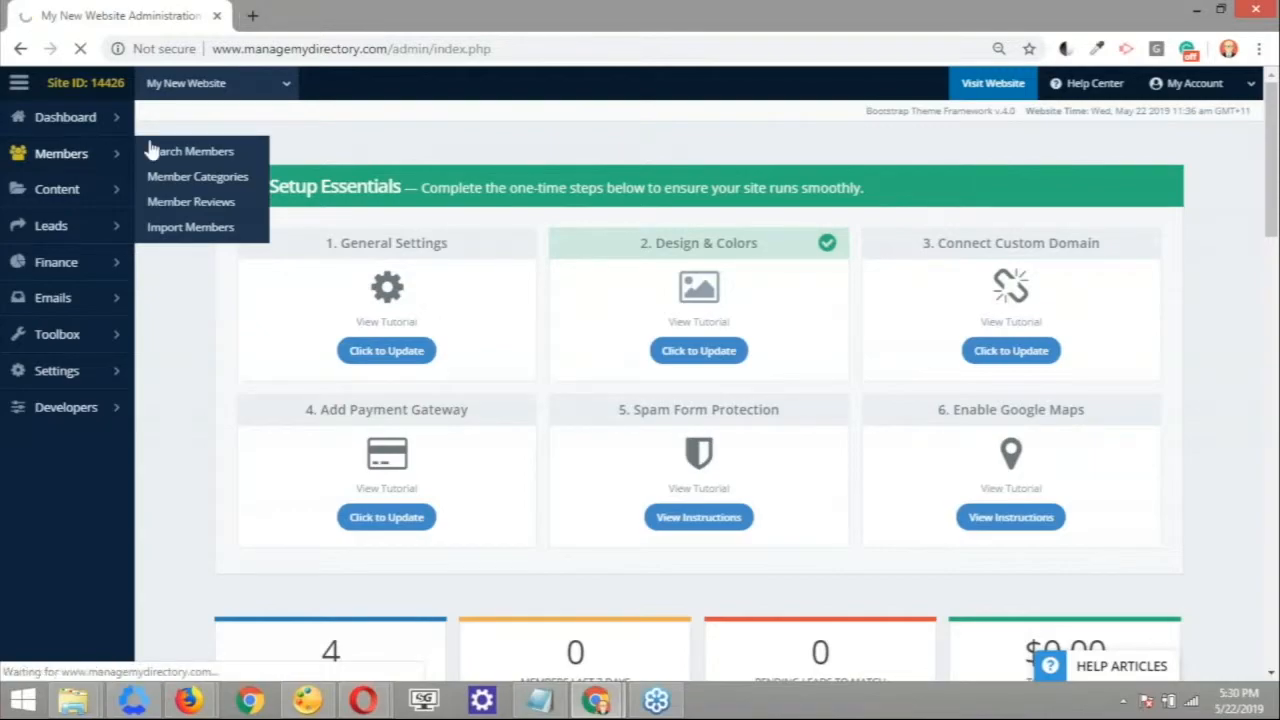
pyautogui.click(188, 152)
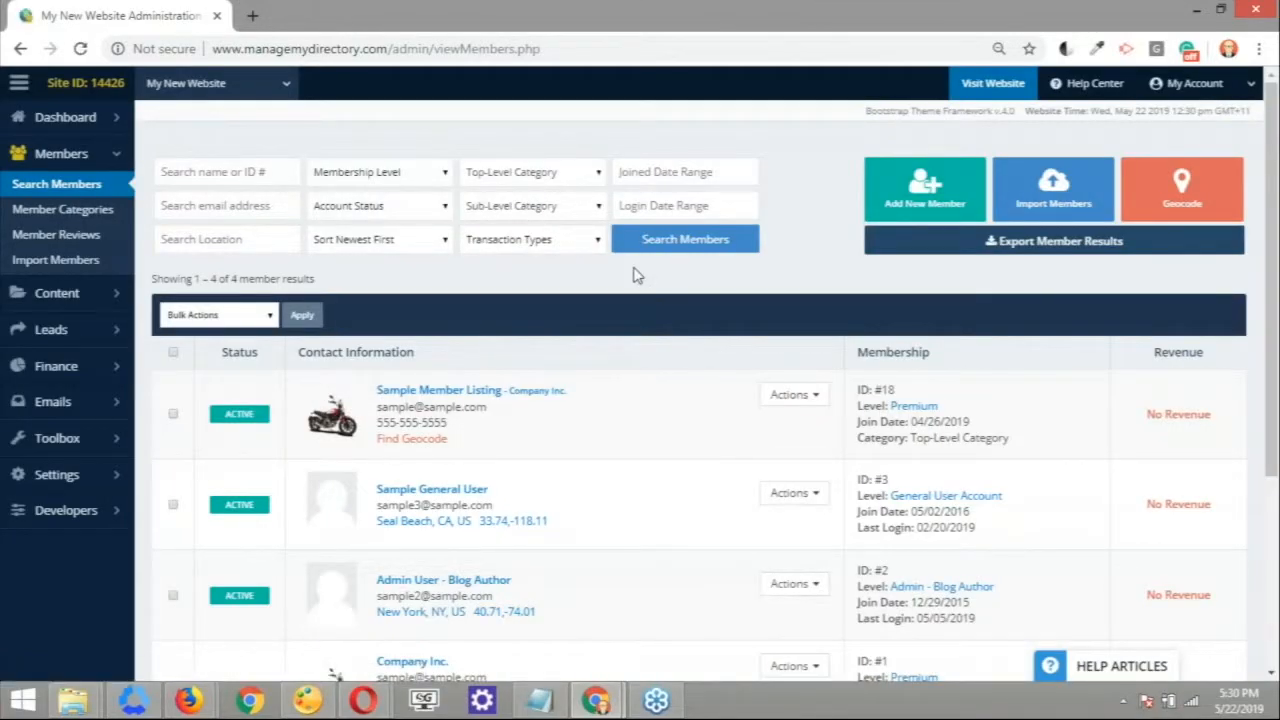
pyautogui.moveTo(850, 308)
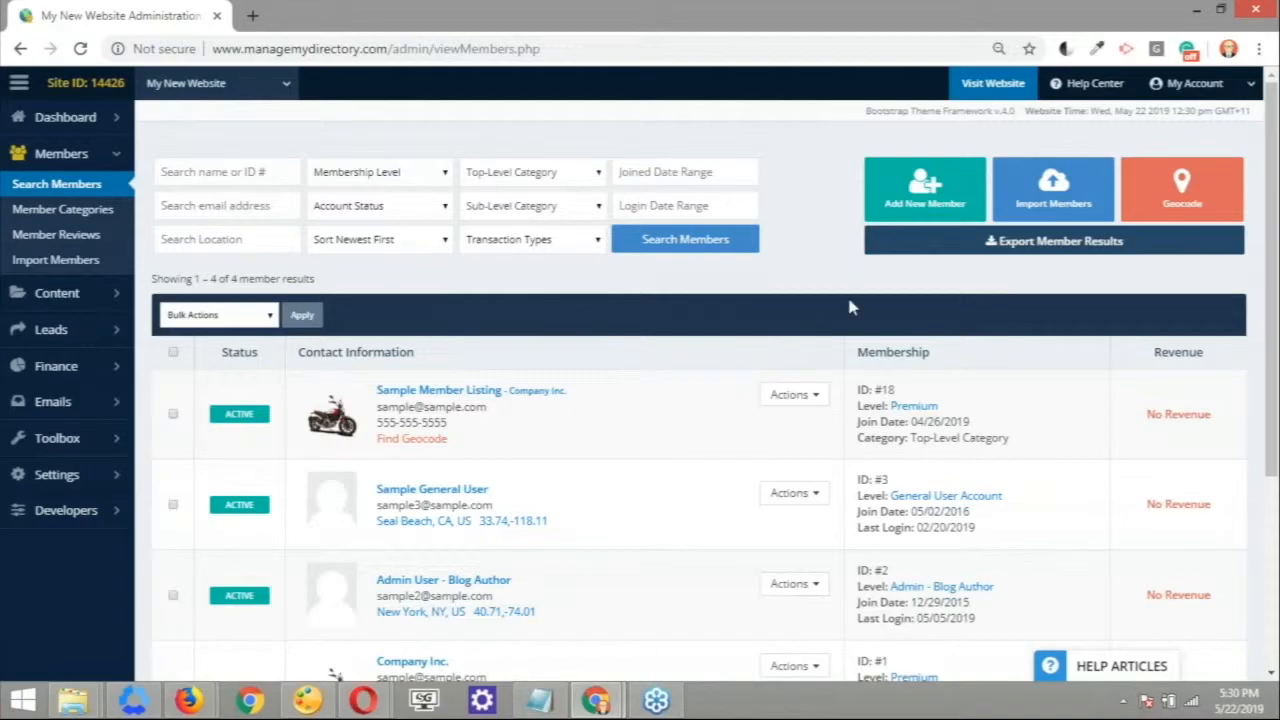
pyautogui.moveTo(1052, 190)
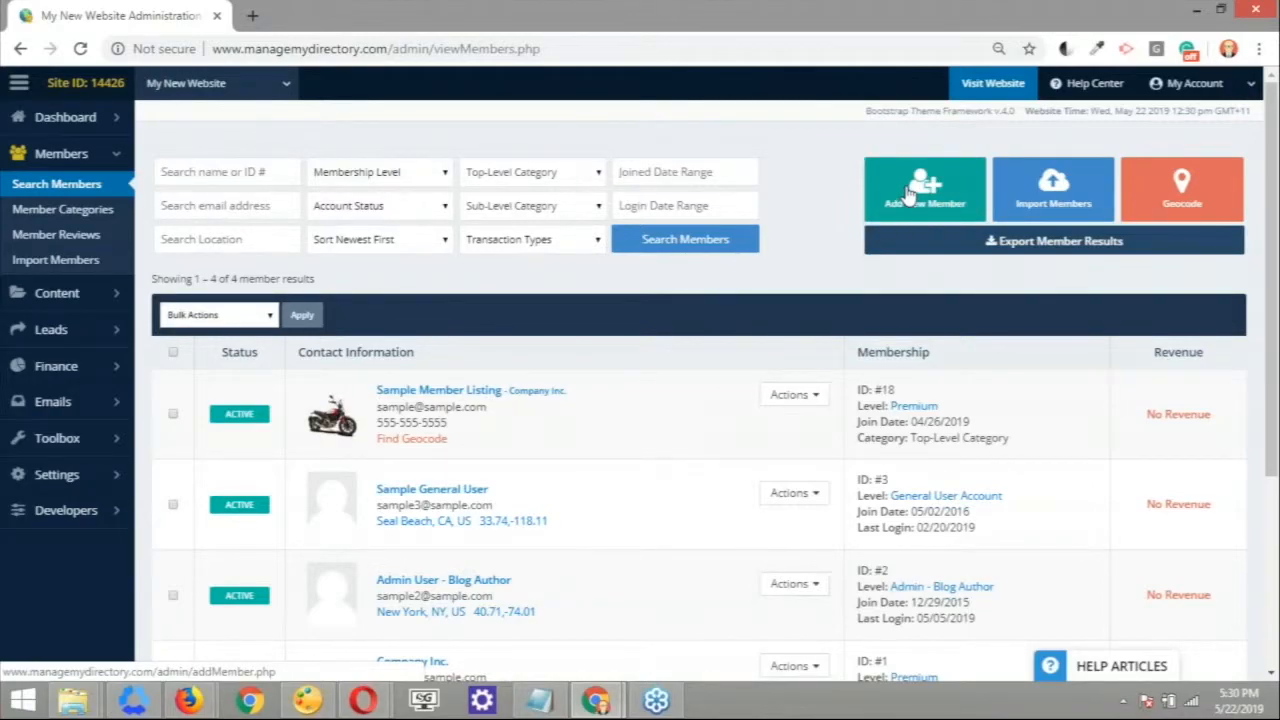
pyautogui.moveTo(920, 196)
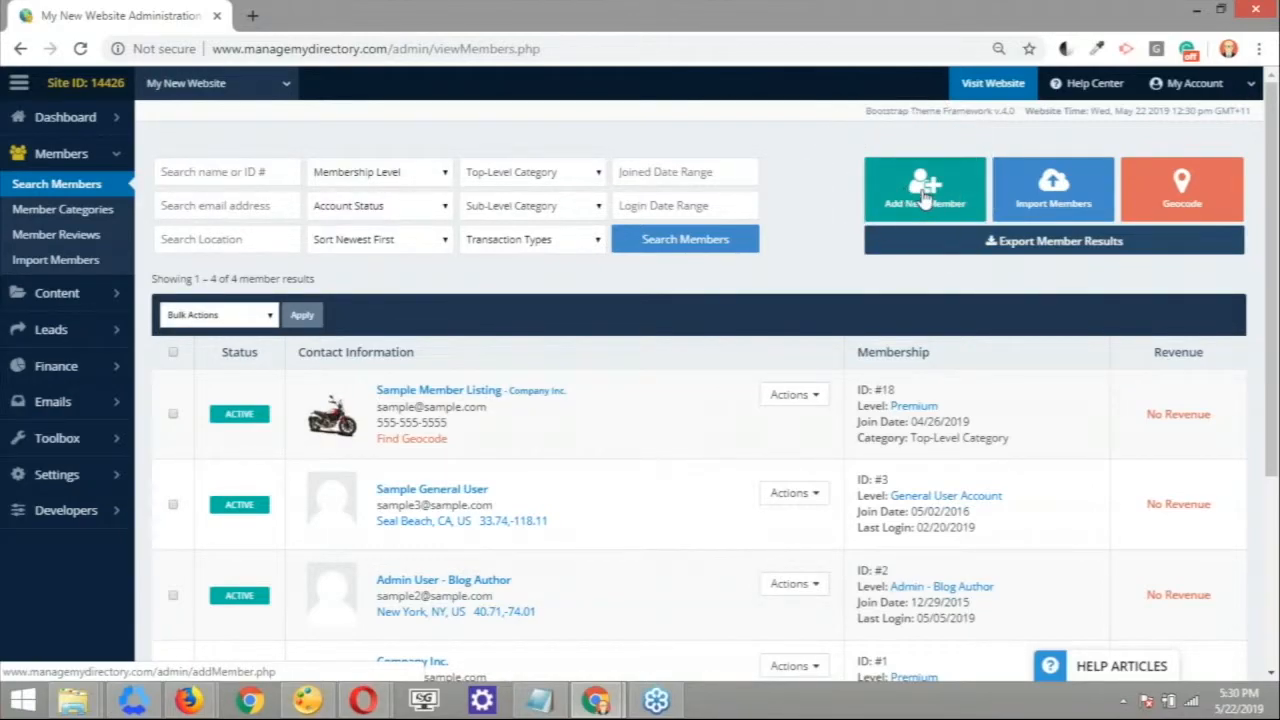
# Start a new member with Active status and the Premium (member) membership level.
pyautogui.click(924, 188)
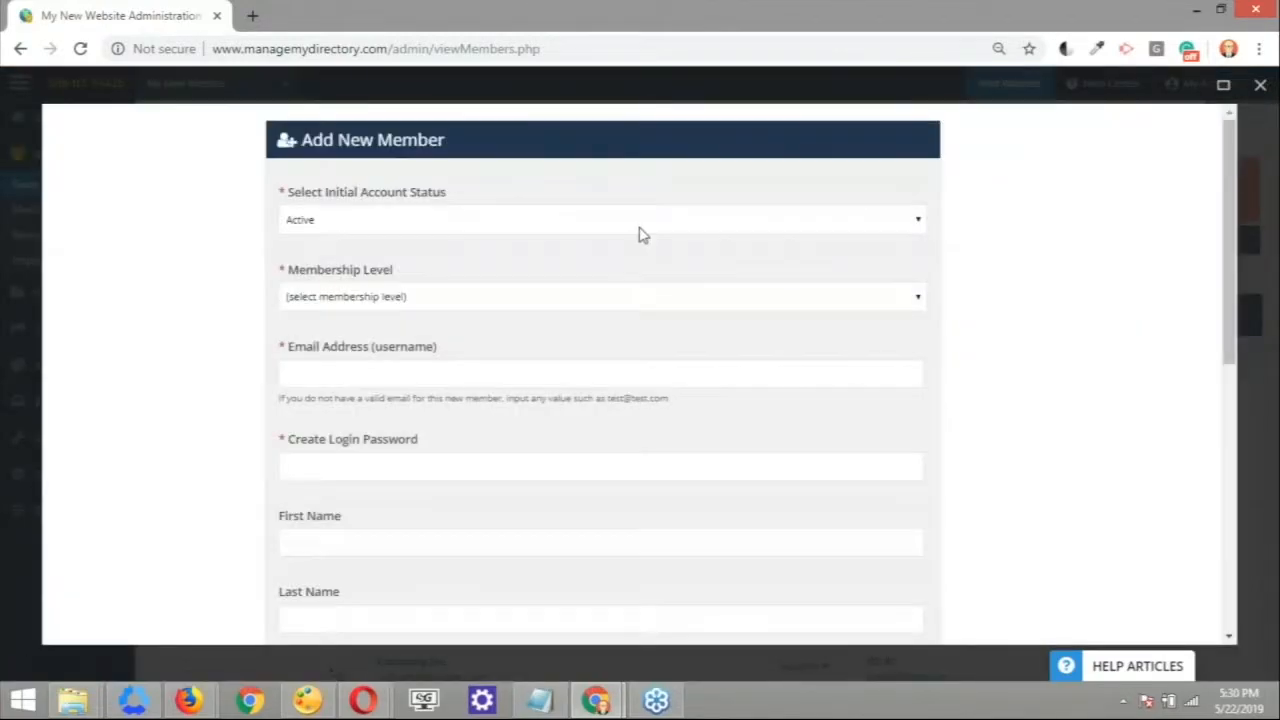
pyautogui.moveTo(410, 194)
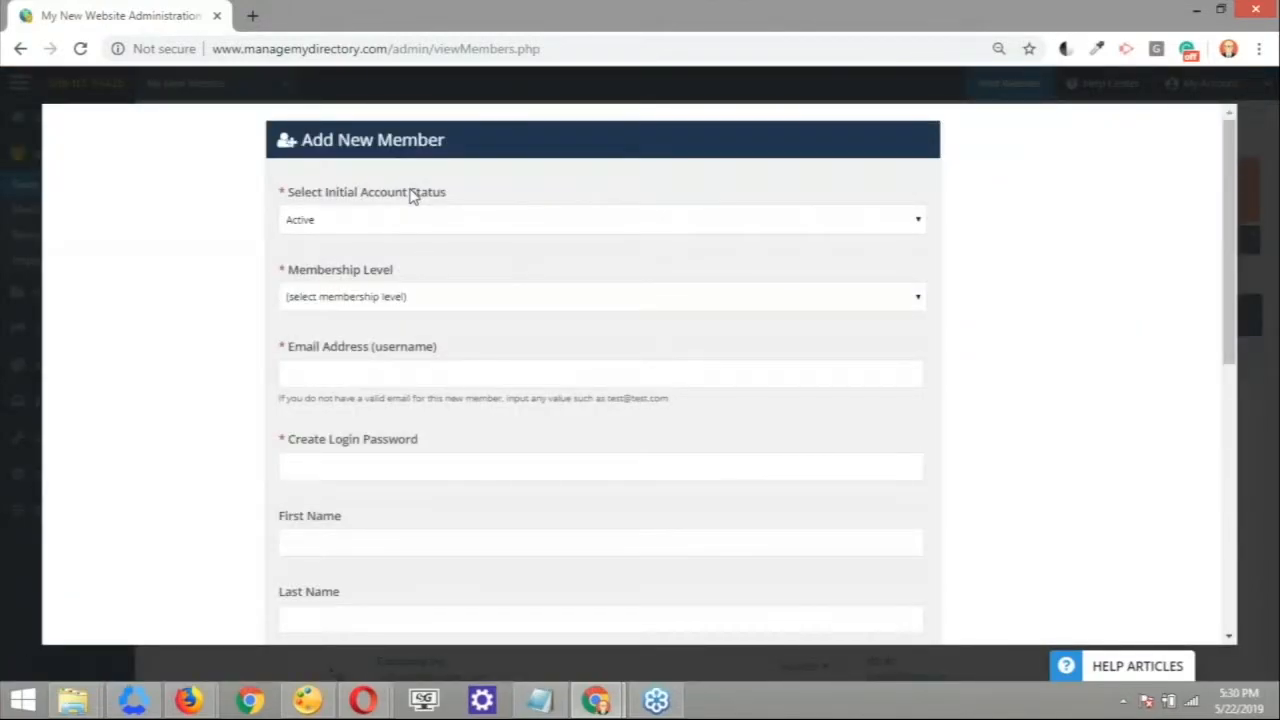
pyautogui.moveTo(448, 232)
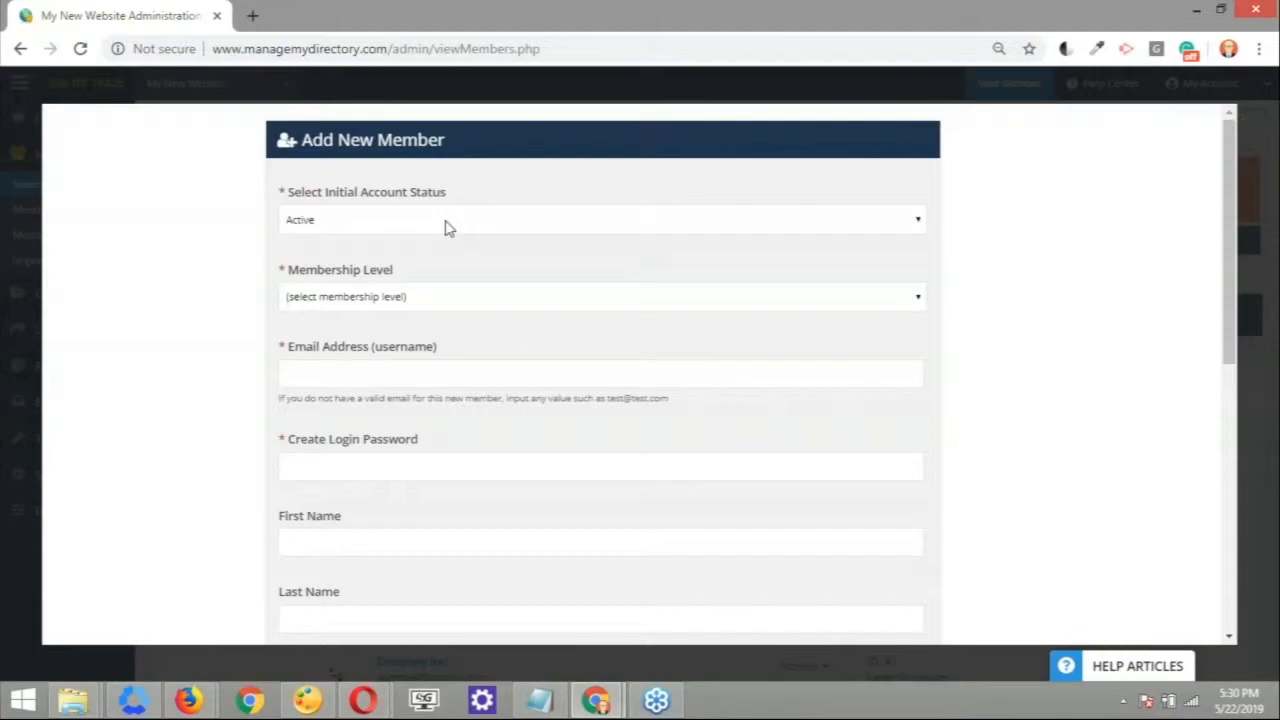
pyautogui.click(600, 218)
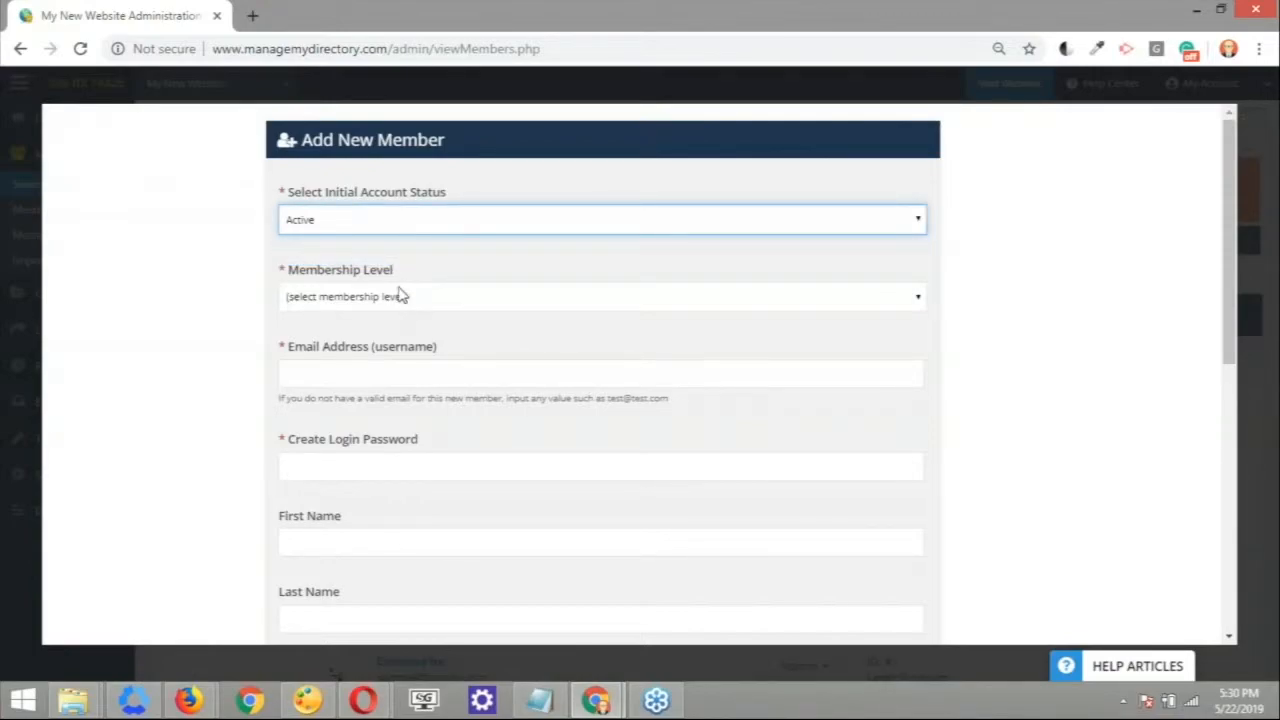
pyautogui.click(600, 296)
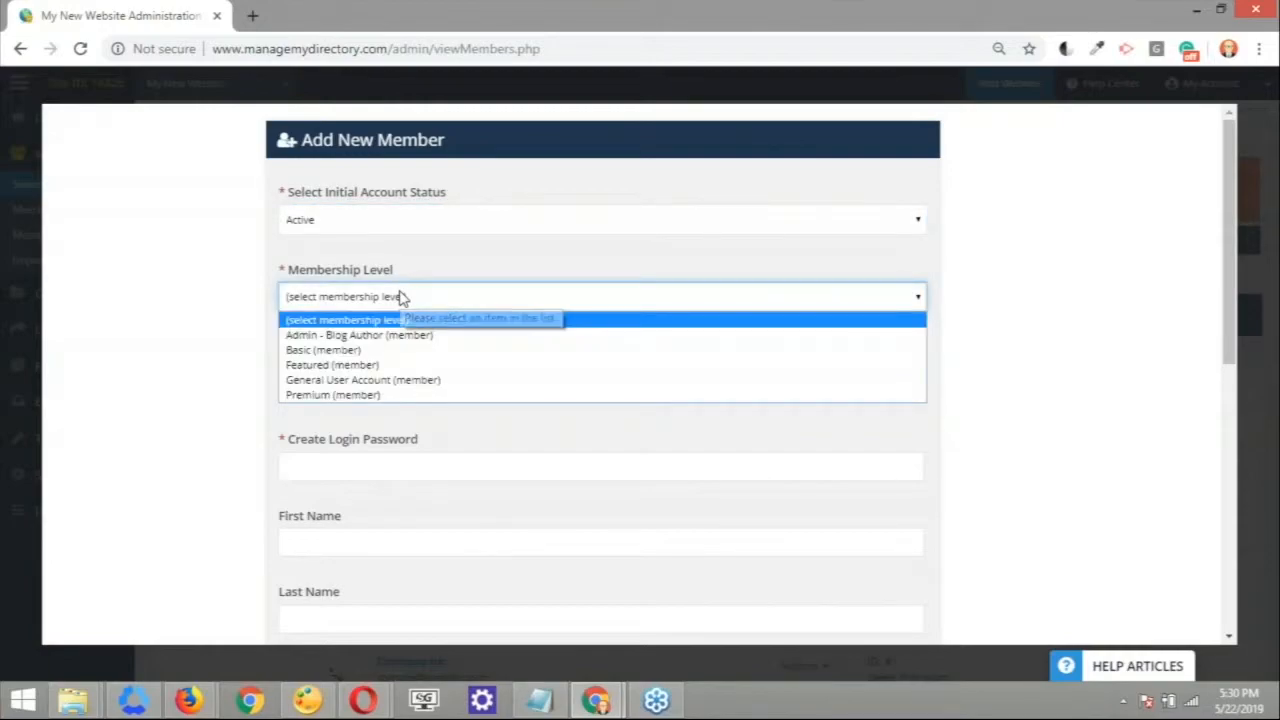
pyautogui.moveTo(390, 336)
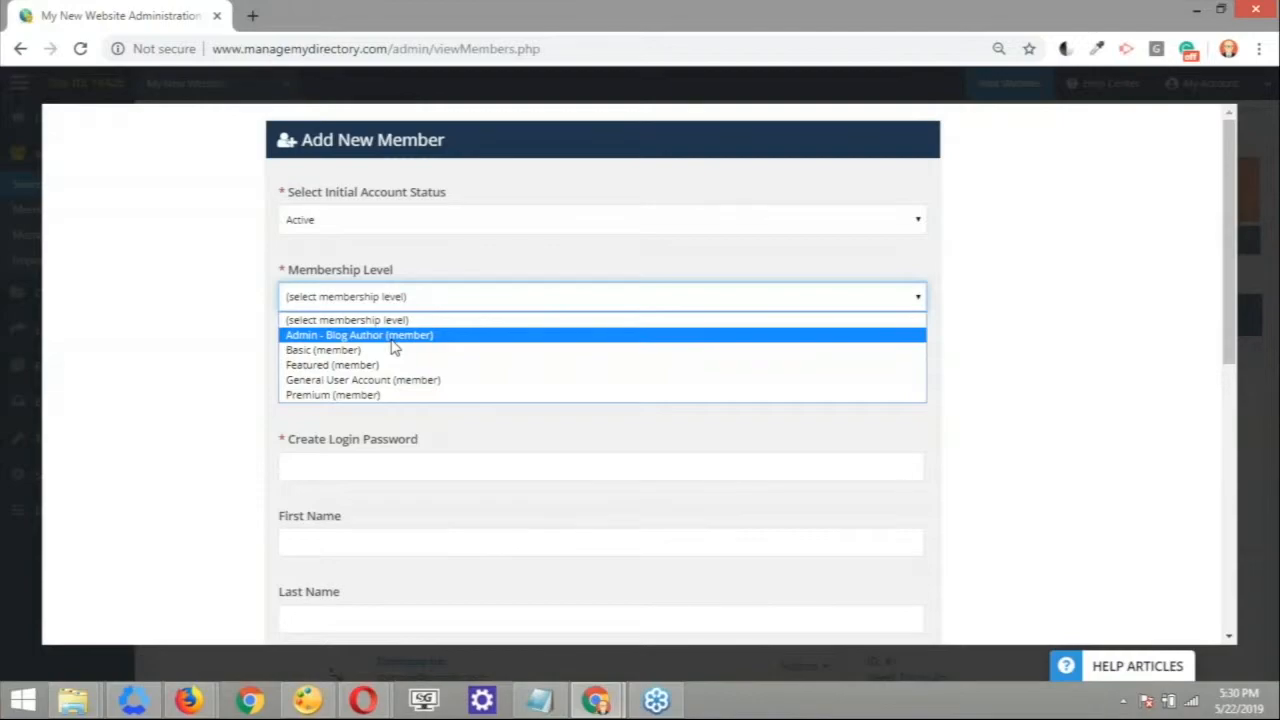
pyautogui.click(332, 394)
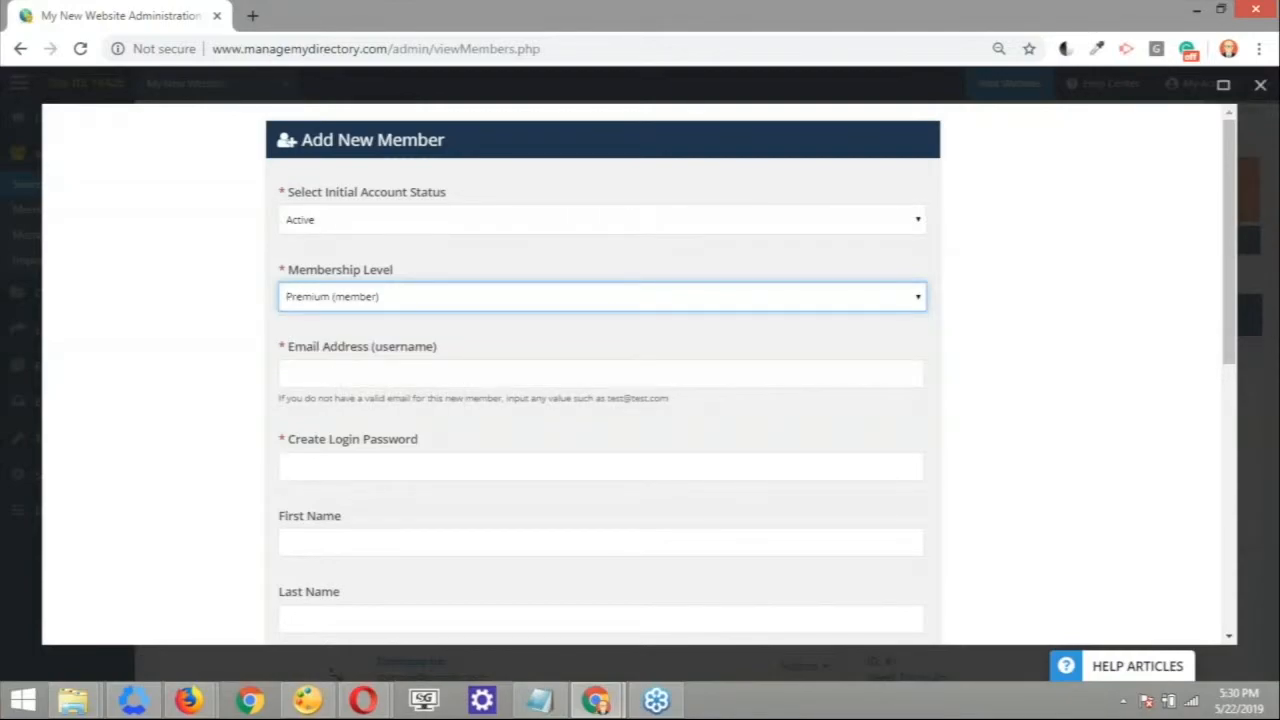
pyautogui.moveTo(964, 296)
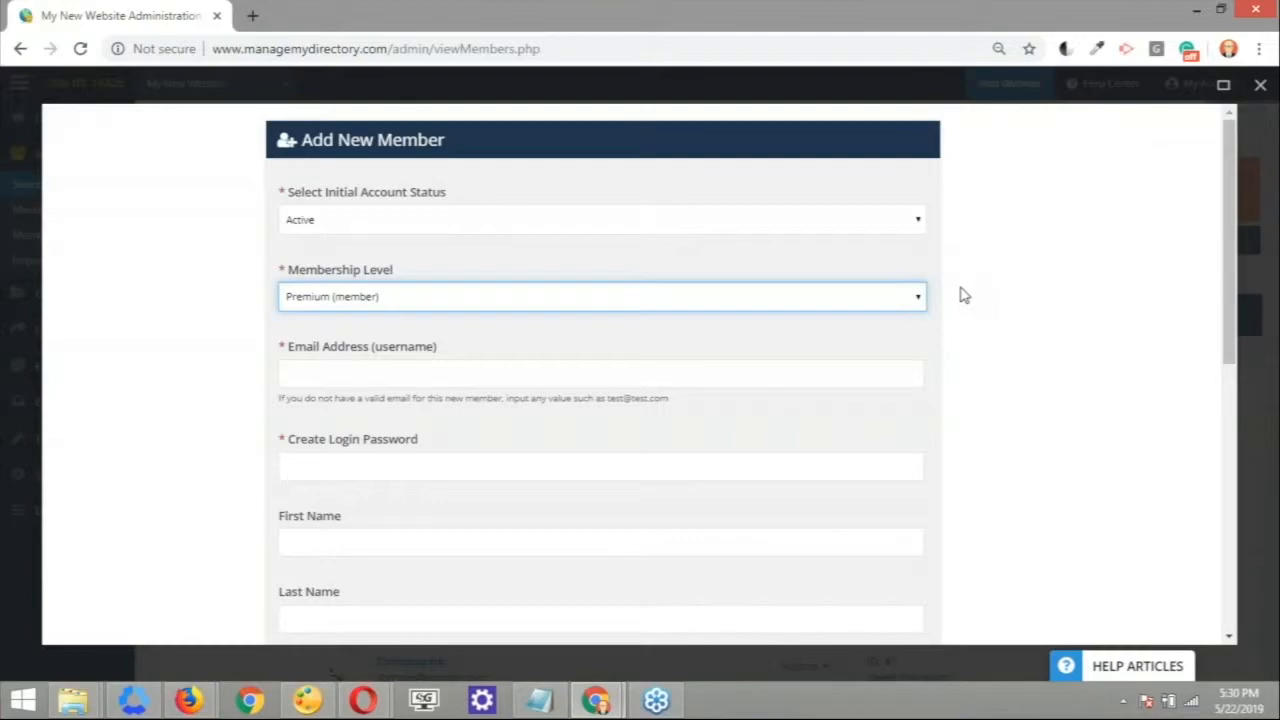
pyautogui.moveTo(952, 312)
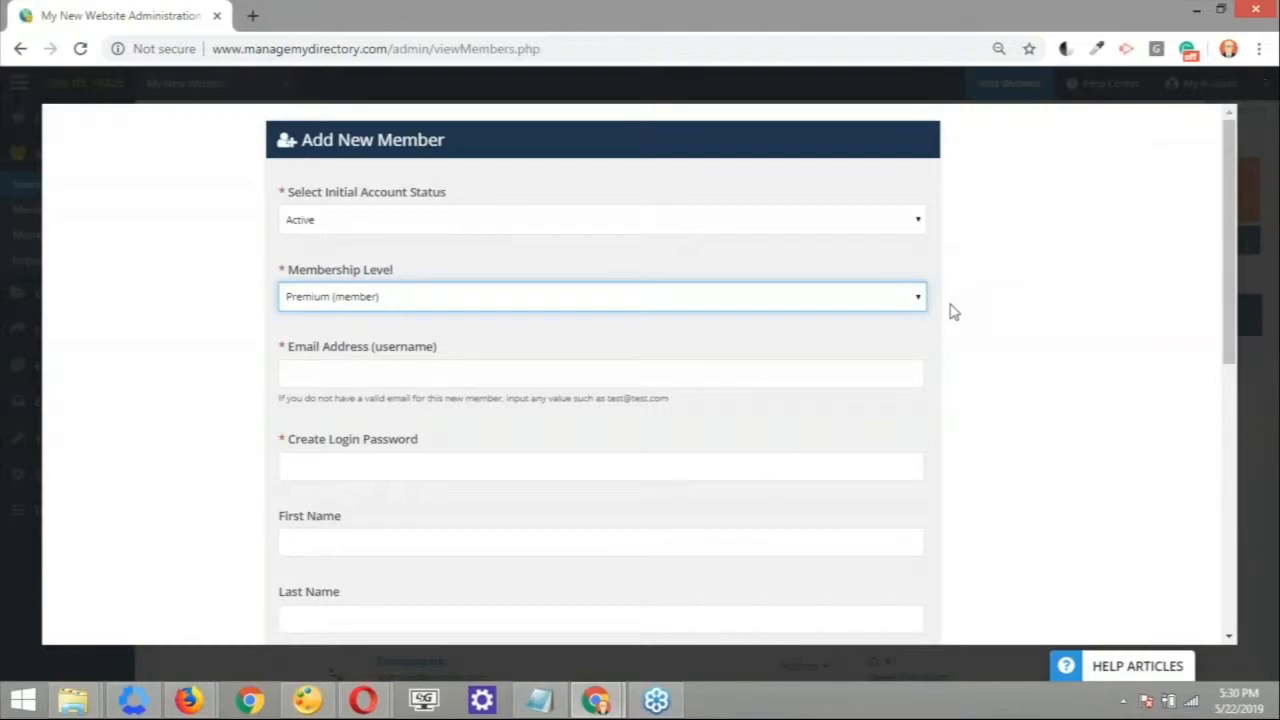
pyautogui.moveTo(950, 316)
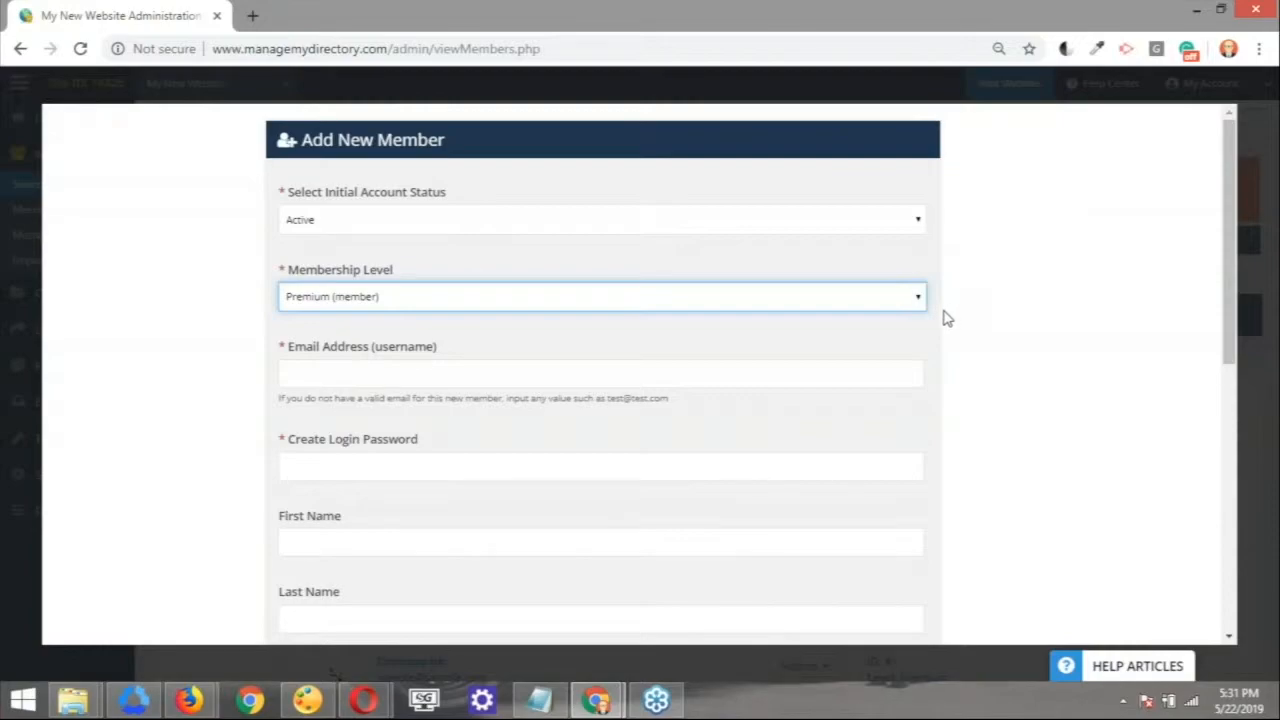
pyautogui.moveTo(804, 590)
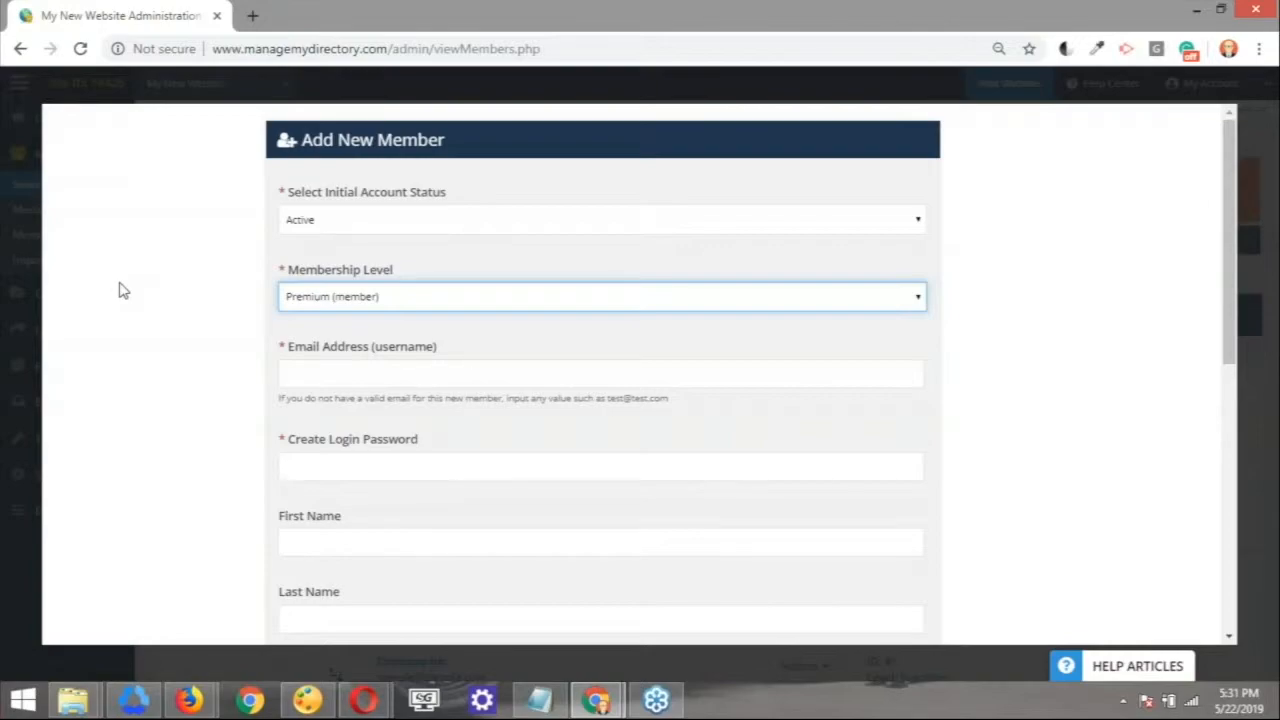
pyautogui.moveTo(120, 278)
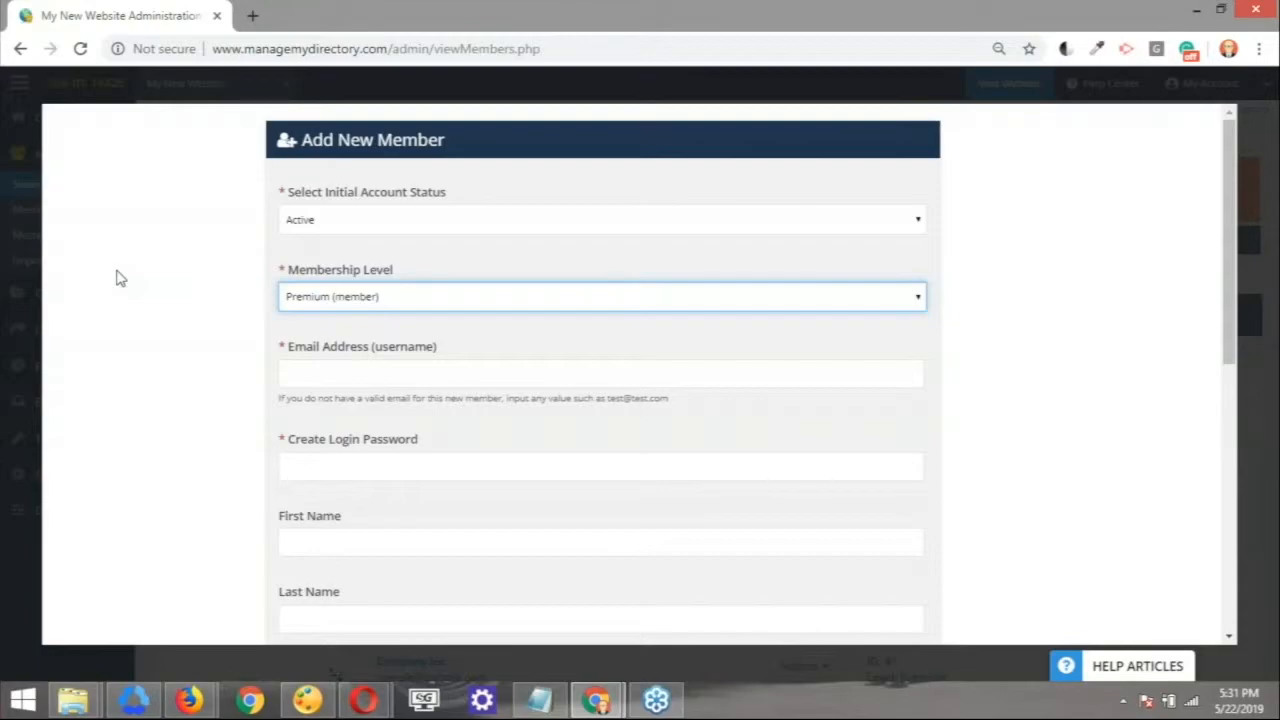
pyautogui.moveTo(442, 238)
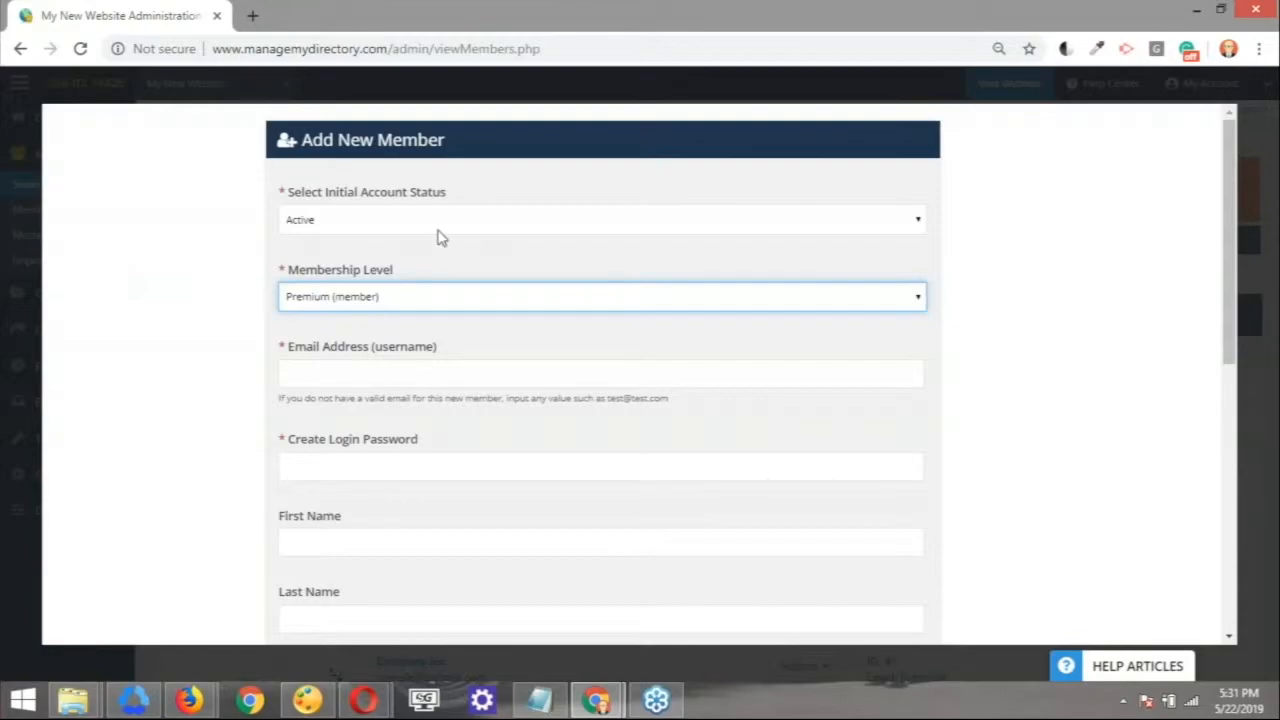
pyautogui.click(600, 374)
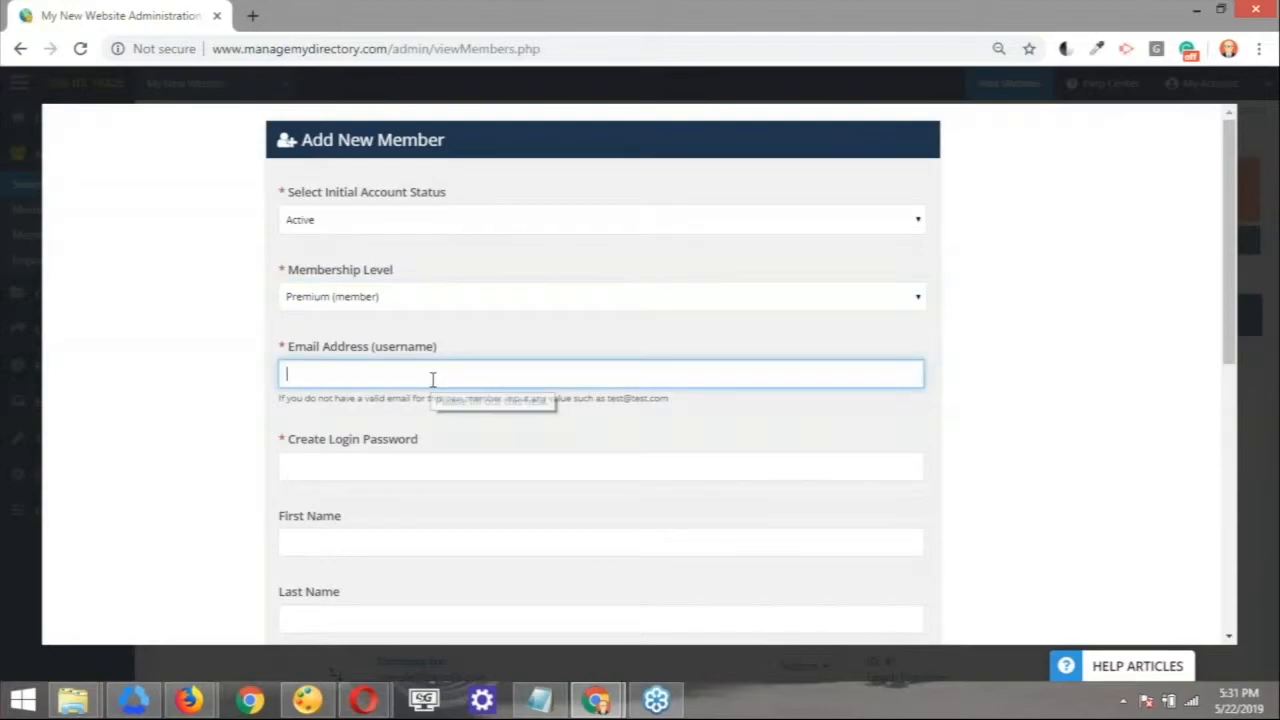
pyautogui.moveTo(300, 412)
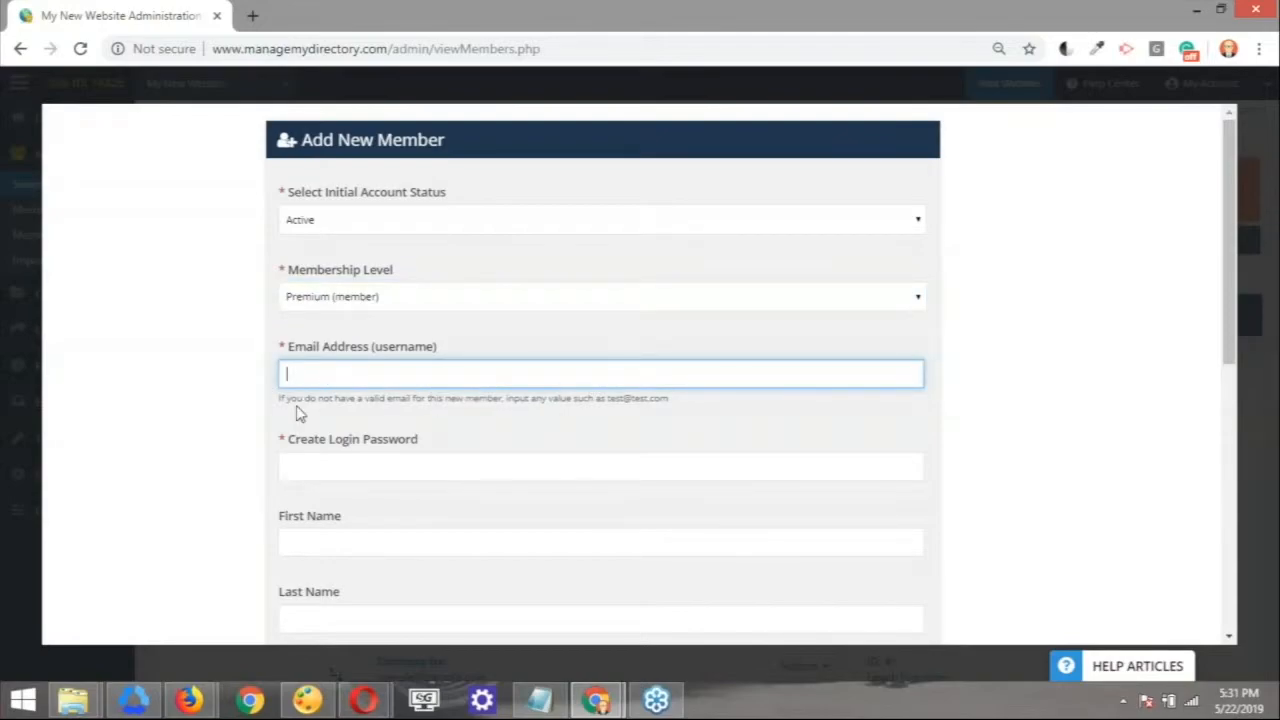
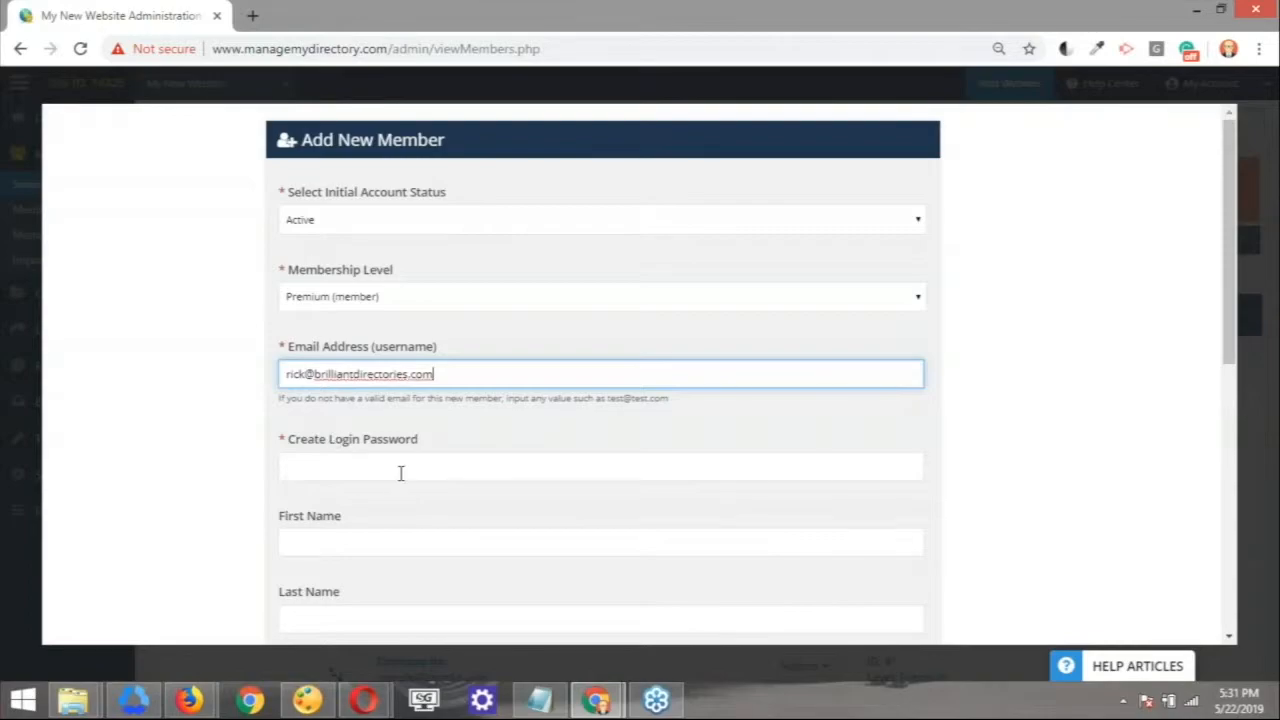
pyautogui.scroll(-3)
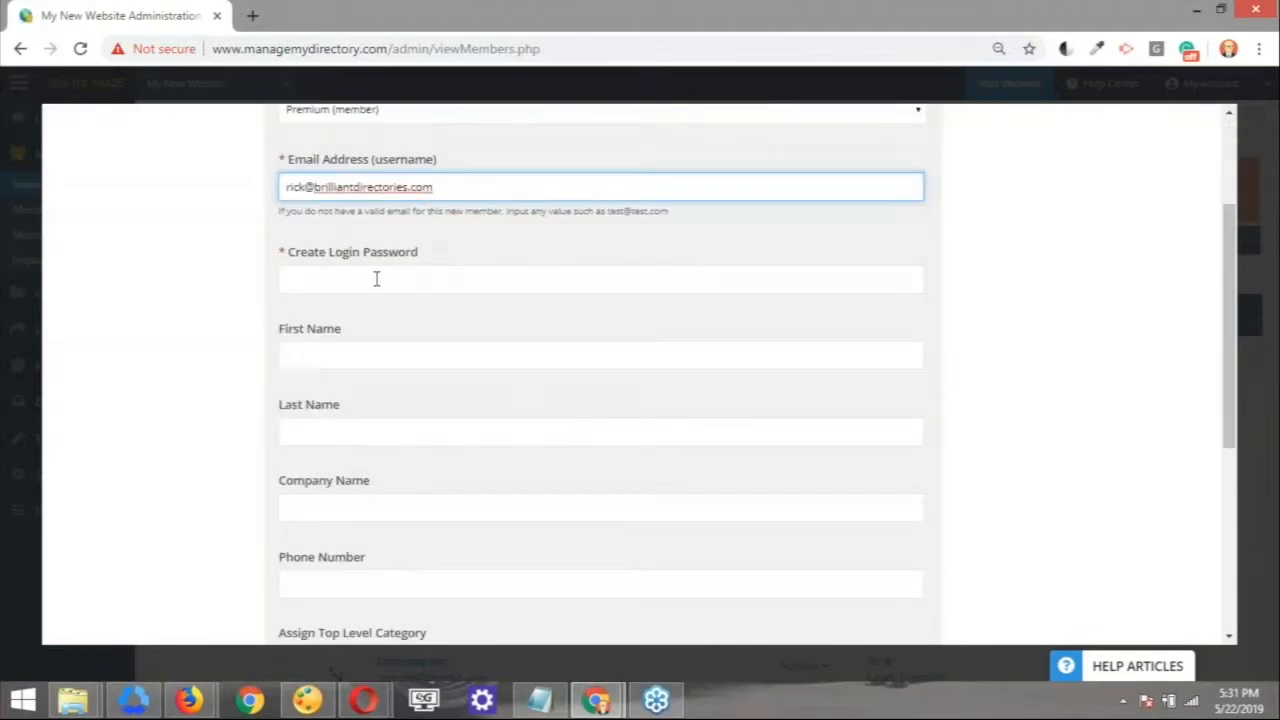
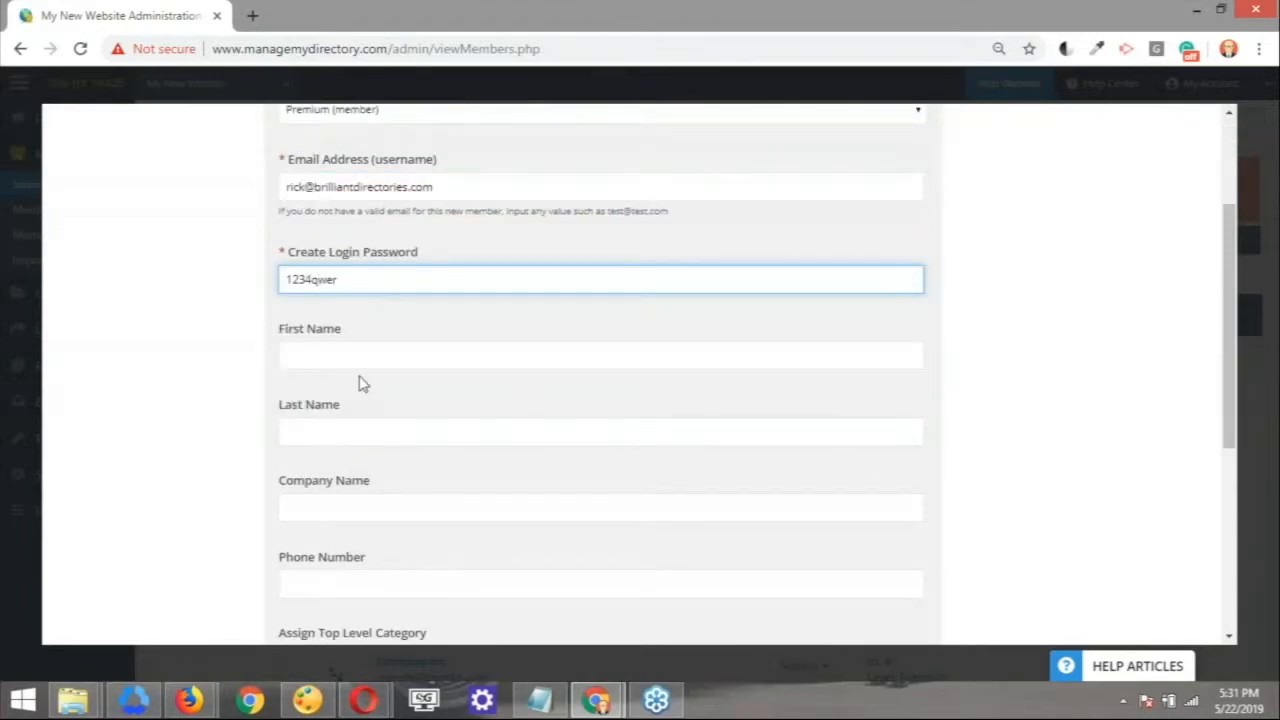
# Fill in first name Rick, last name MC and company name Brilliant Directories.
pyautogui.click(600, 356)
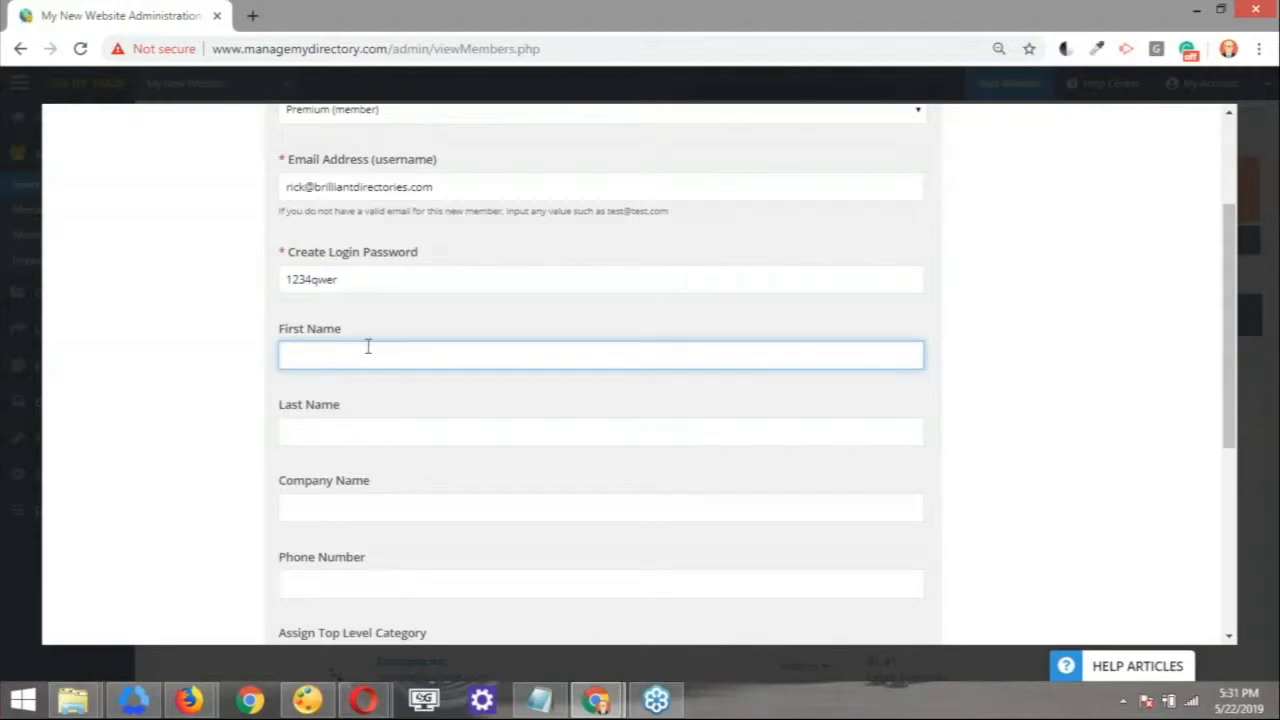
pyautogui.scroll(-3)
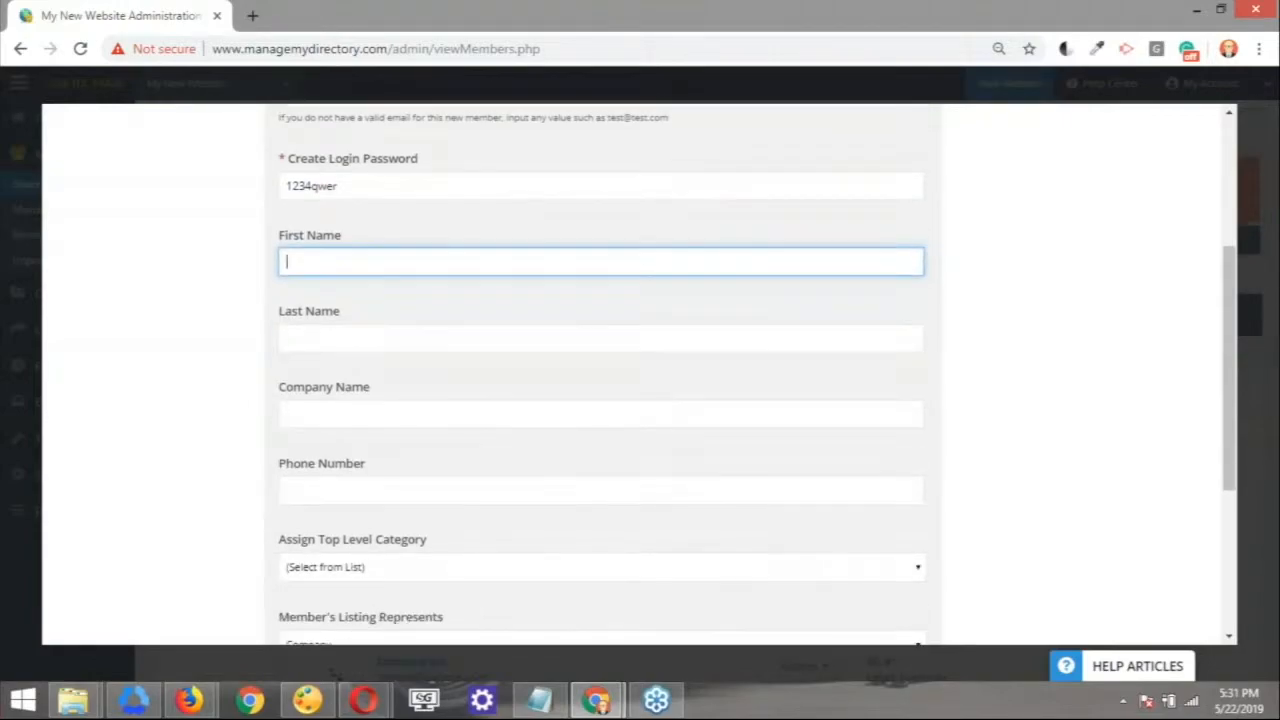
pyautogui.moveTo(328, 262)
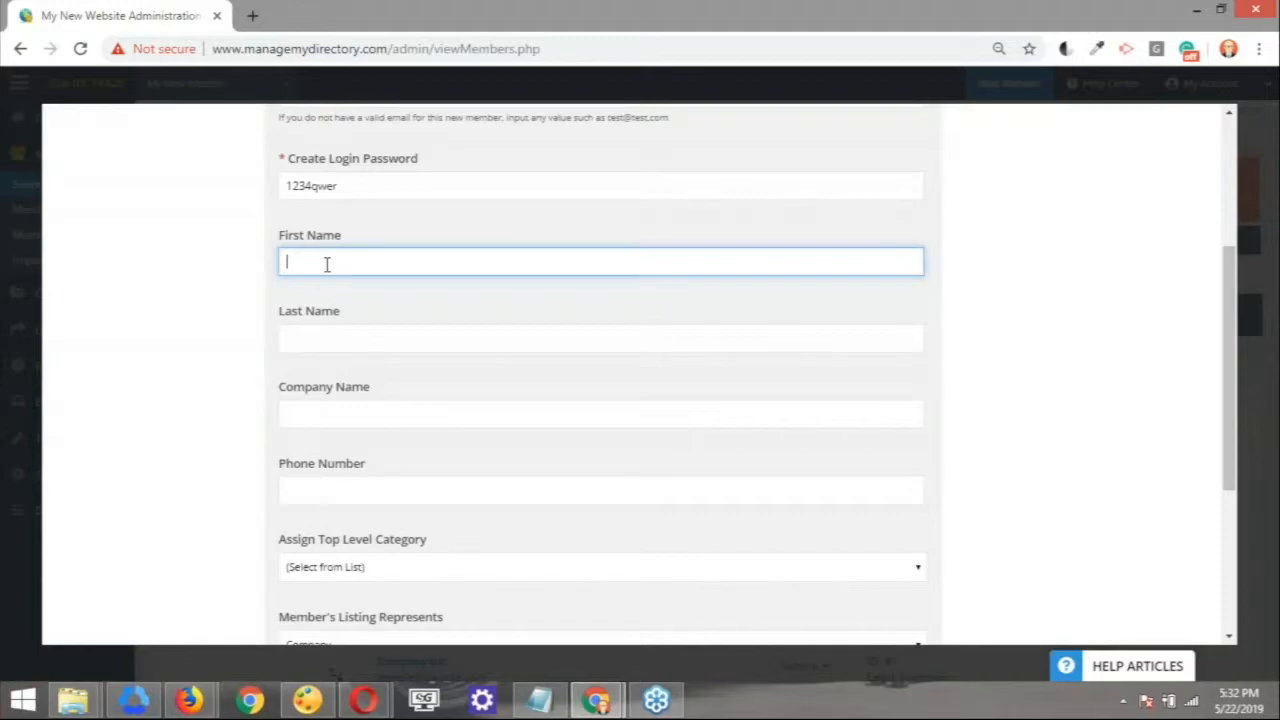
pyautogui.write('Rick')
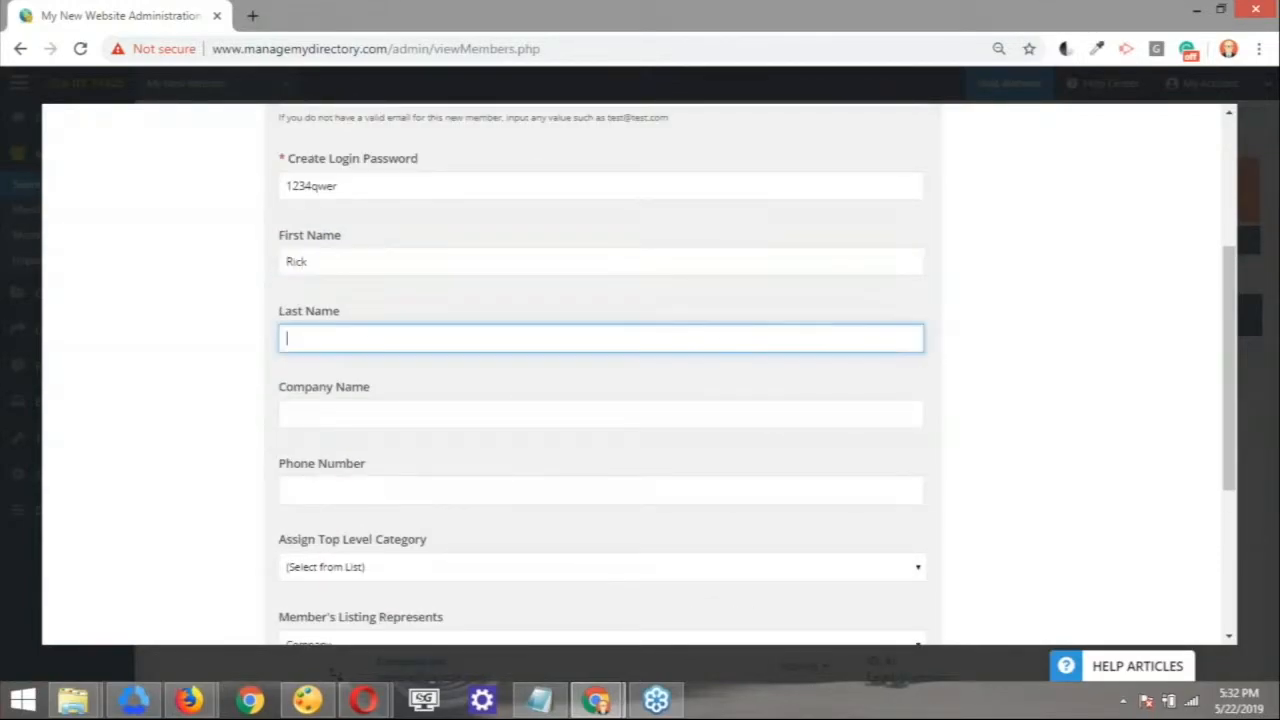
pyautogui.write('MC')
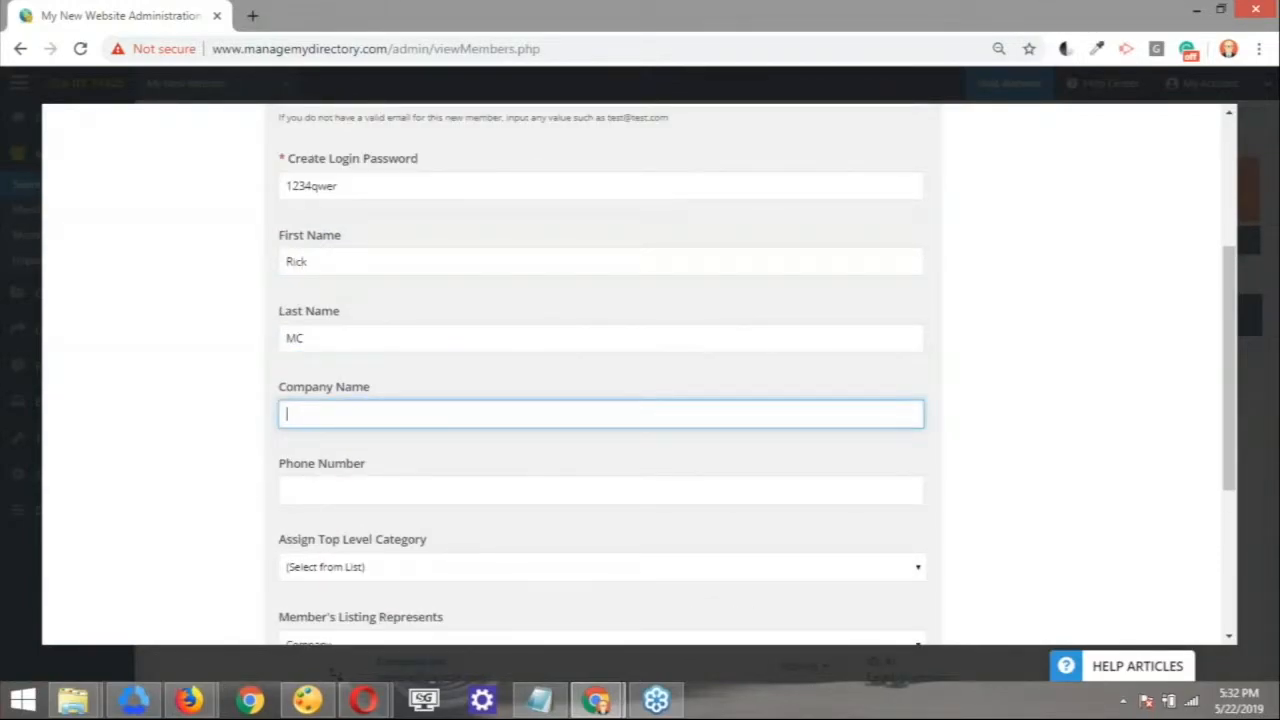
pyautogui.write('Briliant')
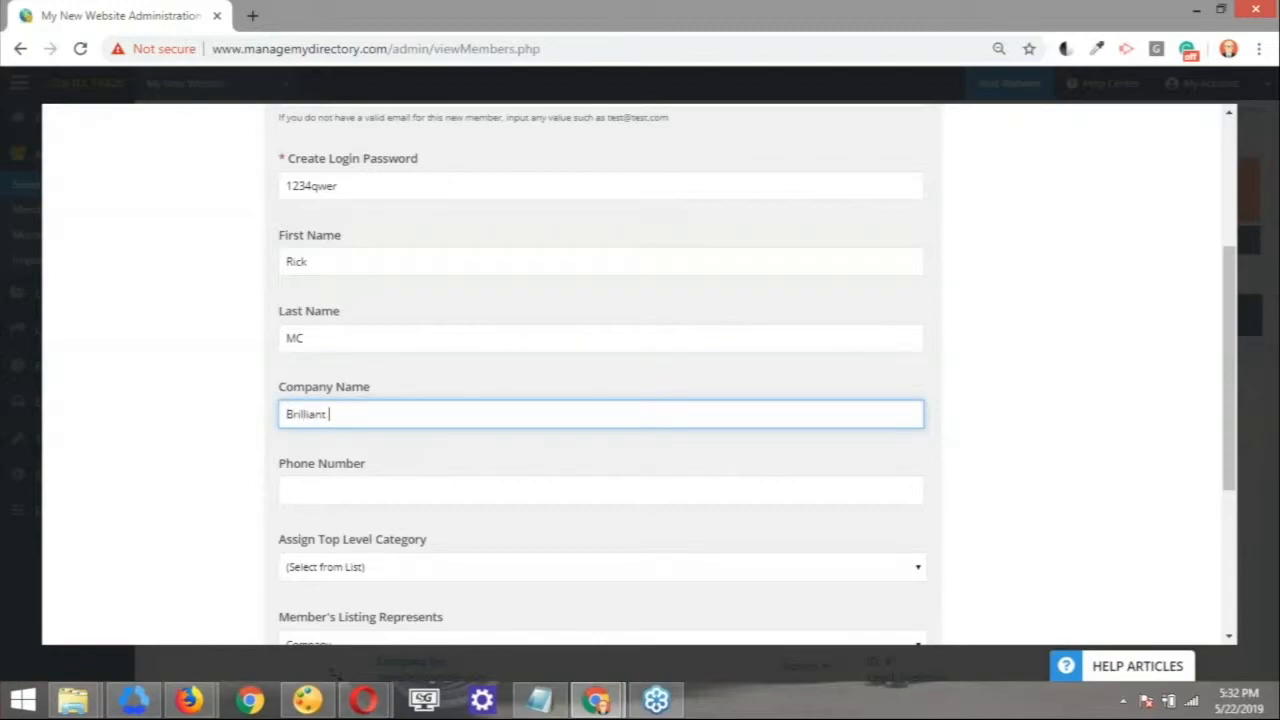
pyautogui.write('D')
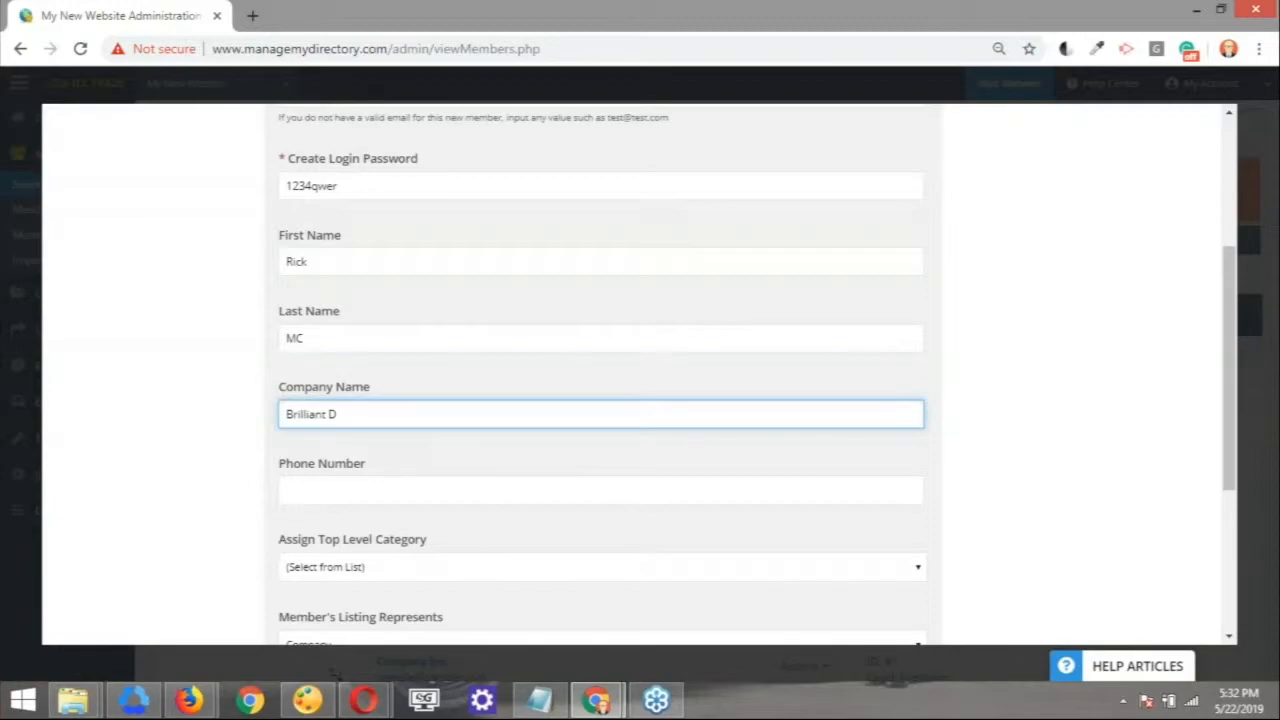
pyautogui.write('irecctories')
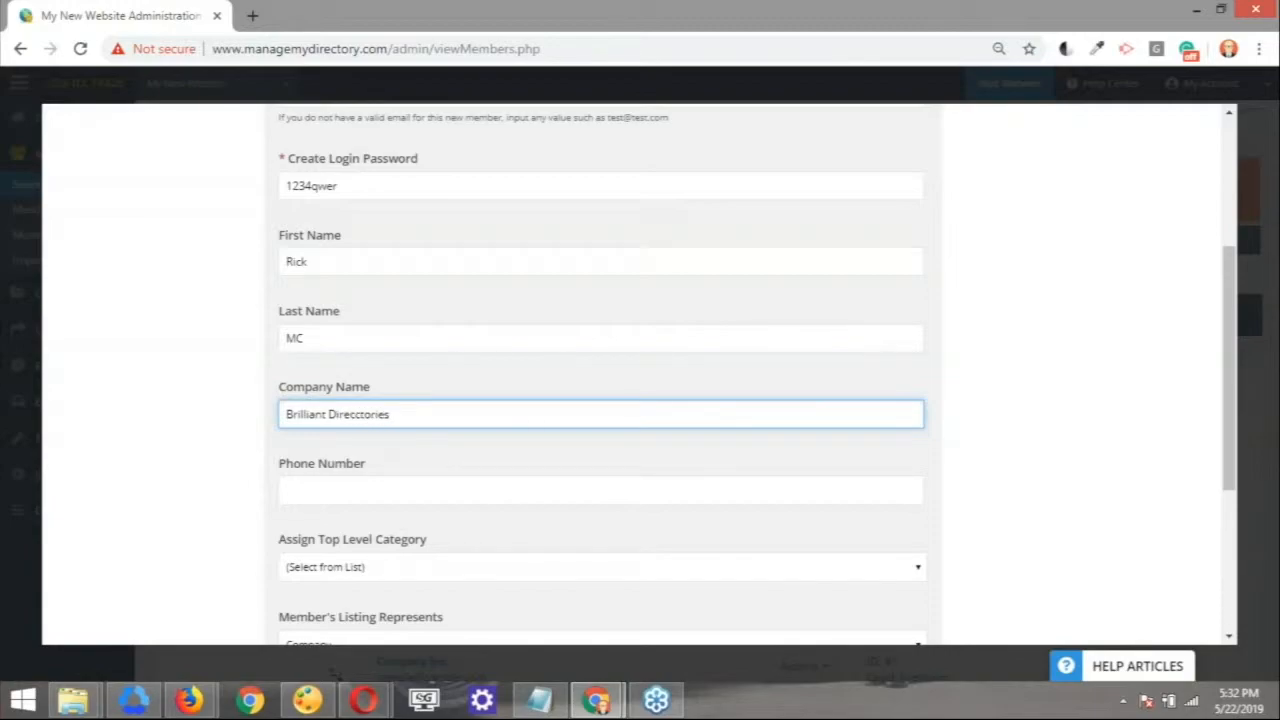
pyautogui.press('Backspace')
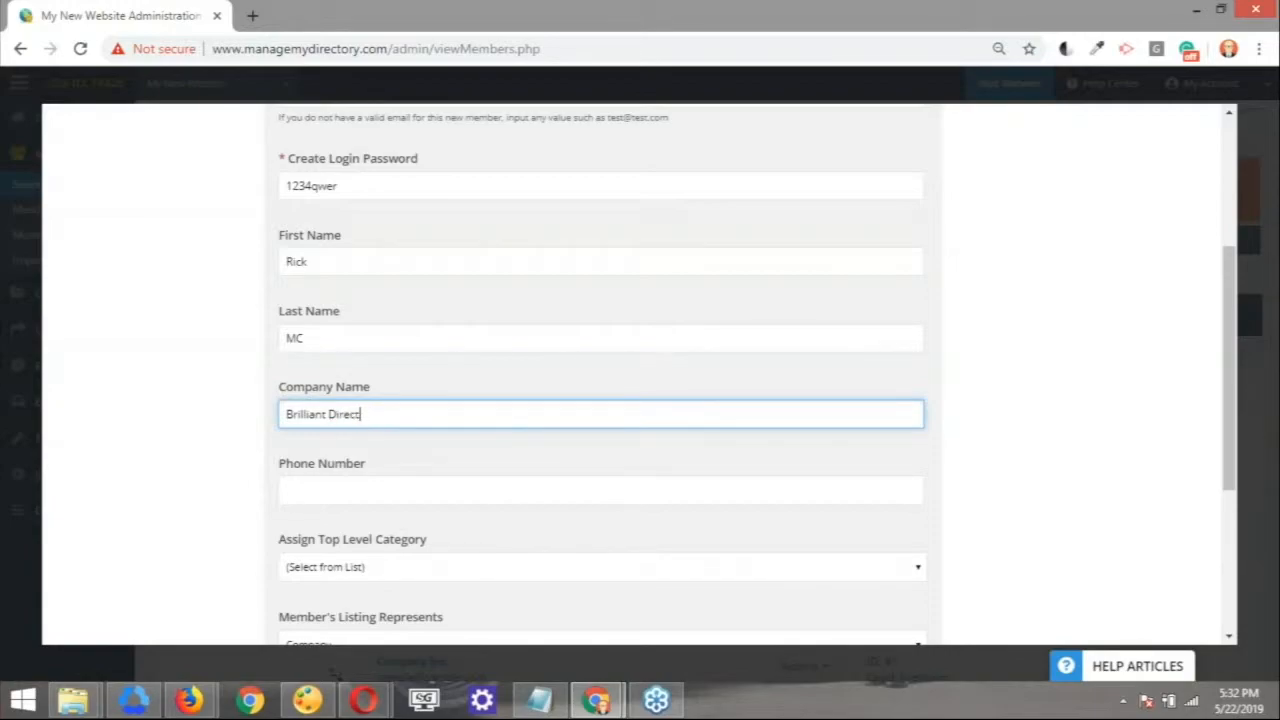
pyautogui.write('ories')
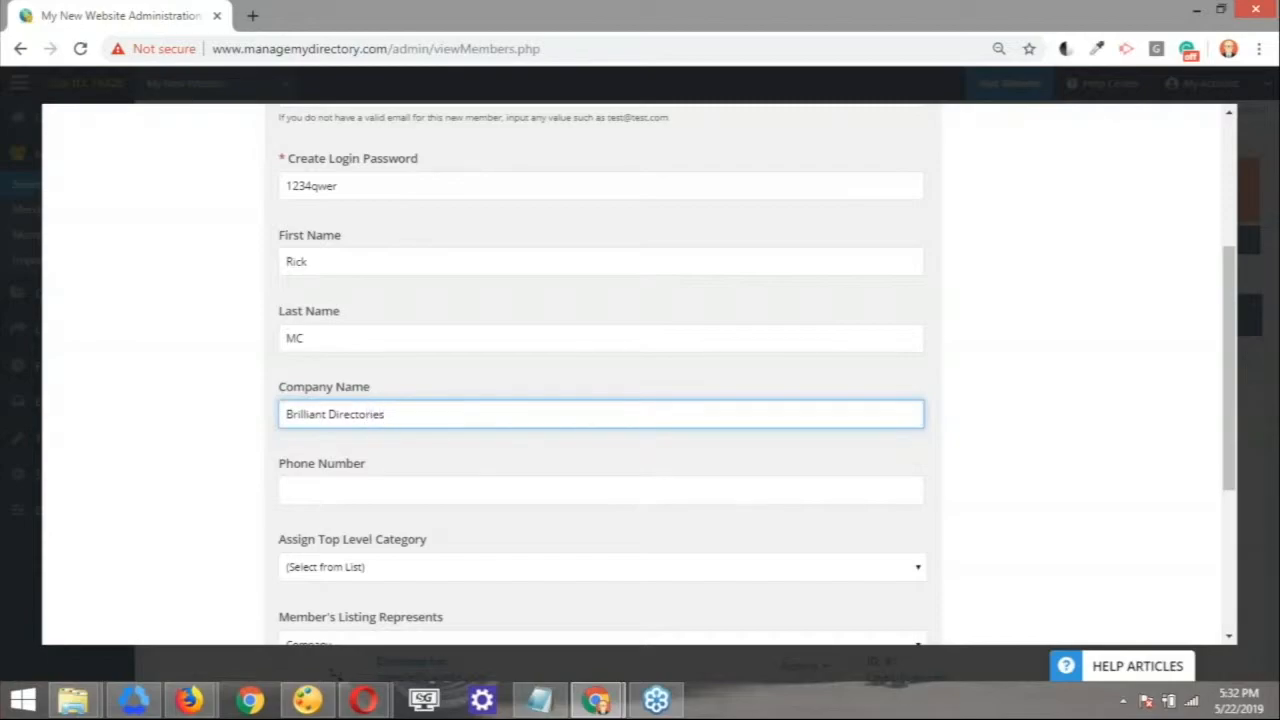
# Assign the Top-Level Category, leaving the listing representing a Company.
pyautogui.scroll(-3)
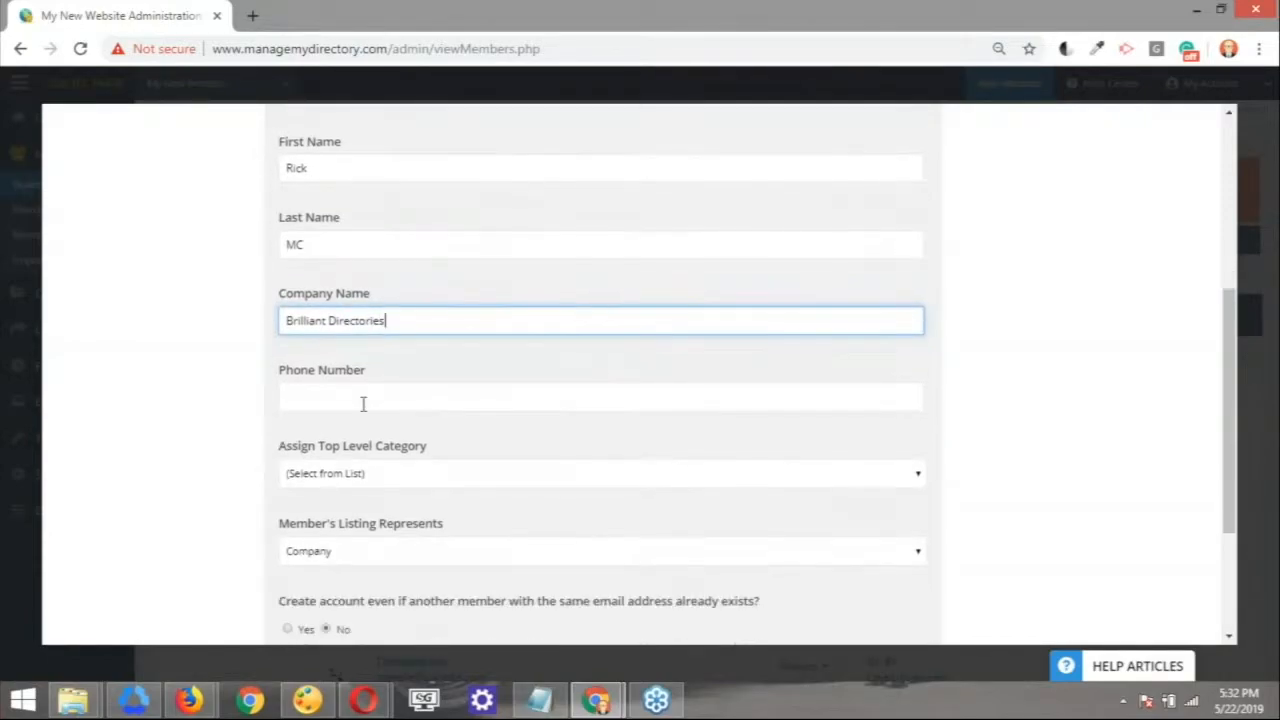
pyautogui.scroll(-3)
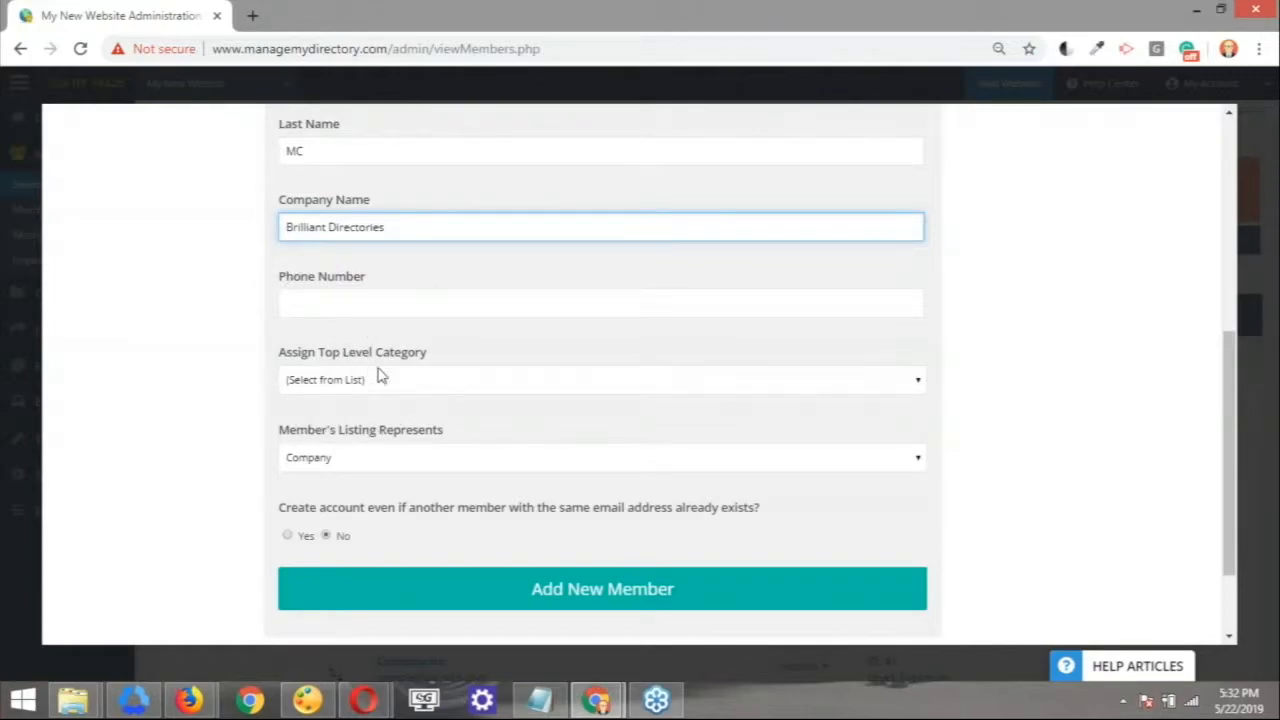
pyautogui.moveTo(398, 374)
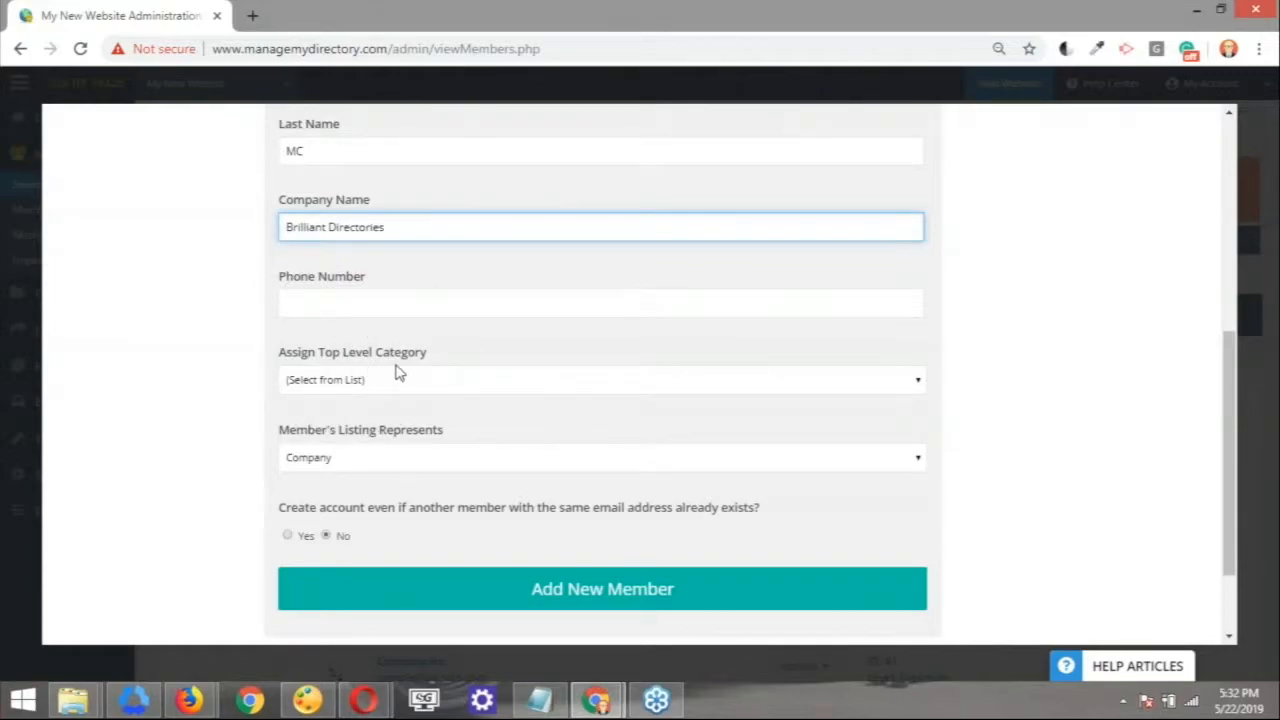
pyautogui.moveTo(420, 360)
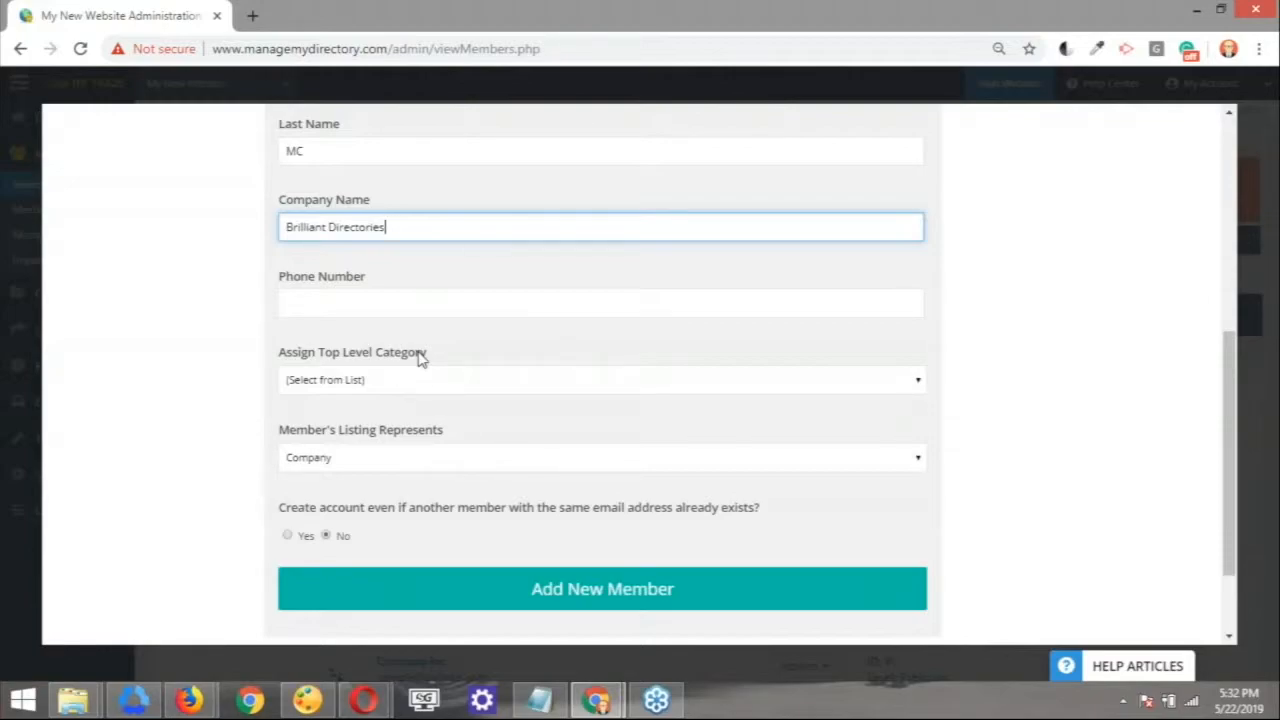
pyautogui.moveTo(408, 384)
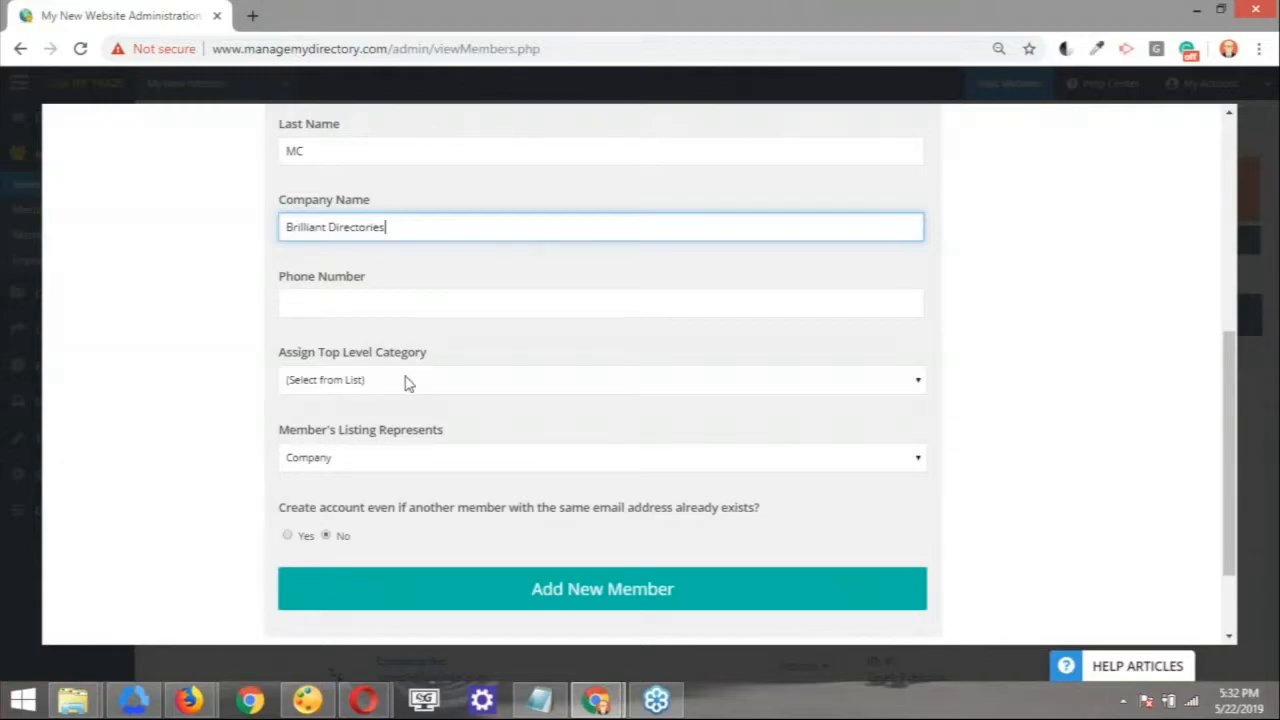
pyautogui.click(600, 380)
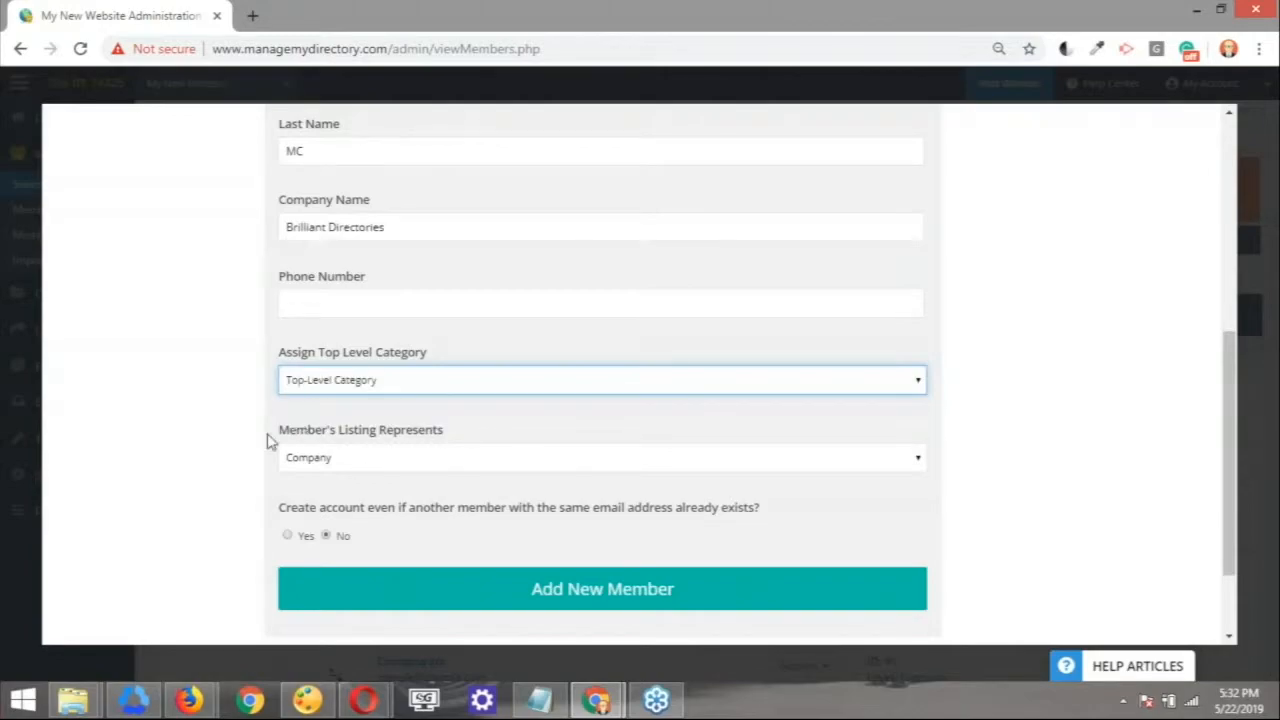
pyautogui.scroll(-3)
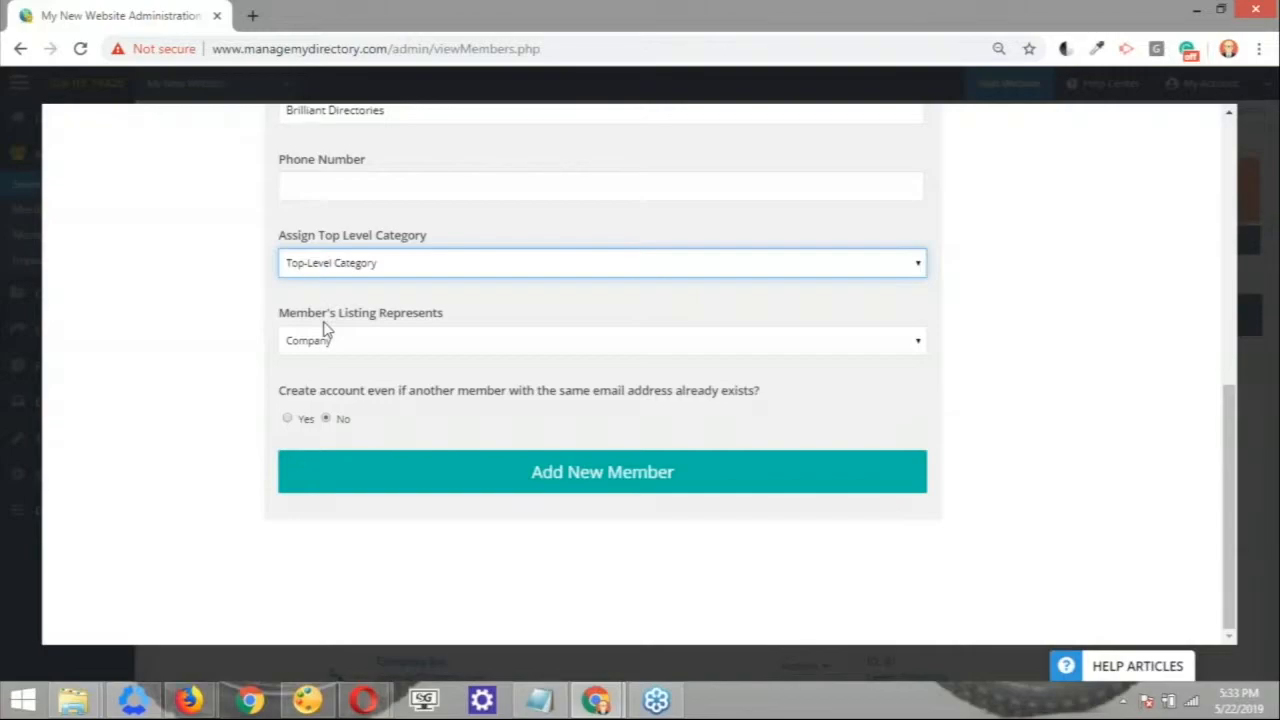
pyautogui.moveTo(332, 332)
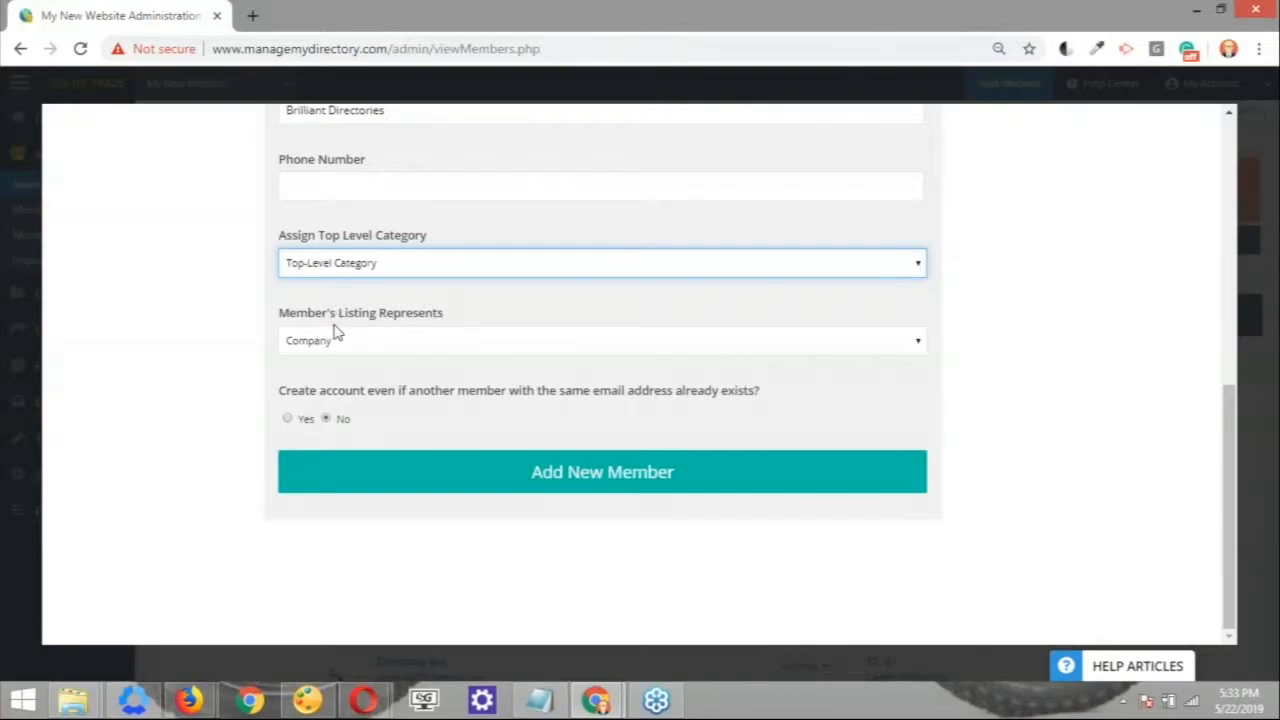
pyautogui.moveTo(390, 362)
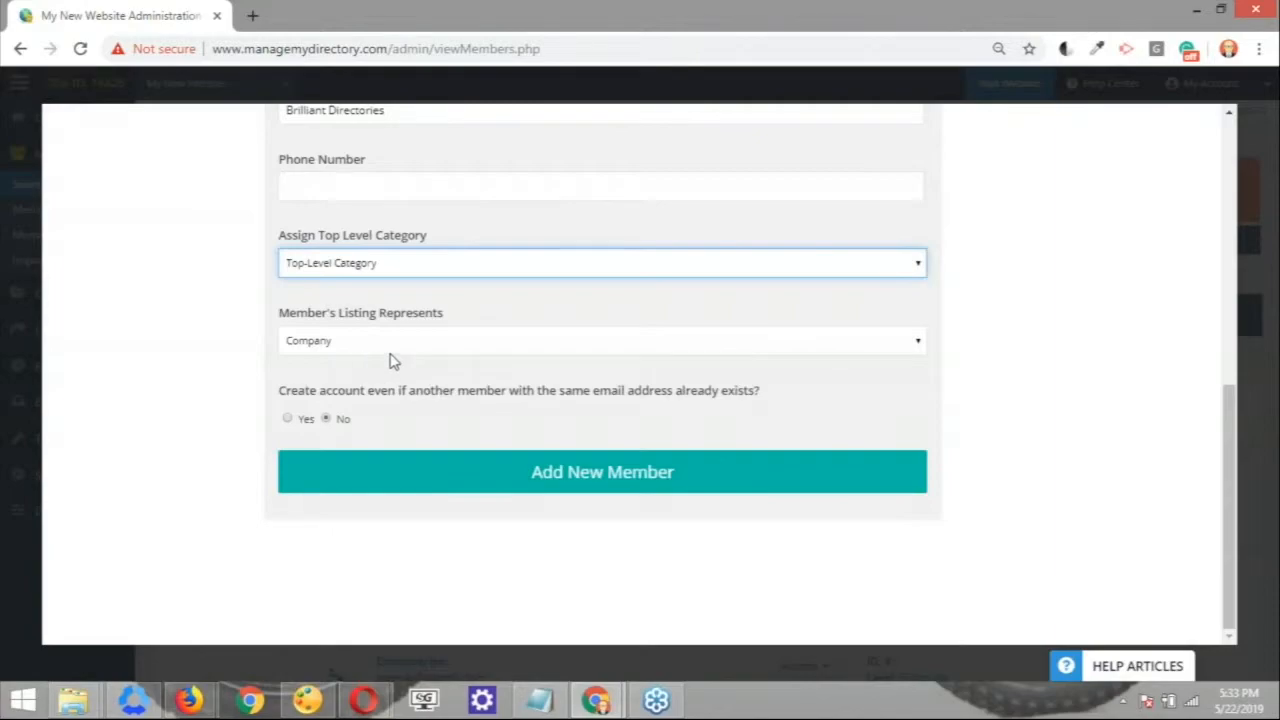
pyautogui.moveTo(418, 322)
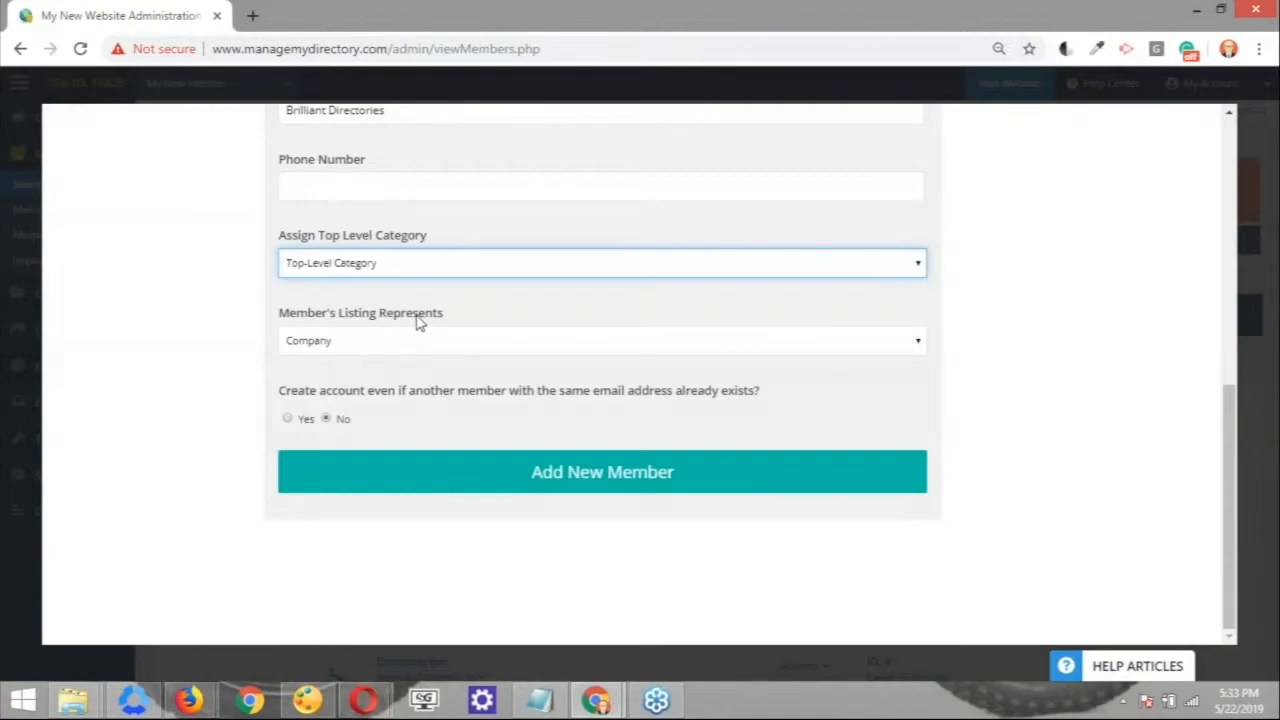
pyautogui.moveTo(284, 400)
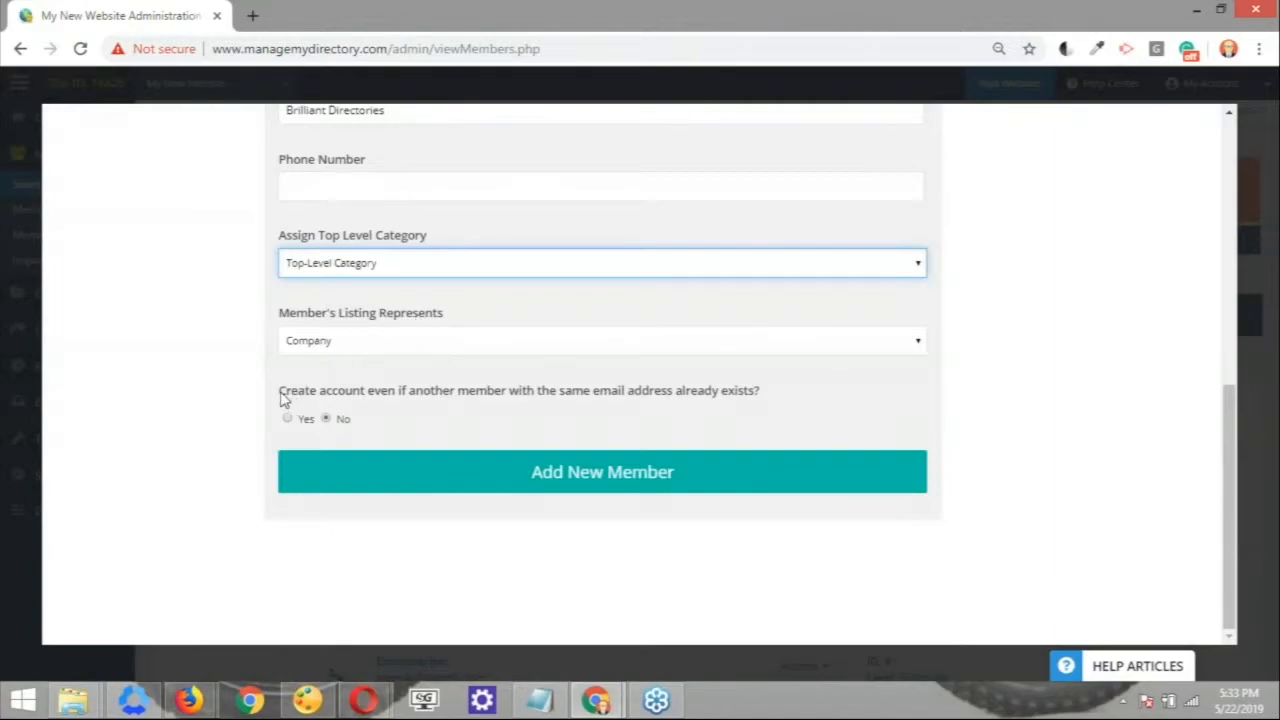
pyautogui.moveTo(318, 400)
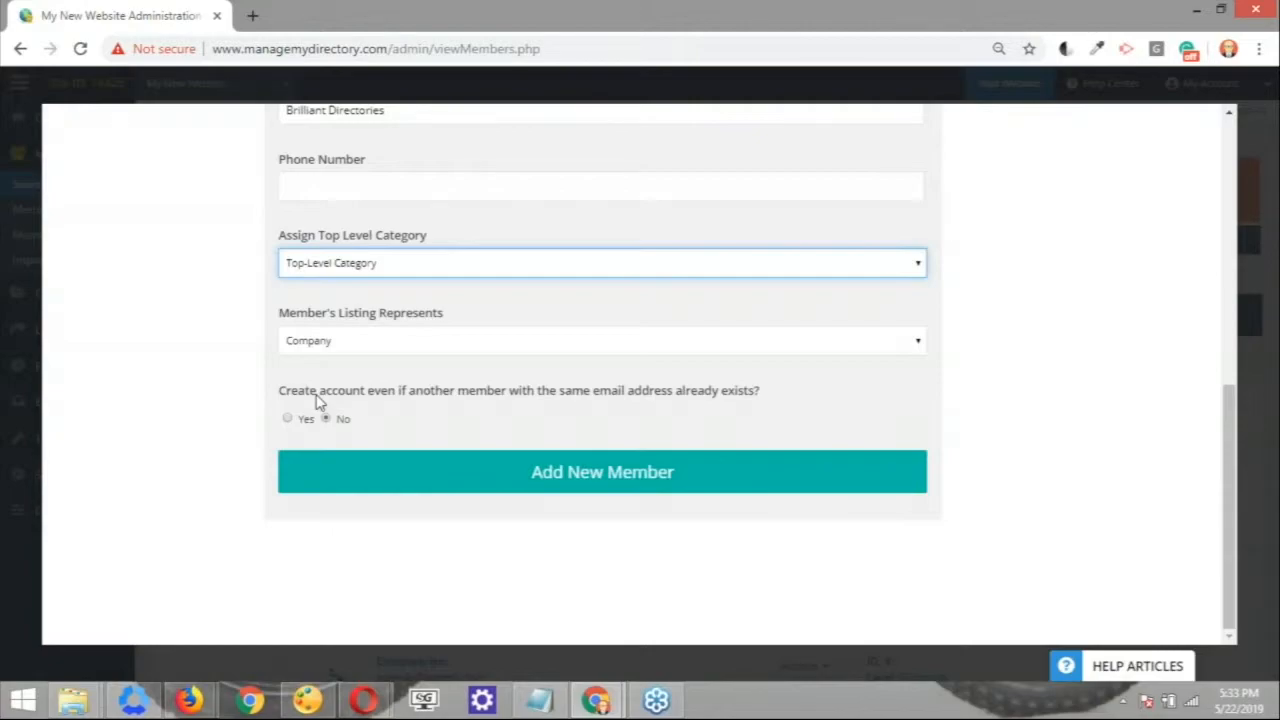
pyautogui.moveTo(724, 512)
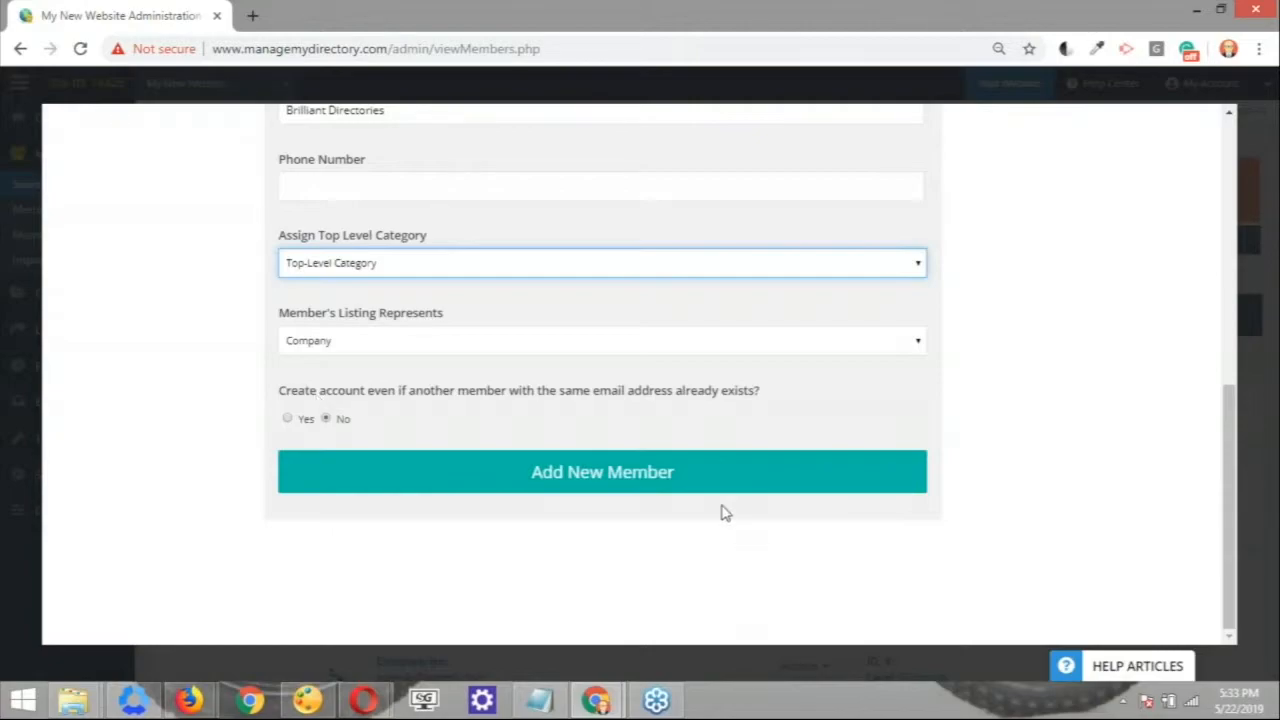
pyautogui.moveTo(644, 396)
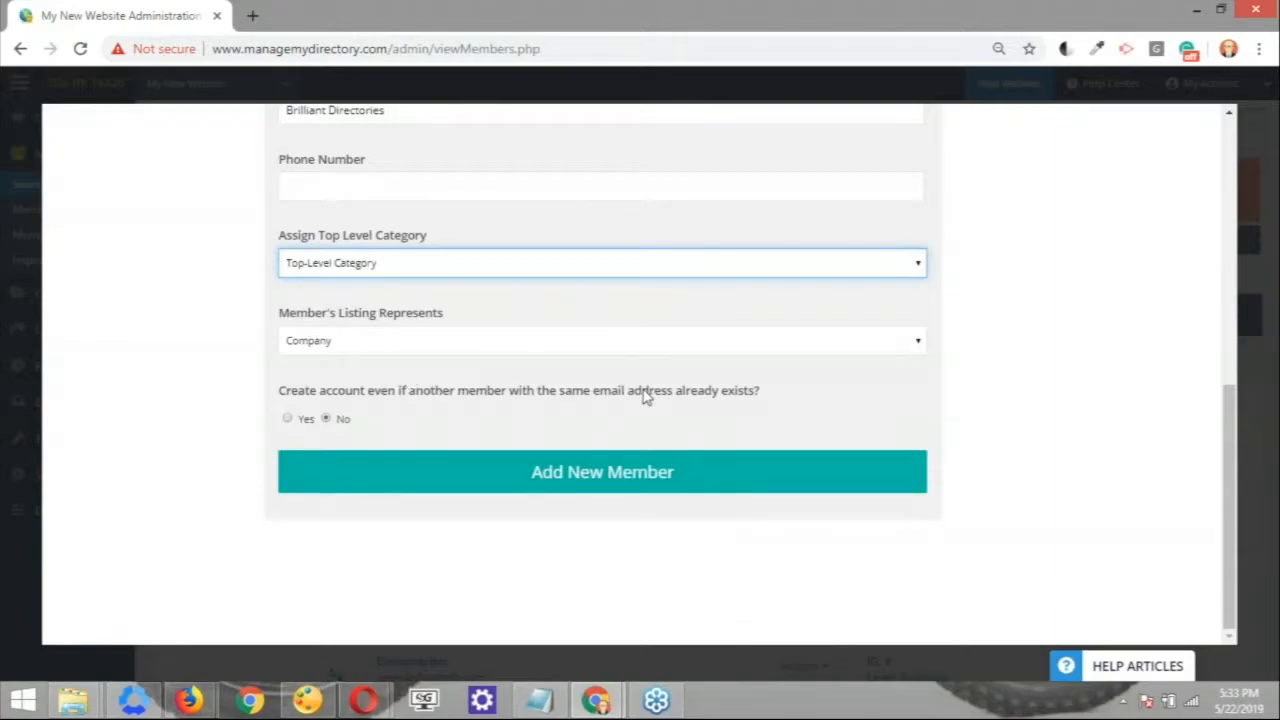
pyautogui.moveTo(512, 452)
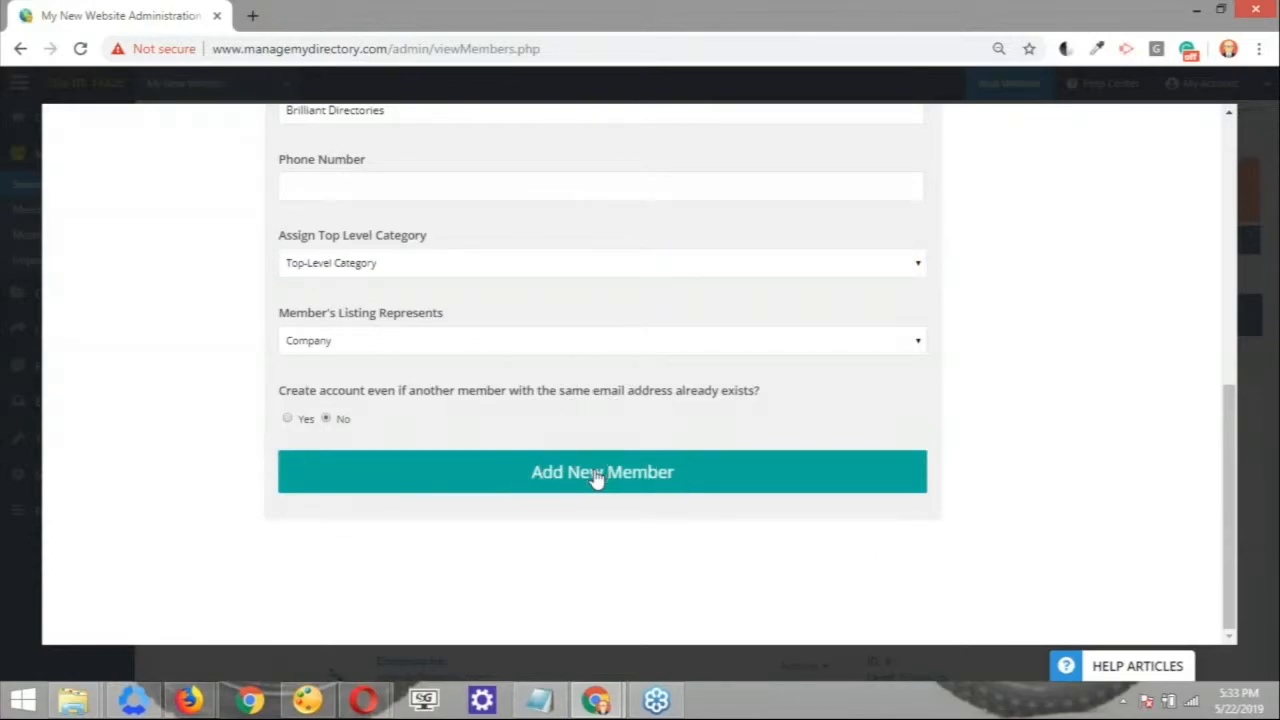
# Submit Add New Member so the success confirmation appears.
pyautogui.click(600, 472)
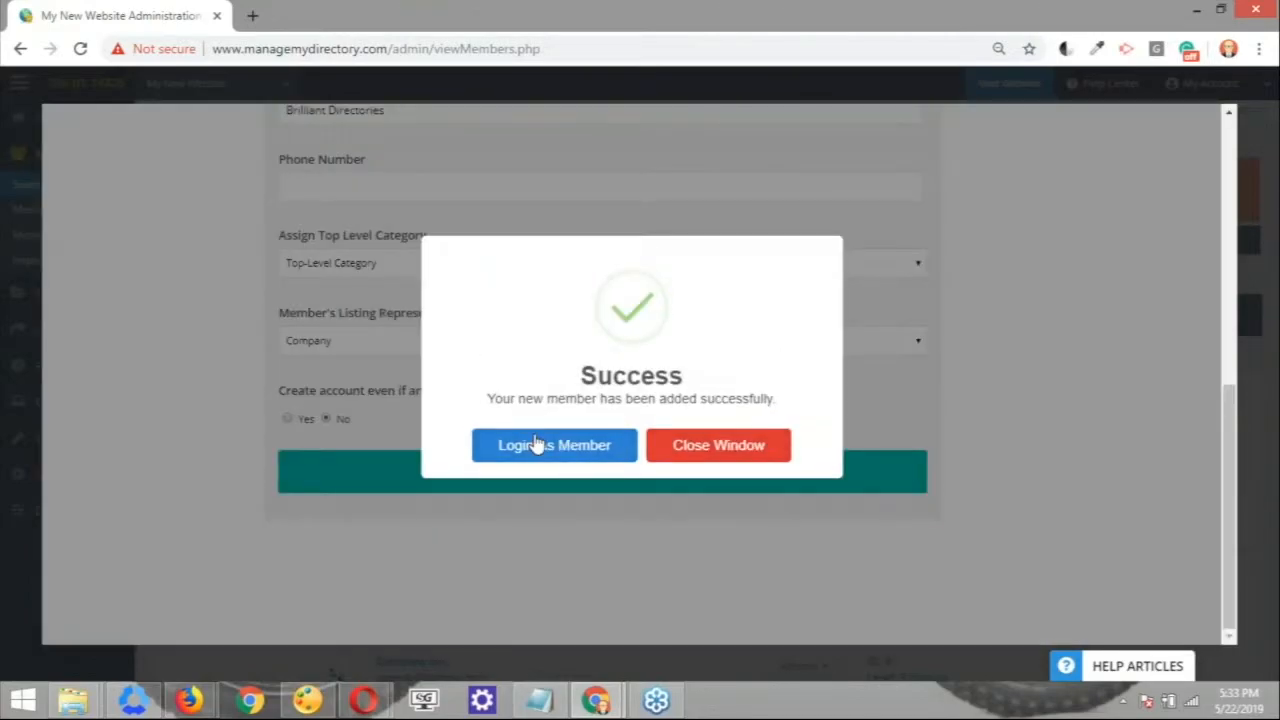
pyautogui.moveTo(718, 444)
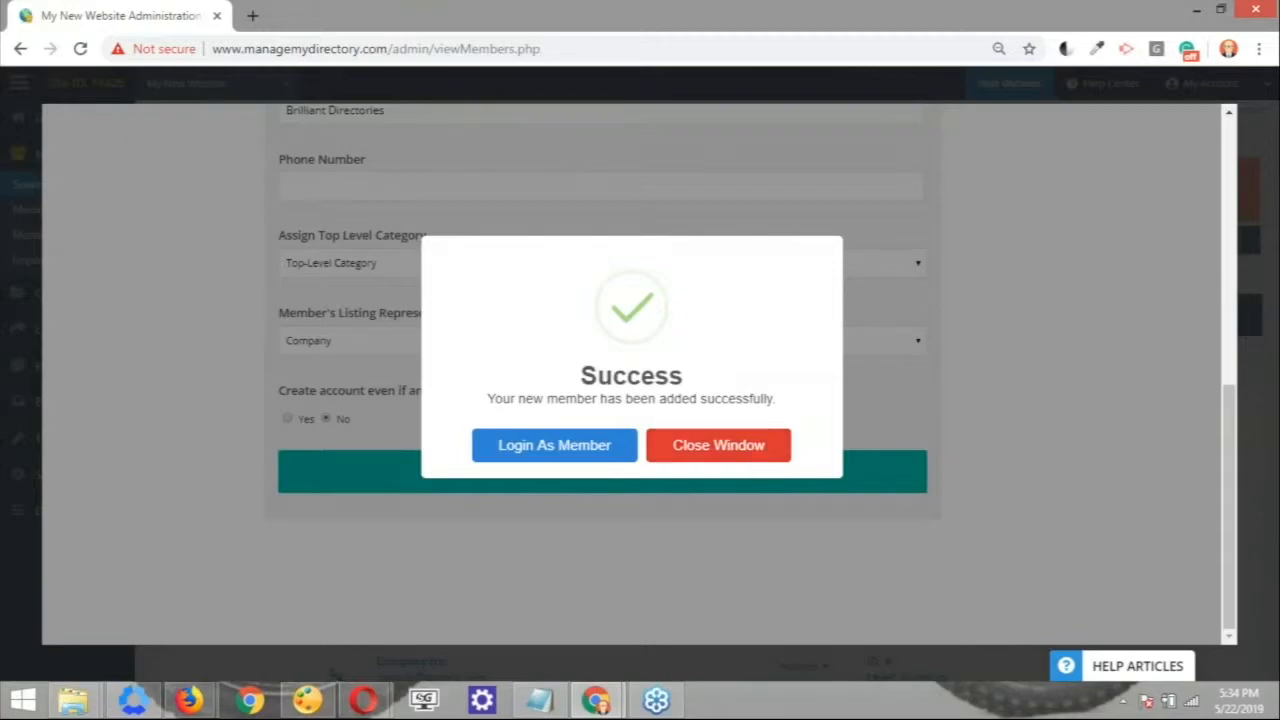
pyautogui.click(718, 444)
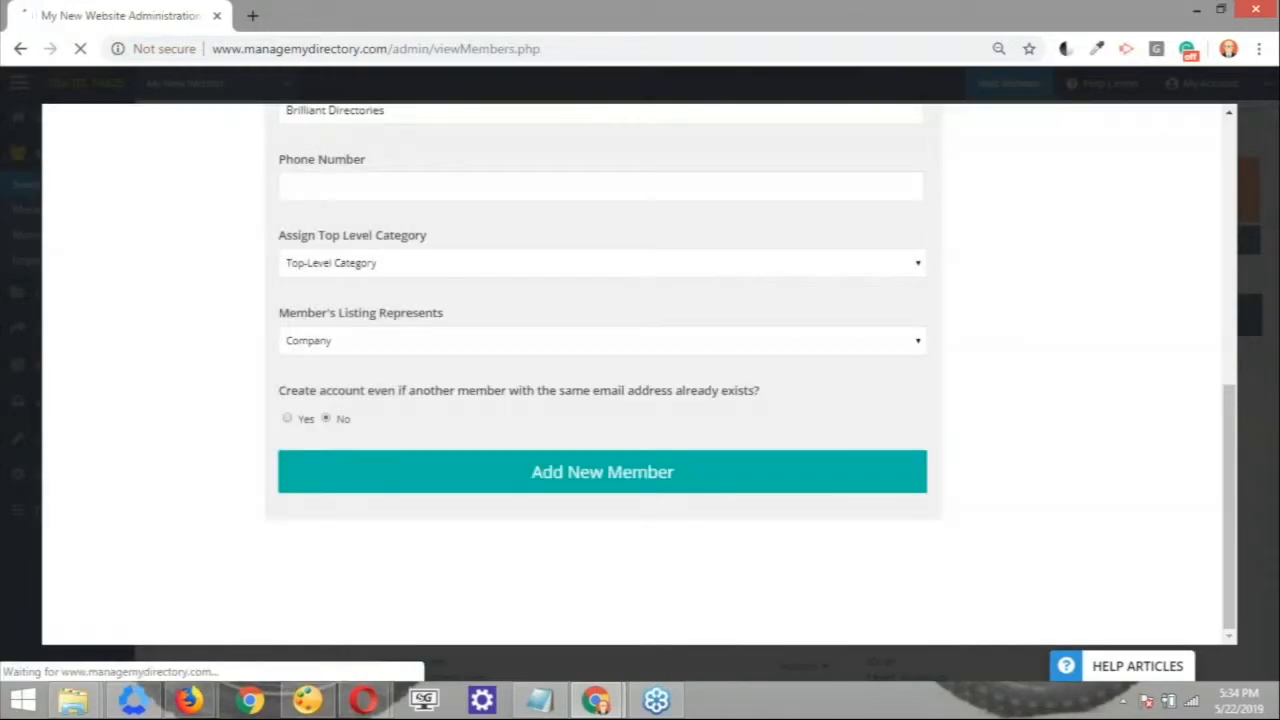
pyautogui.click(600, 472)
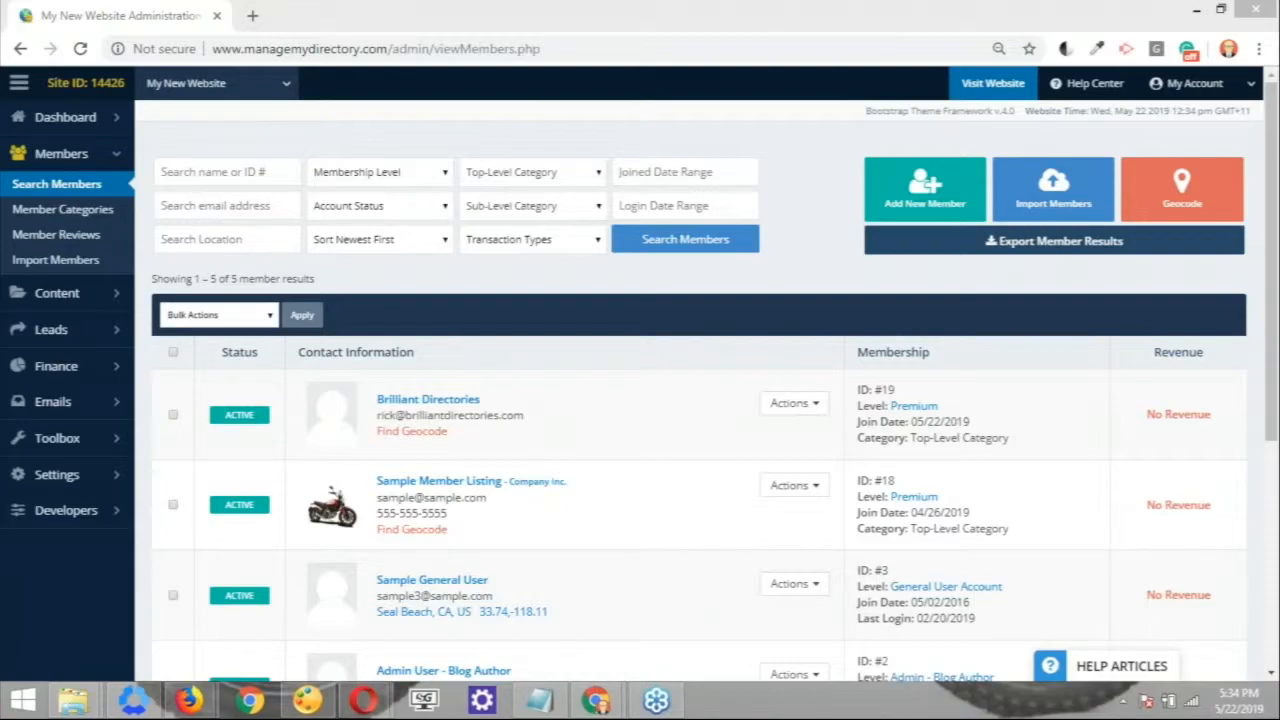
pyautogui.click(792, 402)
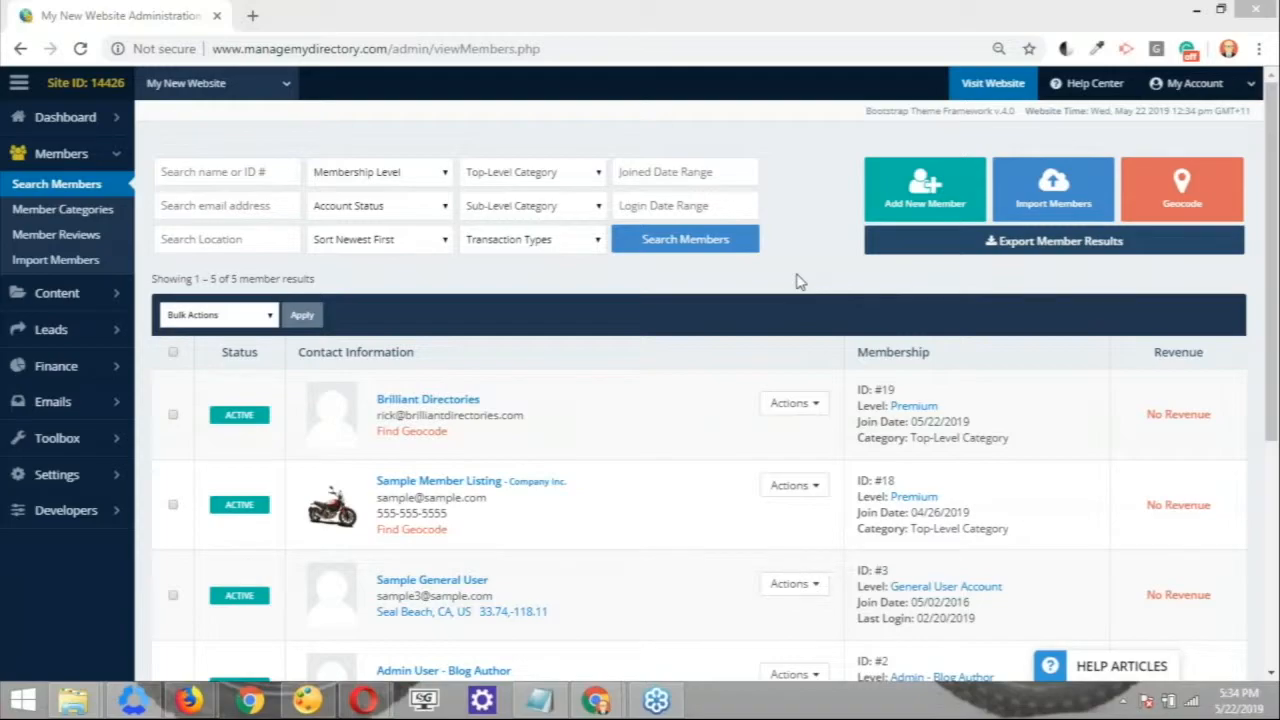
pyautogui.moveTo(722, 286)
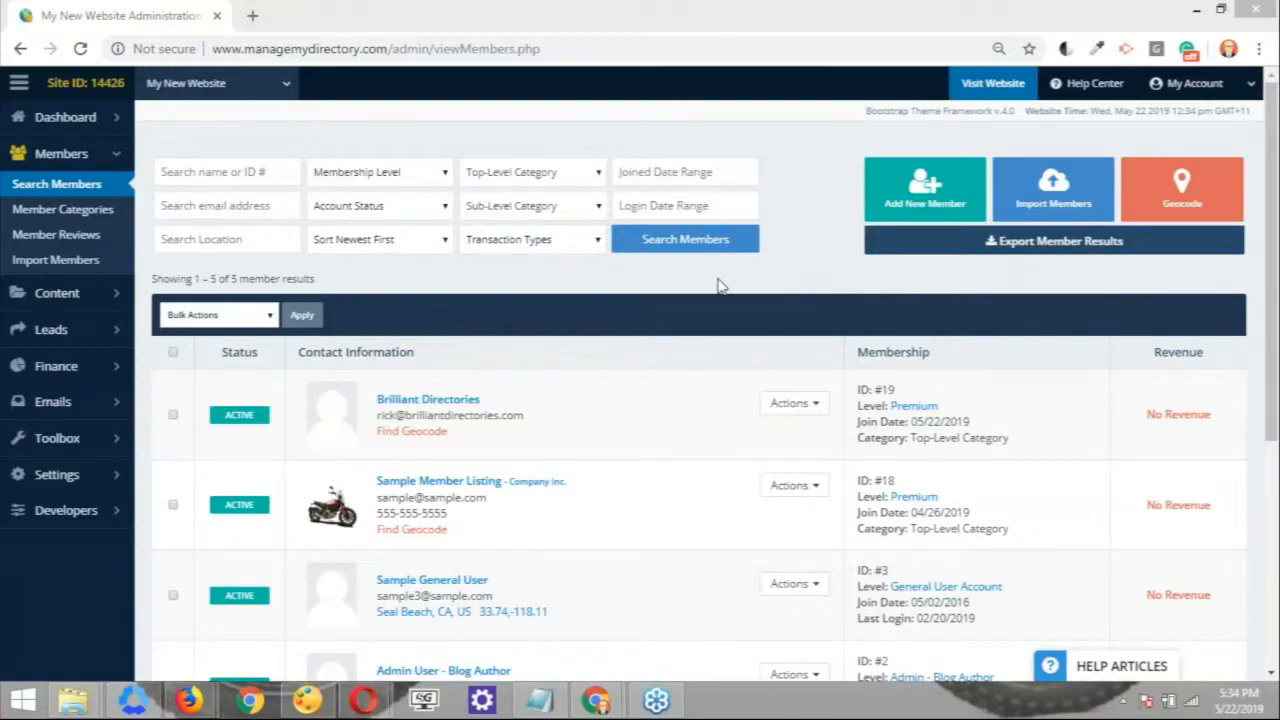
pyautogui.moveTo(600, 388)
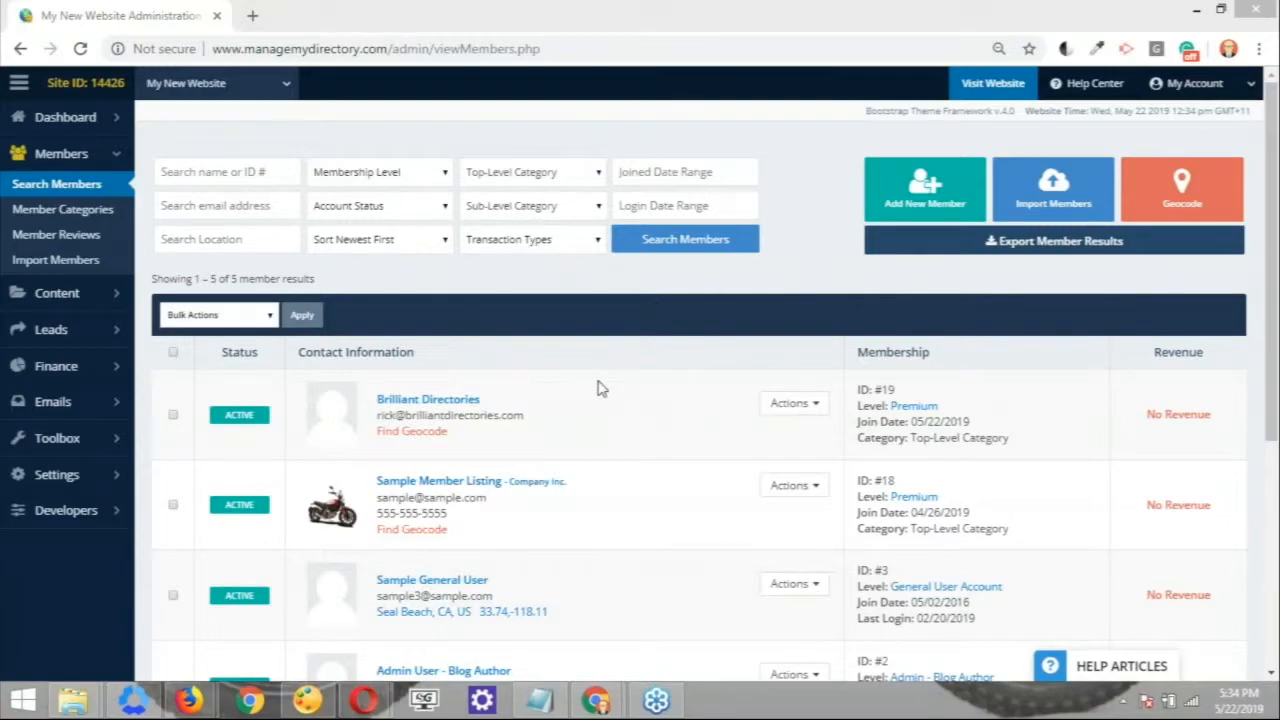
pyautogui.moveTo(588, 390)
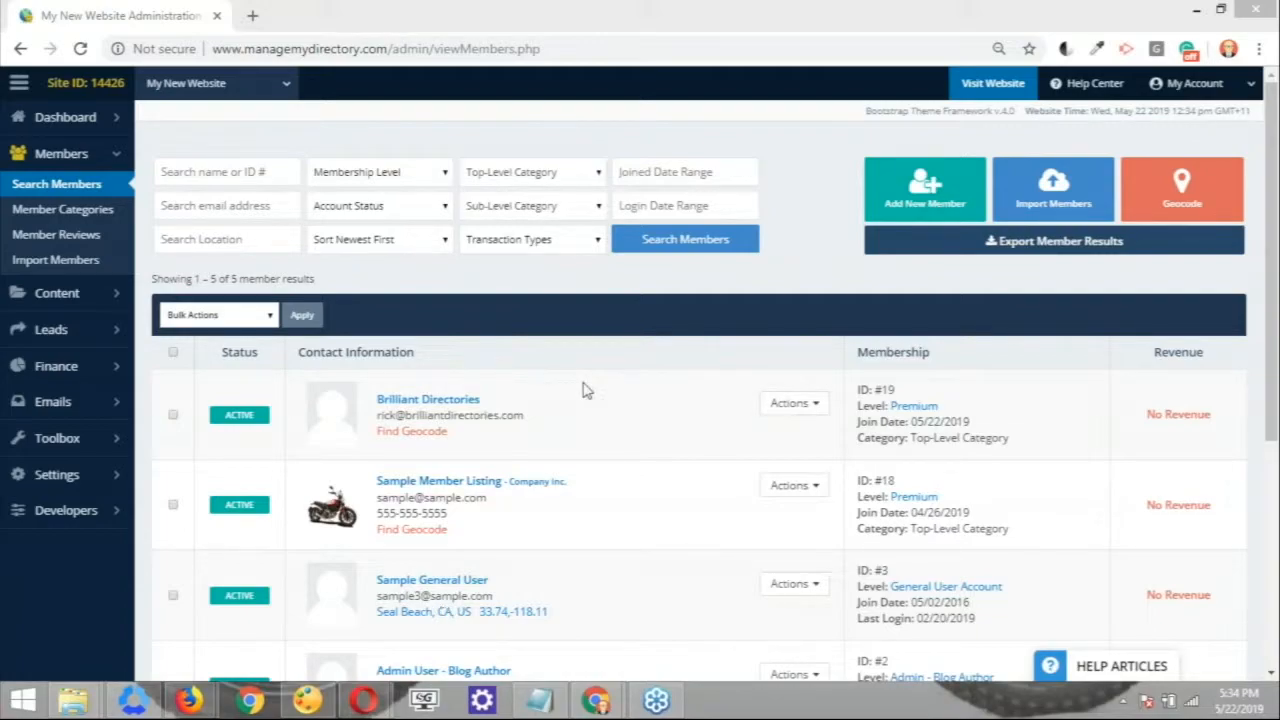
pyautogui.moveTo(656, 400)
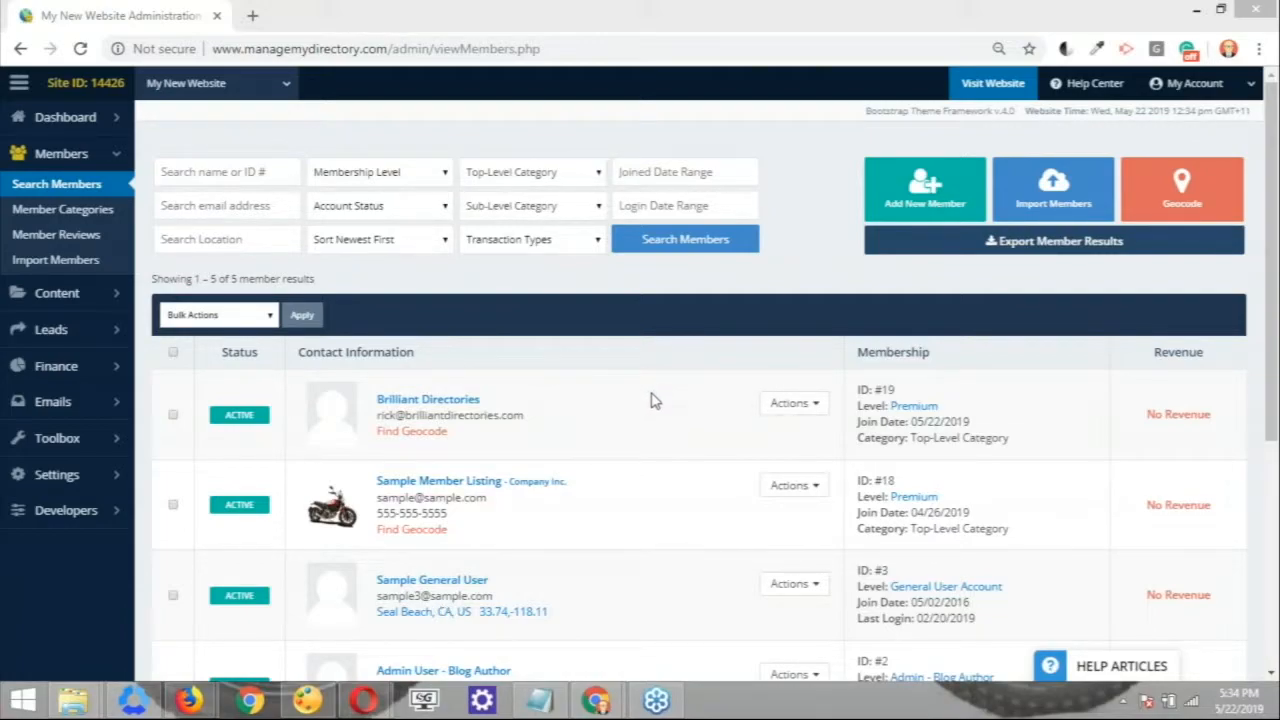
pyautogui.click(792, 404)
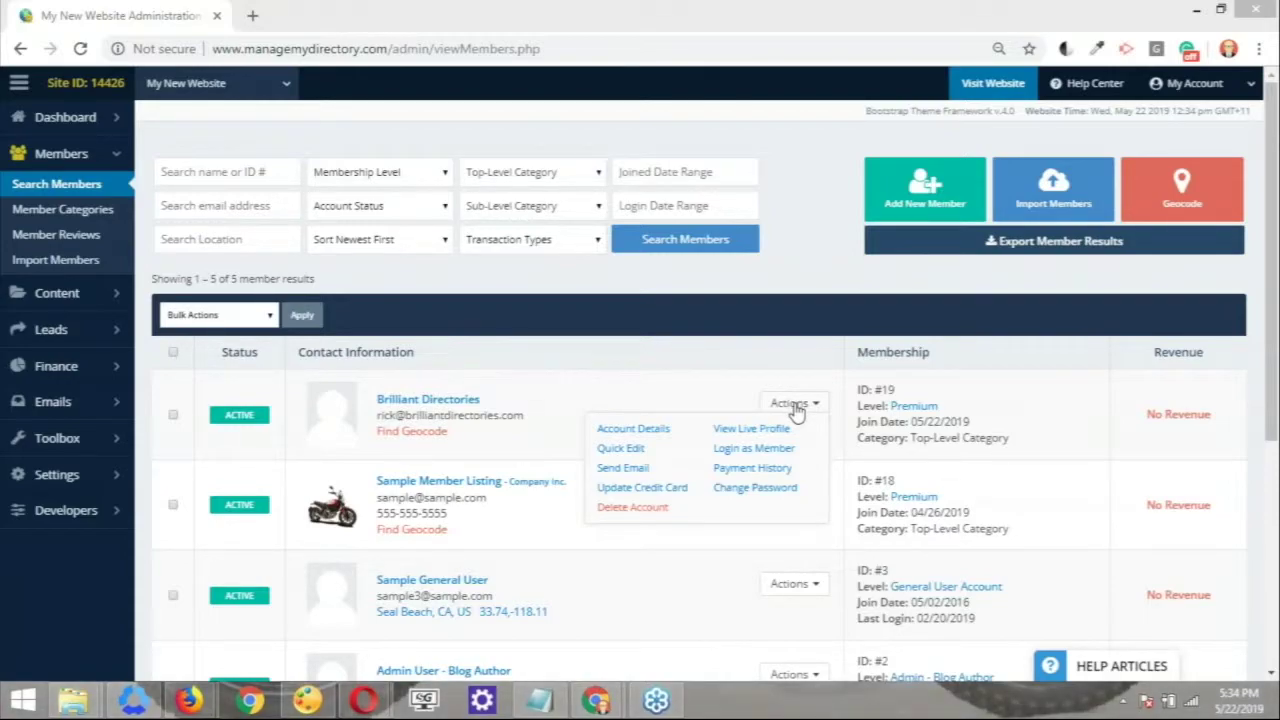
pyautogui.moveTo(620, 448)
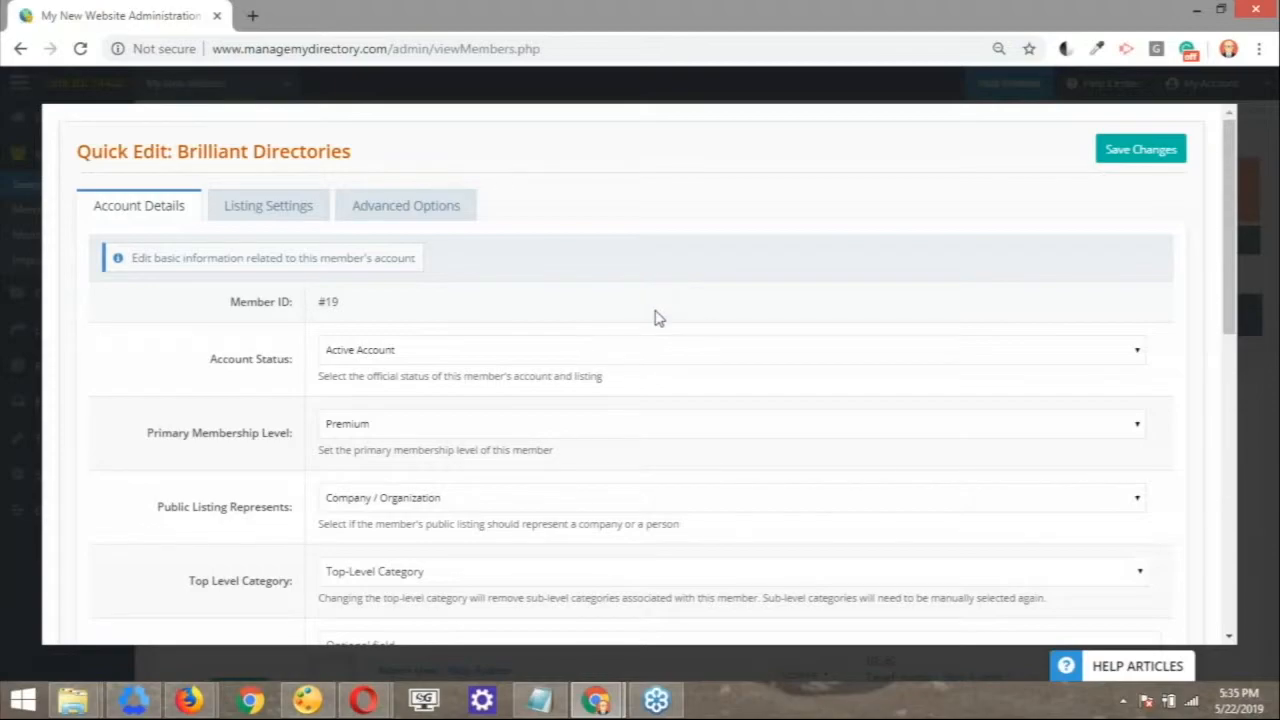
pyautogui.moveTo(688, 302)
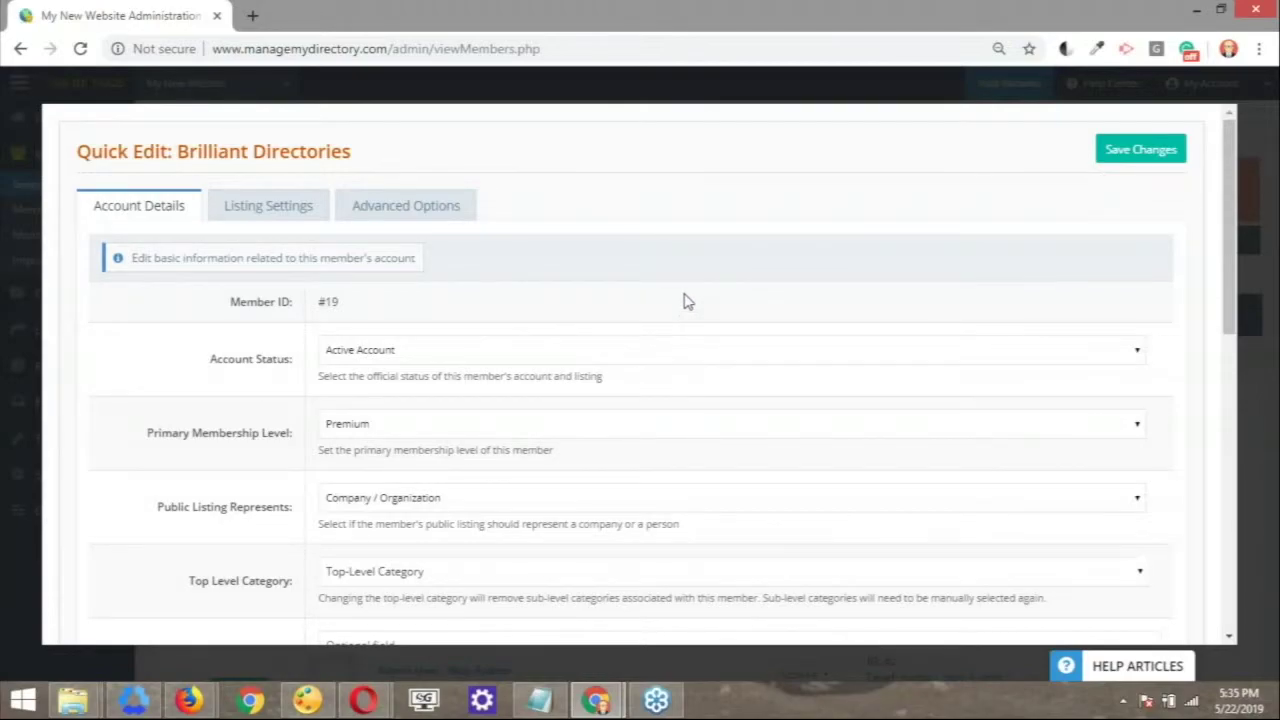
pyautogui.moveTo(128, 408)
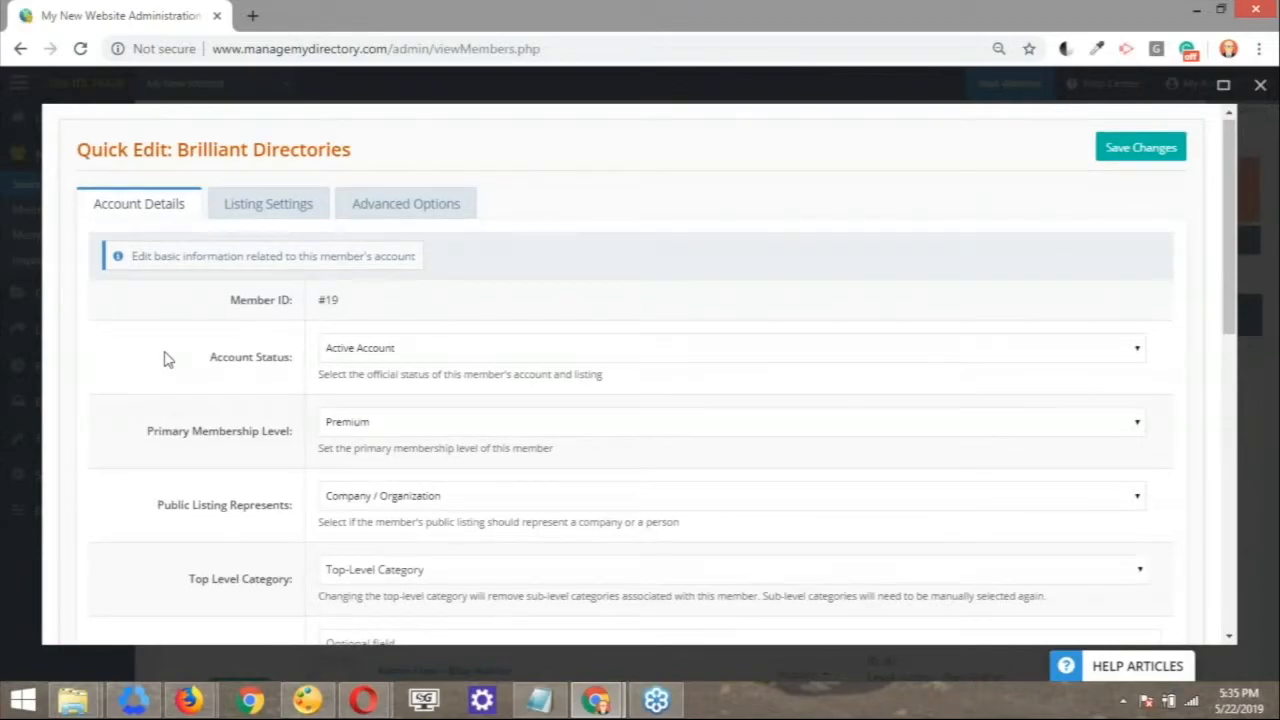
# Scroll through the Quick Edit Account Details showing Active status, Premium level and Company listing.
pyautogui.scroll(-3)
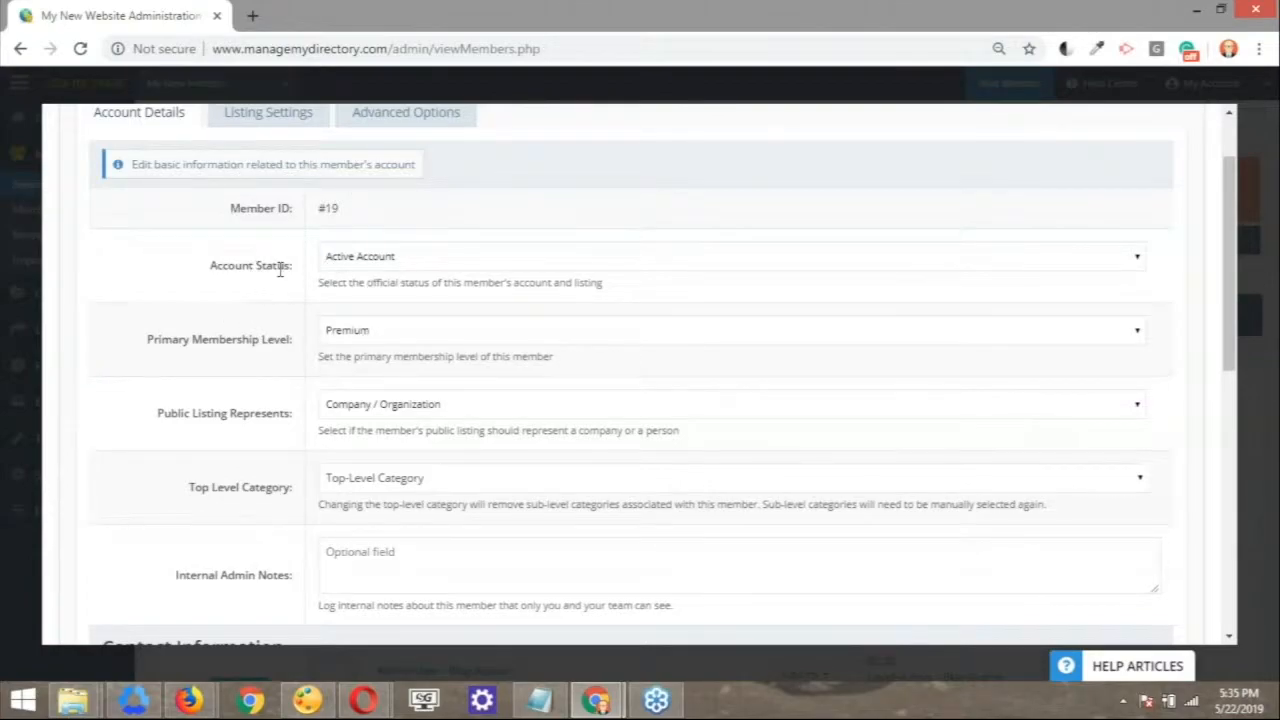
pyautogui.scroll(-3)
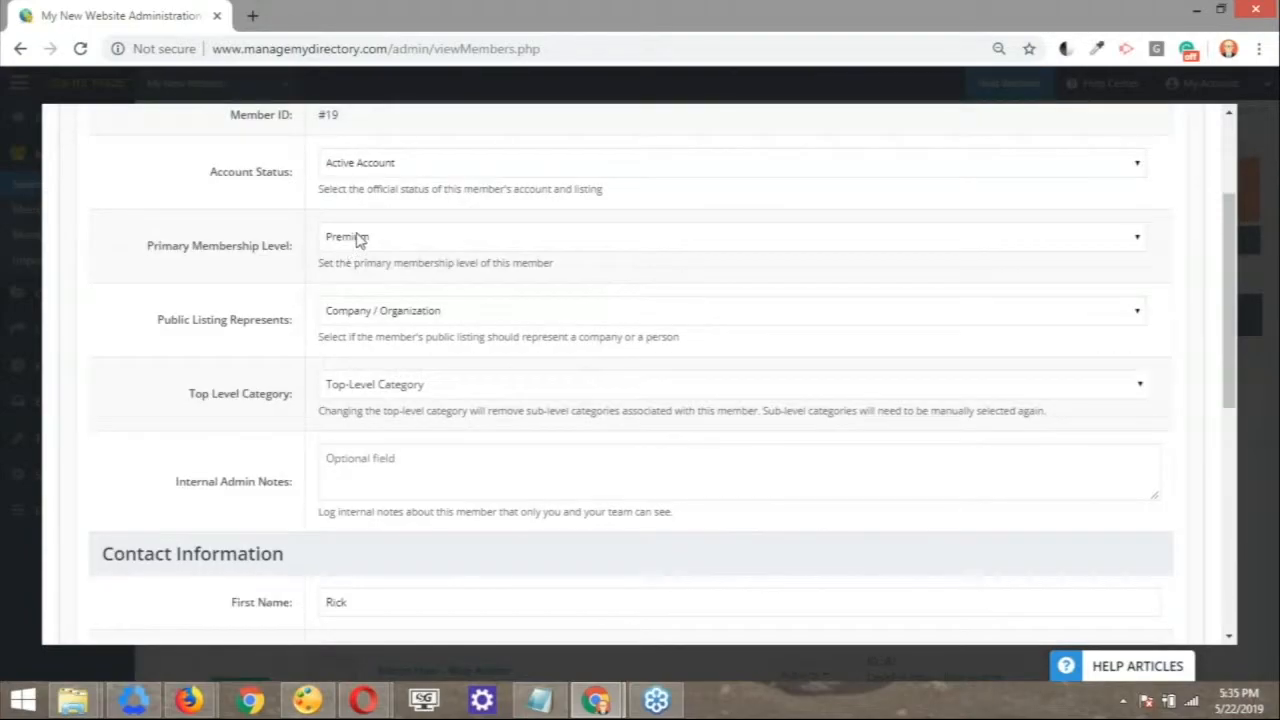
pyautogui.click(730, 236)
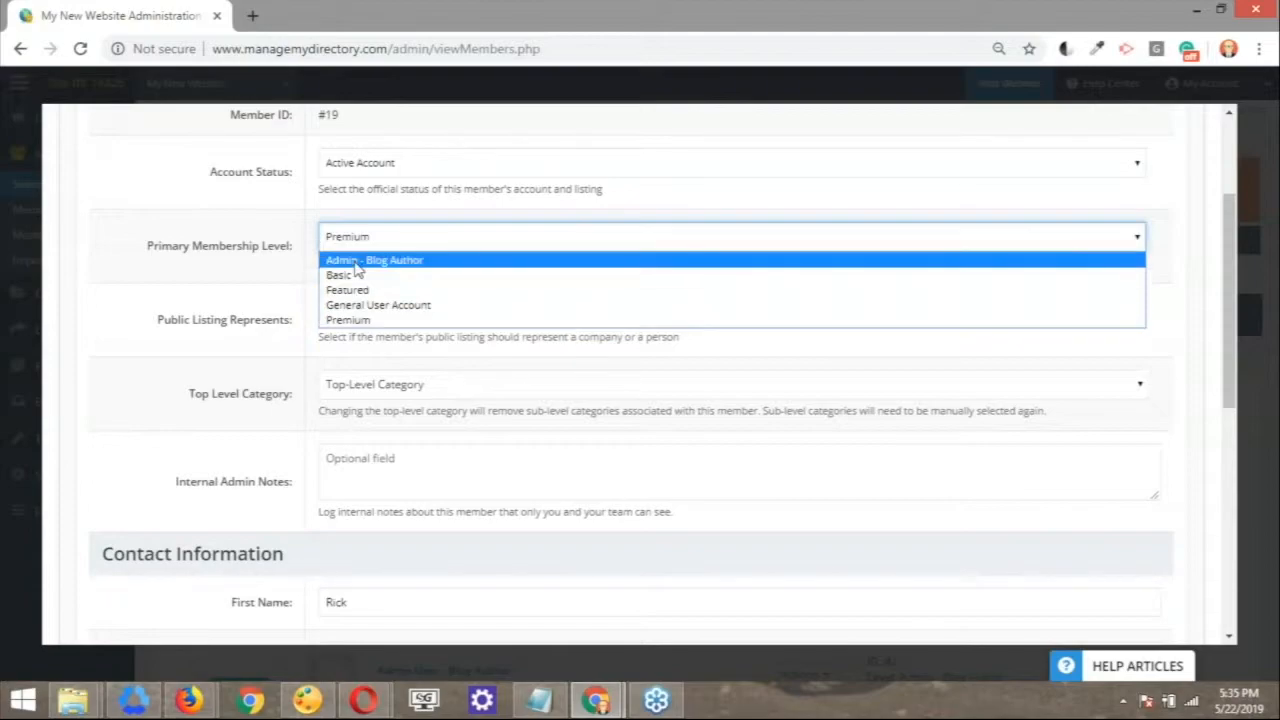
pyautogui.moveTo(348, 290)
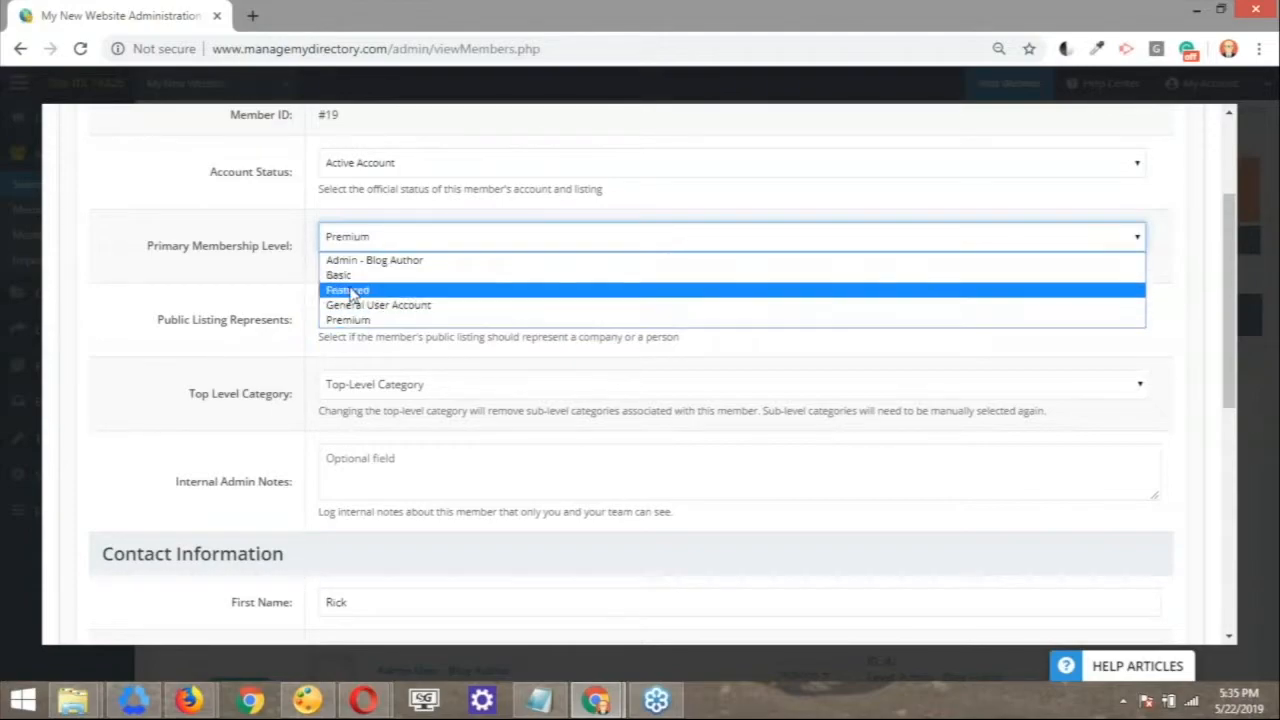
pyautogui.moveTo(378, 304)
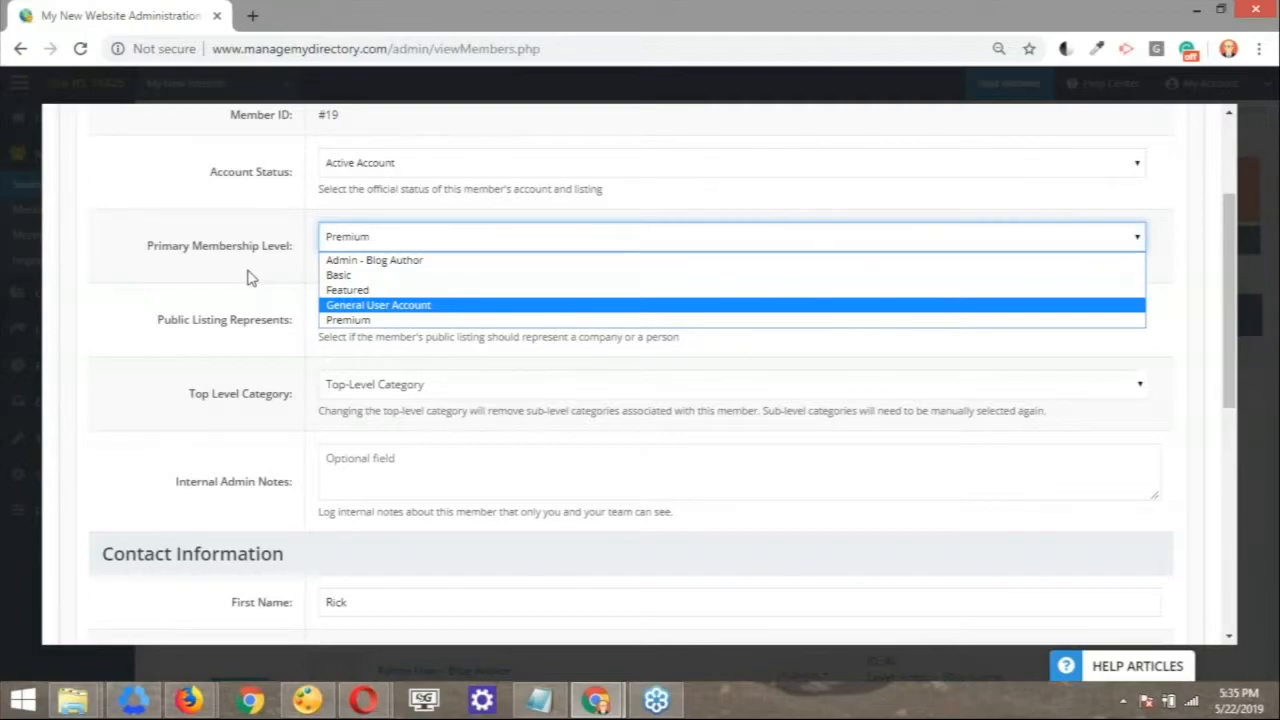
pyautogui.moveTo(340, 276)
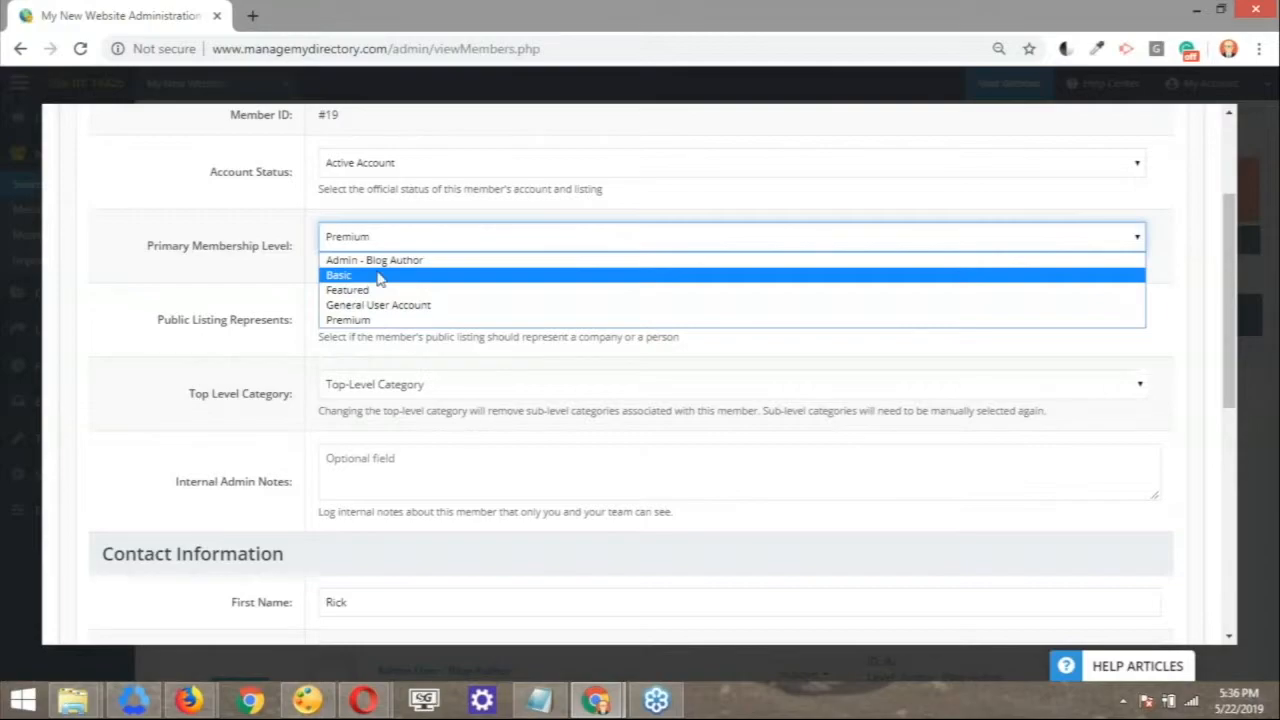
pyautogui.moveTo(376, 260)
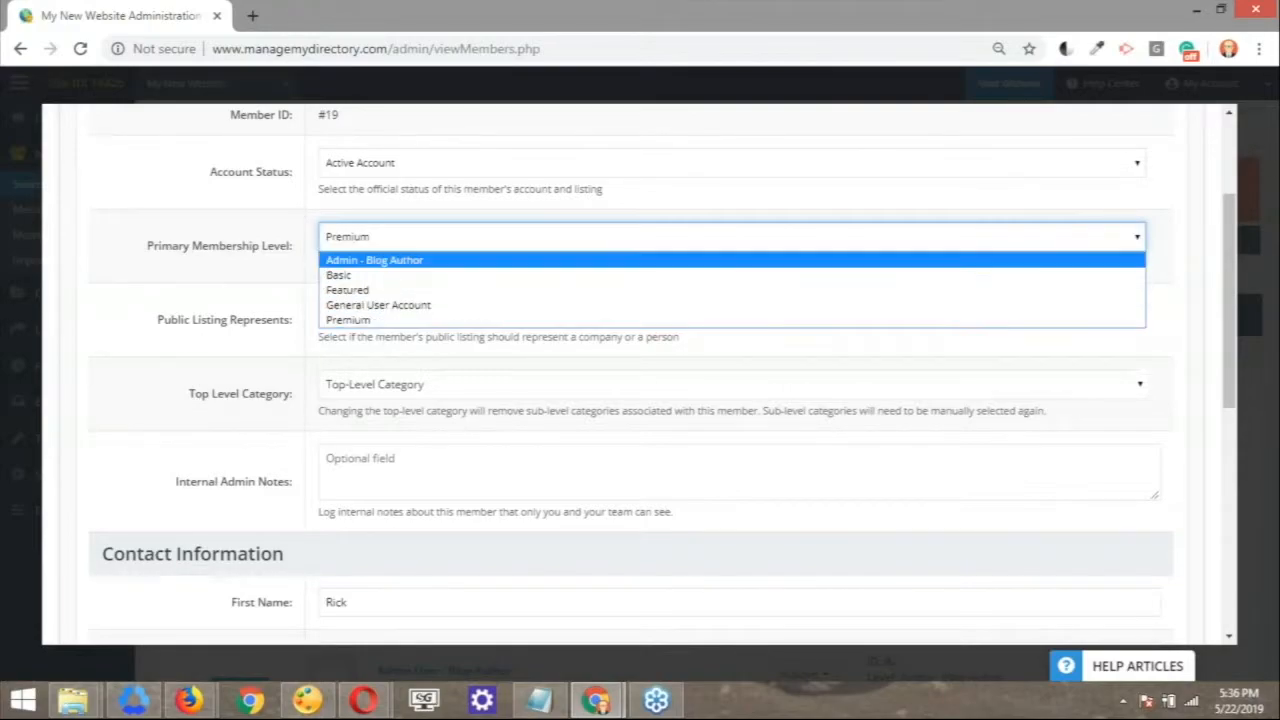
pyautogui.moveTo(388, 276)
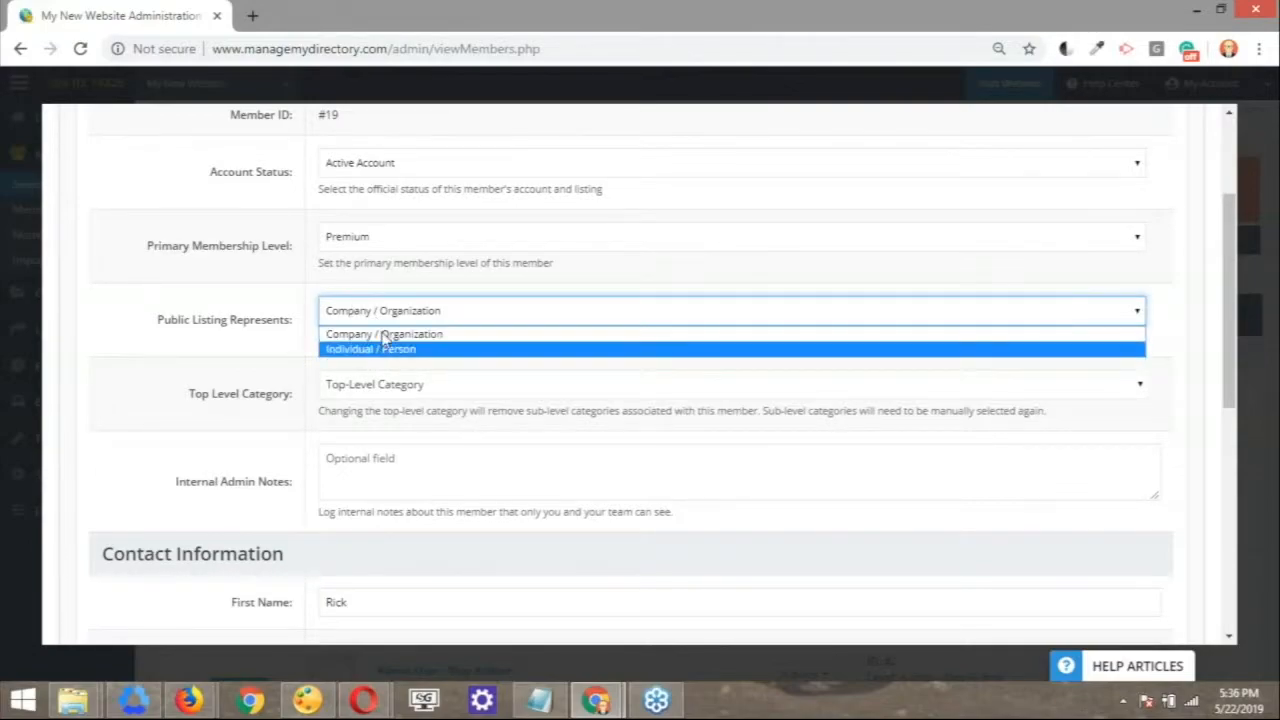
pyautogui.moveTo(384, 332)
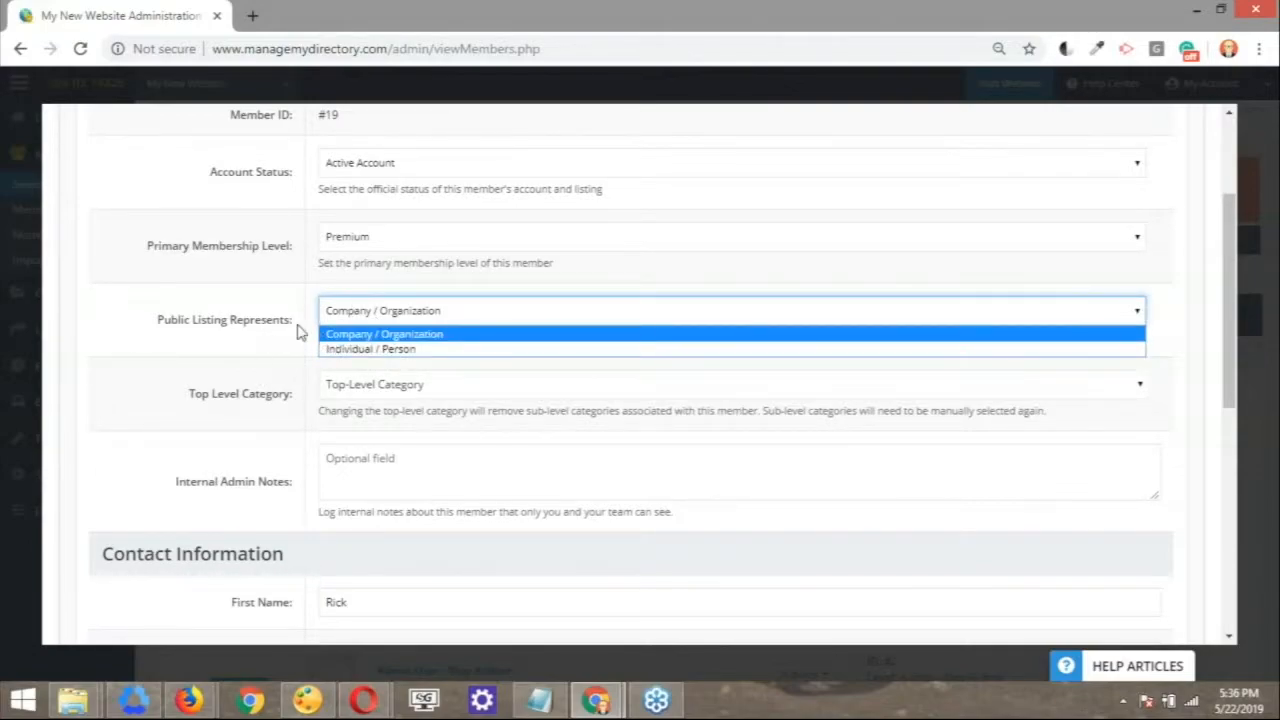
pyautogui.click(384, 332)
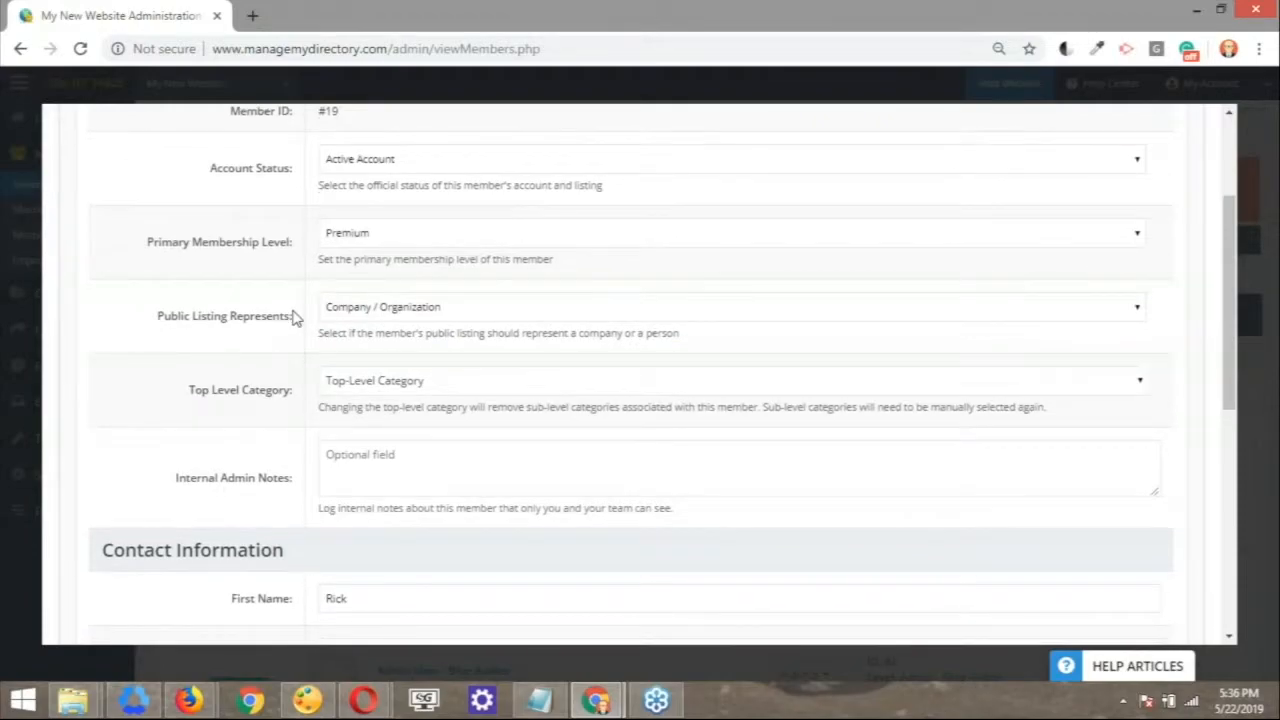
pyautogui.scroll(-3)
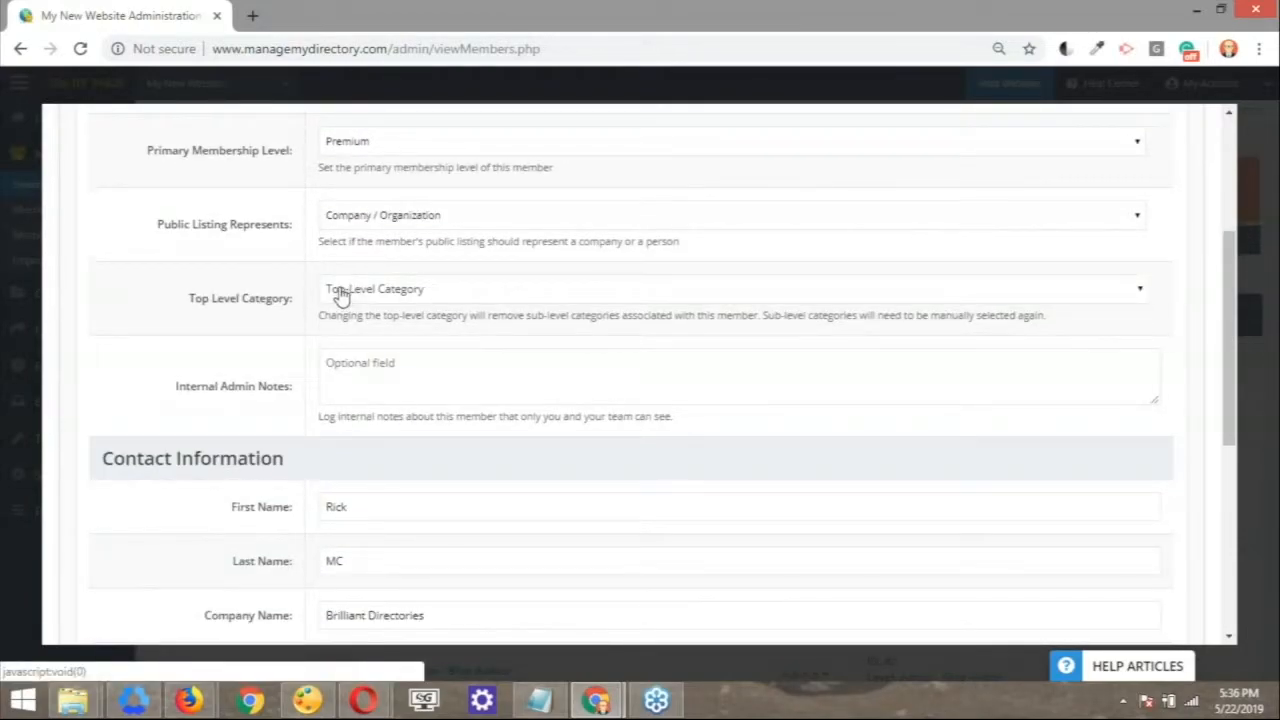
pyautogui.scroll(3)
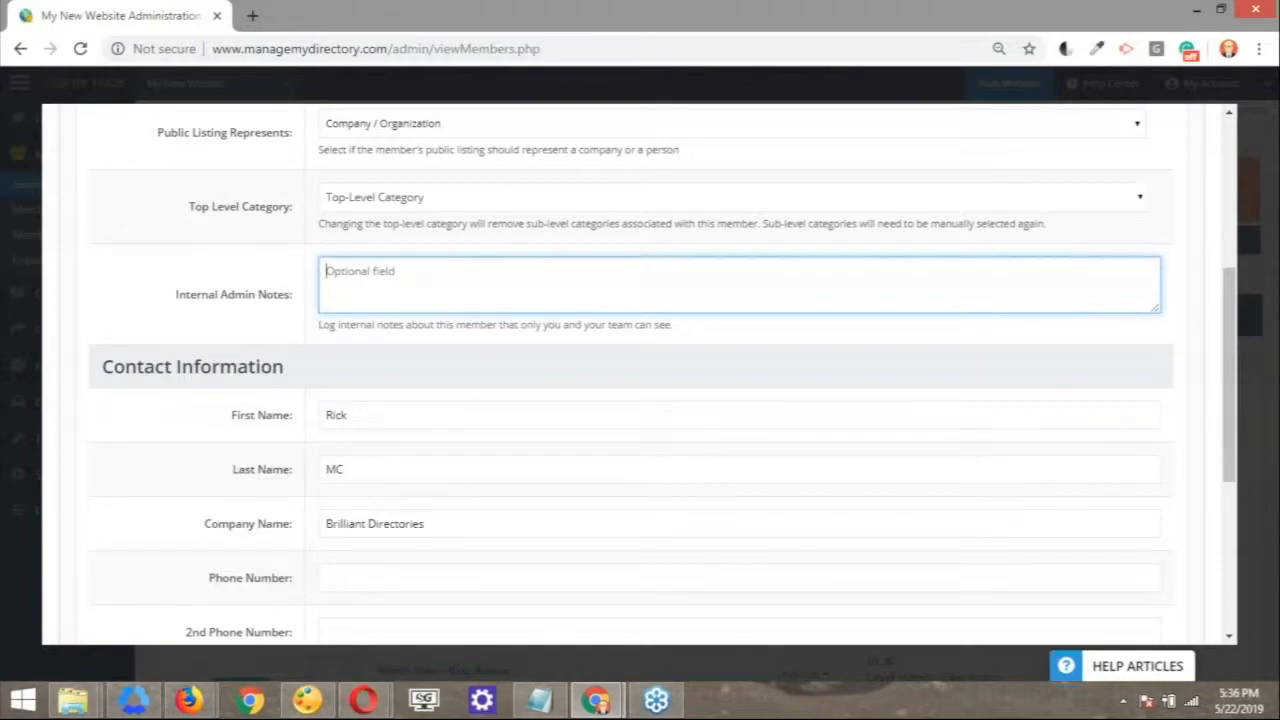
pyautogui.moveTo(484, 256)
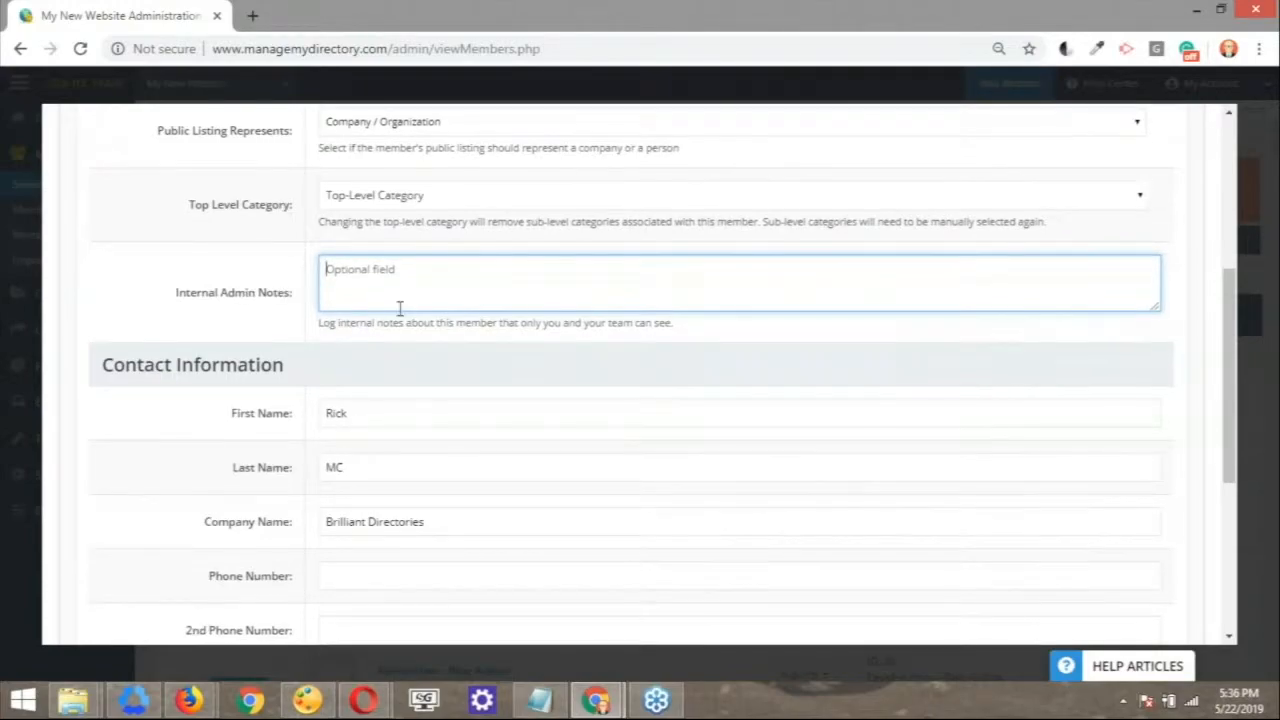
pyautogui.scroll(-3)
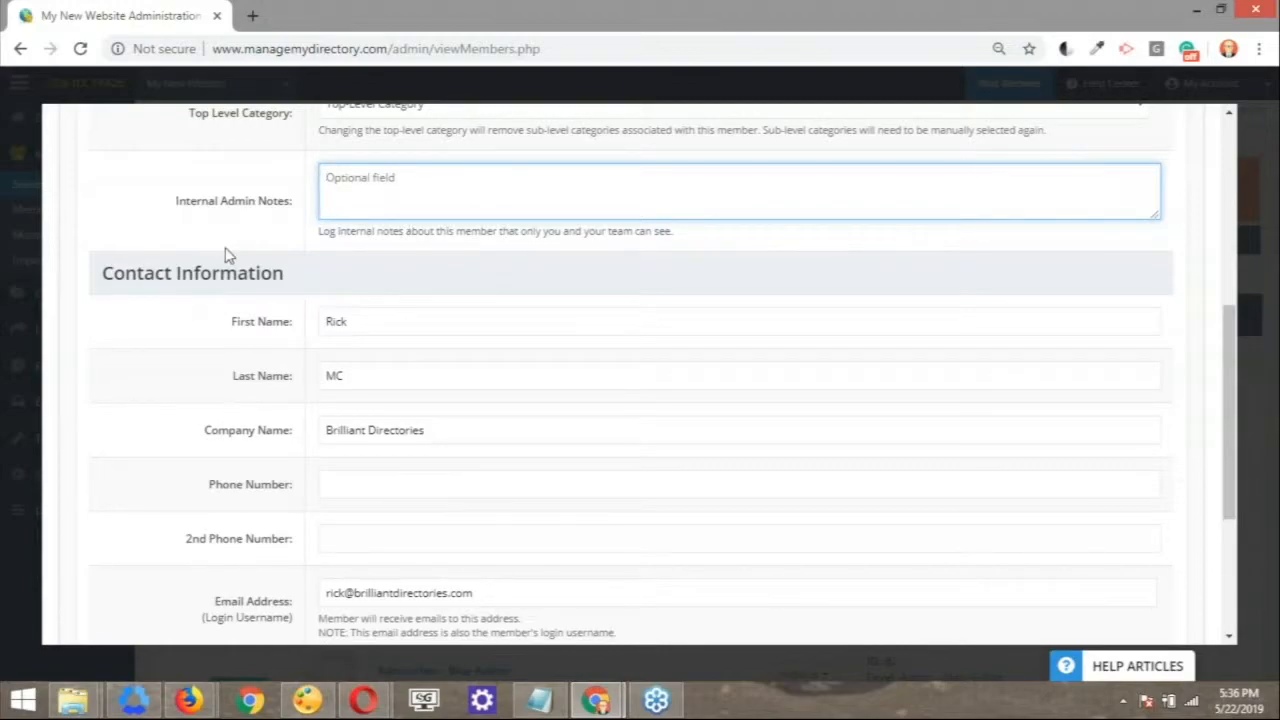
pyautogui.moveTo(192, 316)
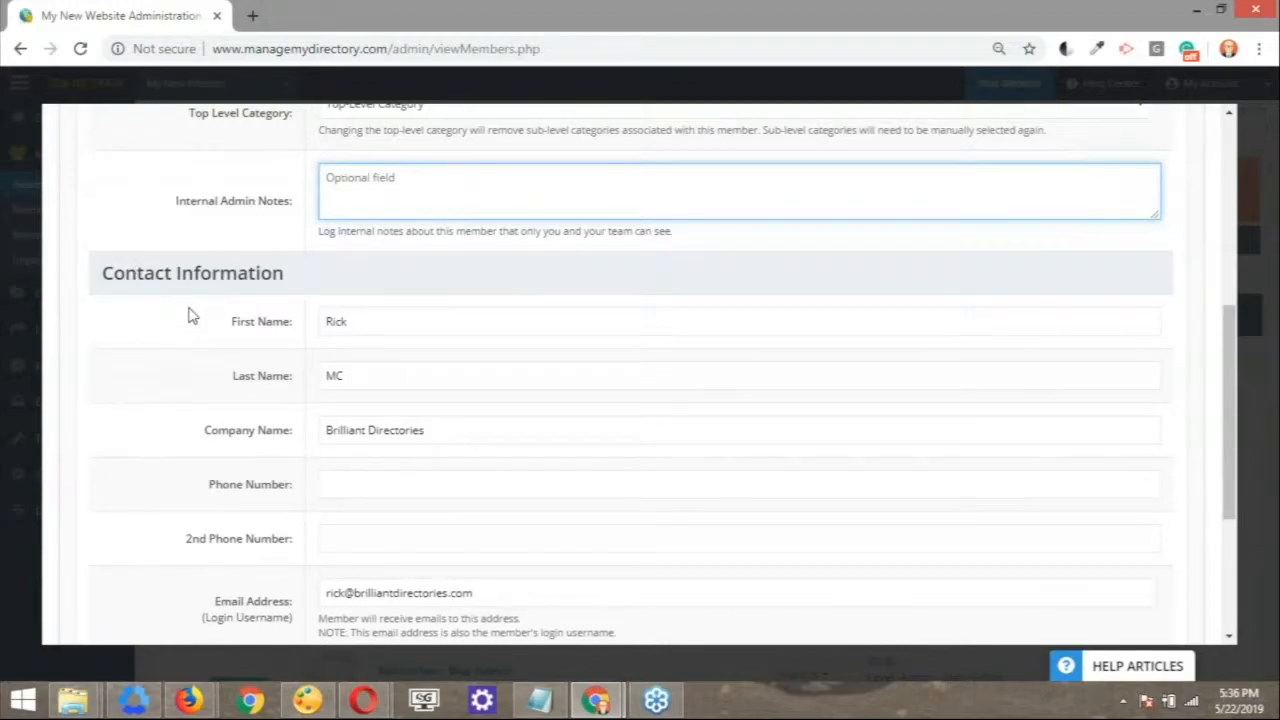
pyautogui.scroll(-3)
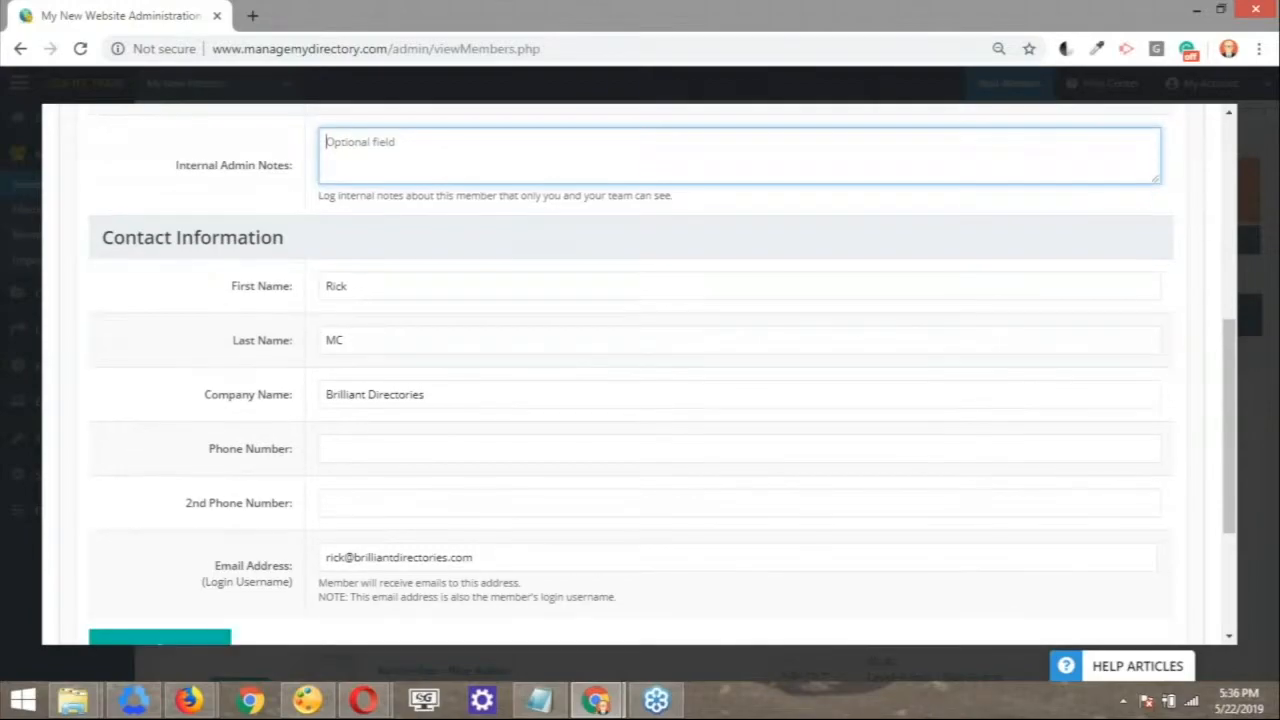
pyautogui.scroll(-3)
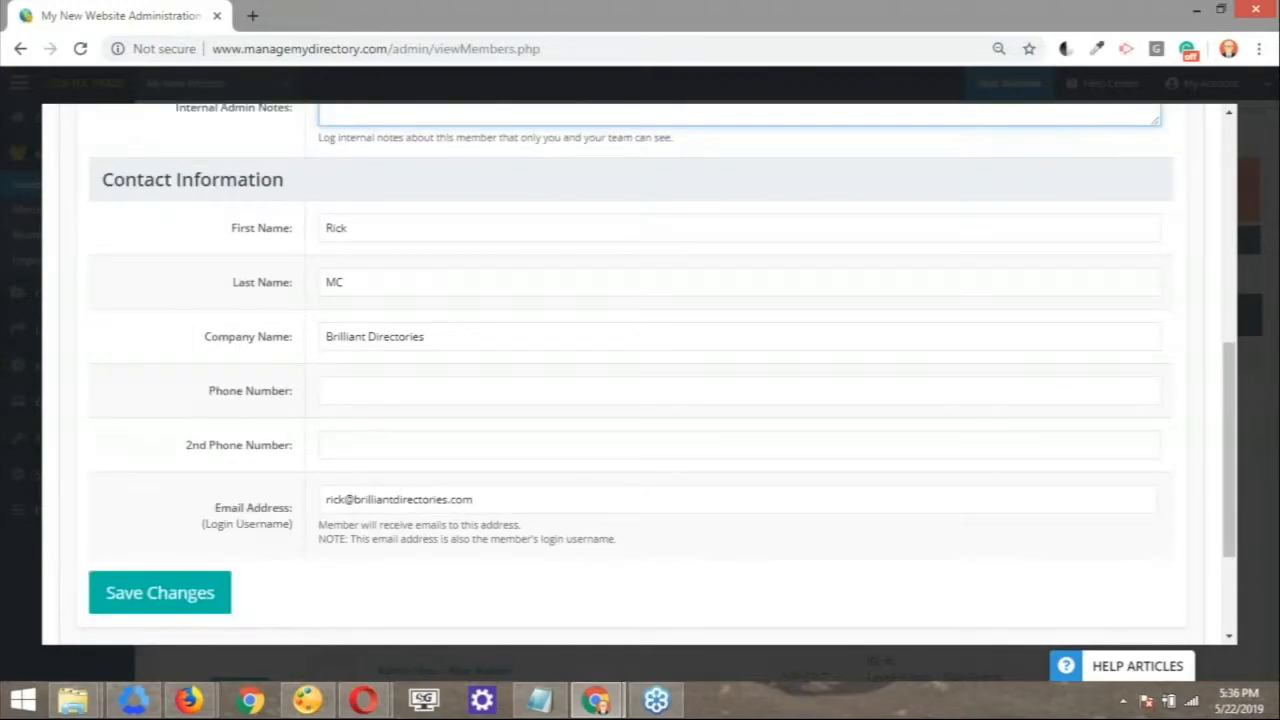
pyautogui.moveTo(350, 252)
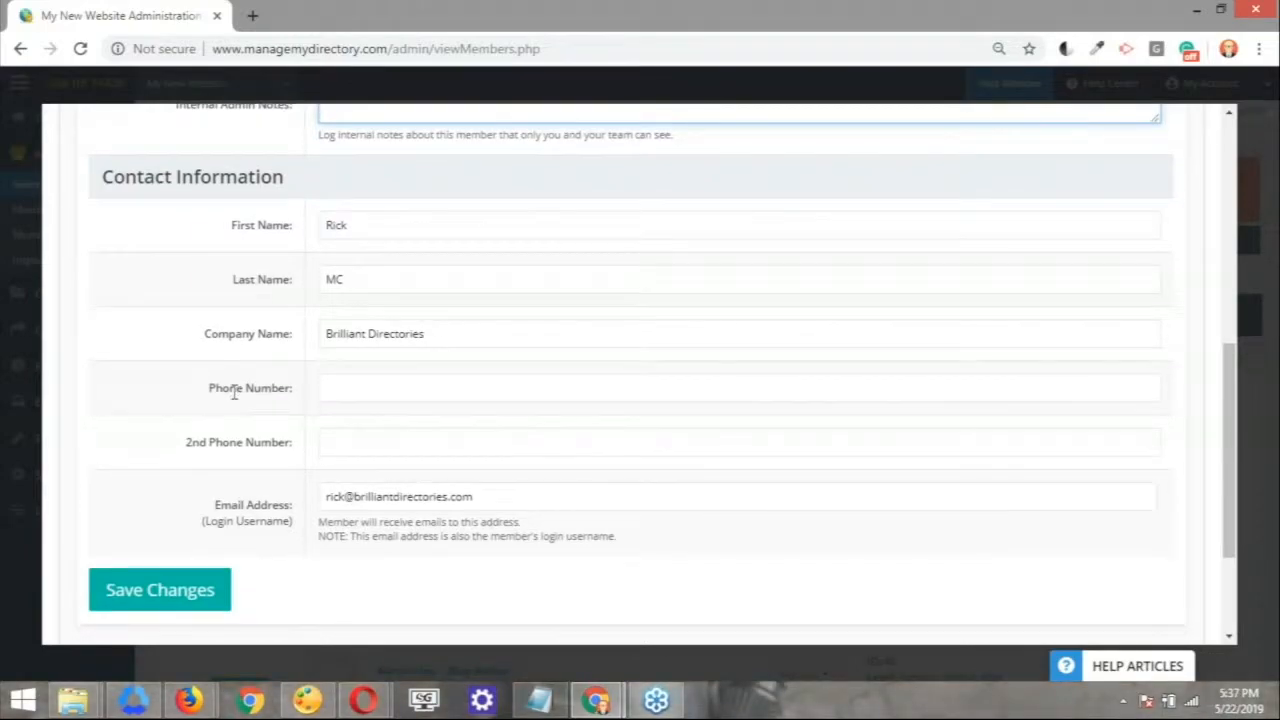
pyautogui.scroll(-3)
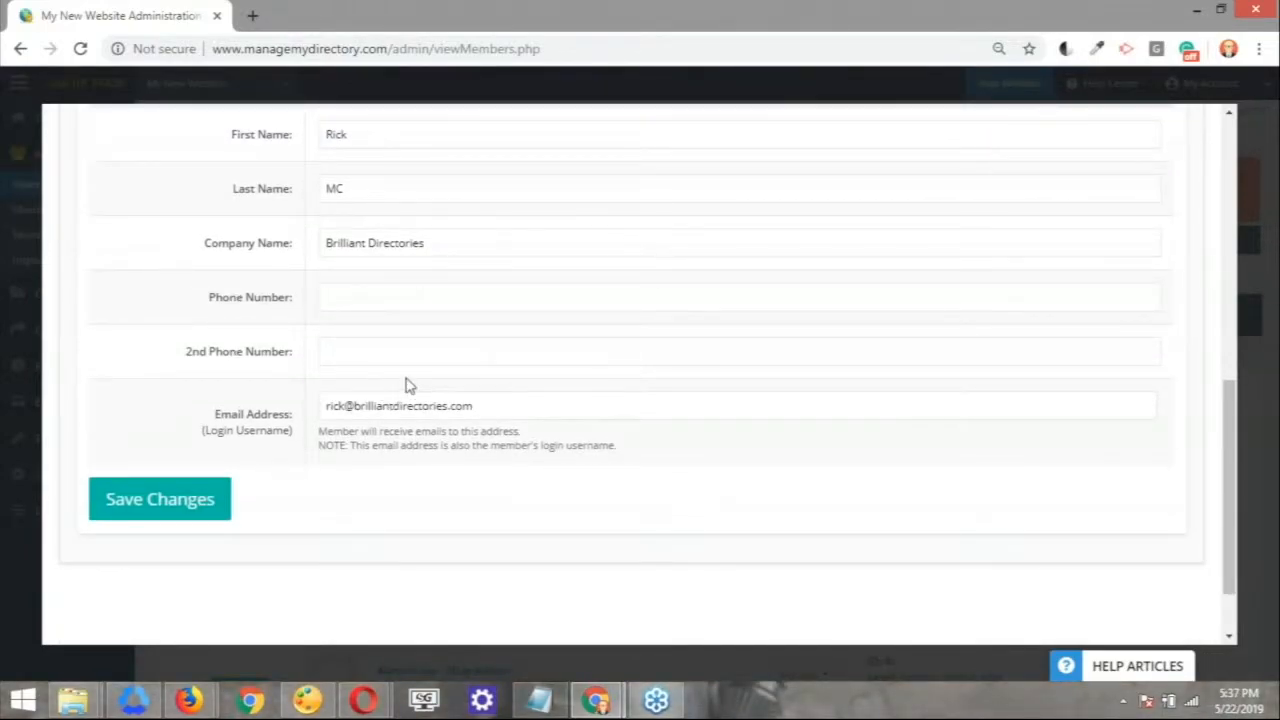
pyautogui.moveTo(456, 440)
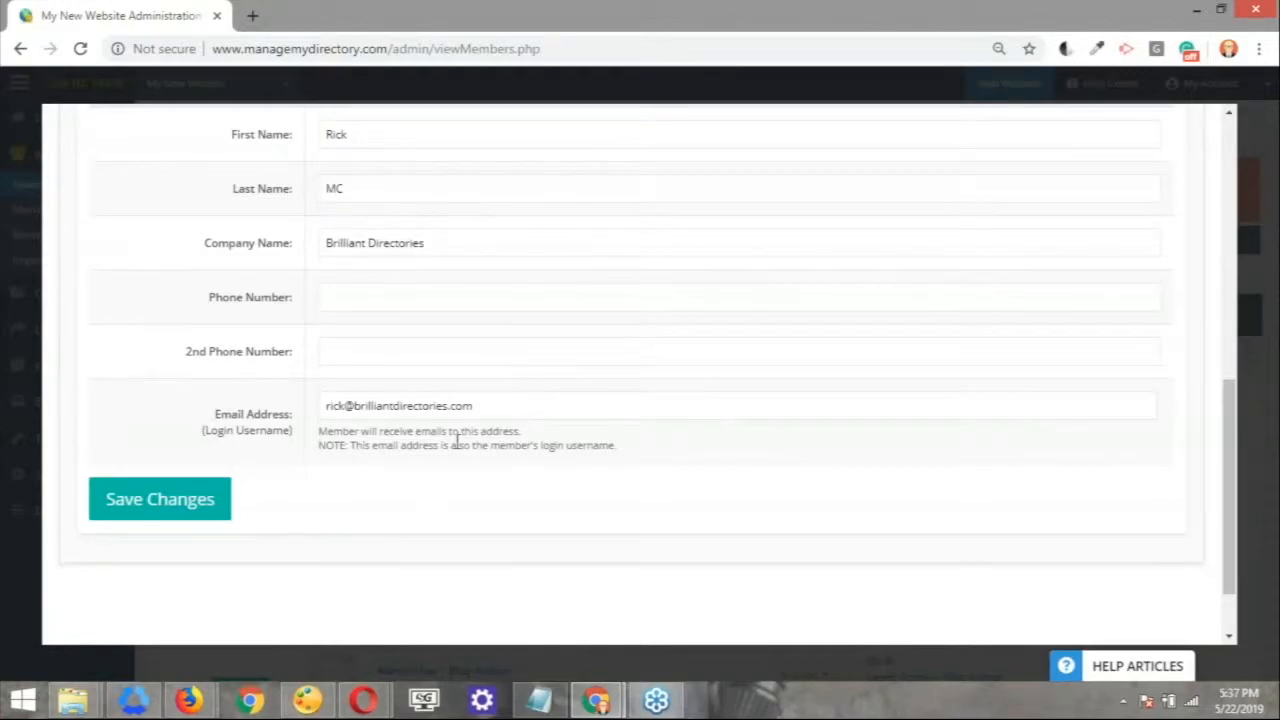
pyautogui.scroll(3)
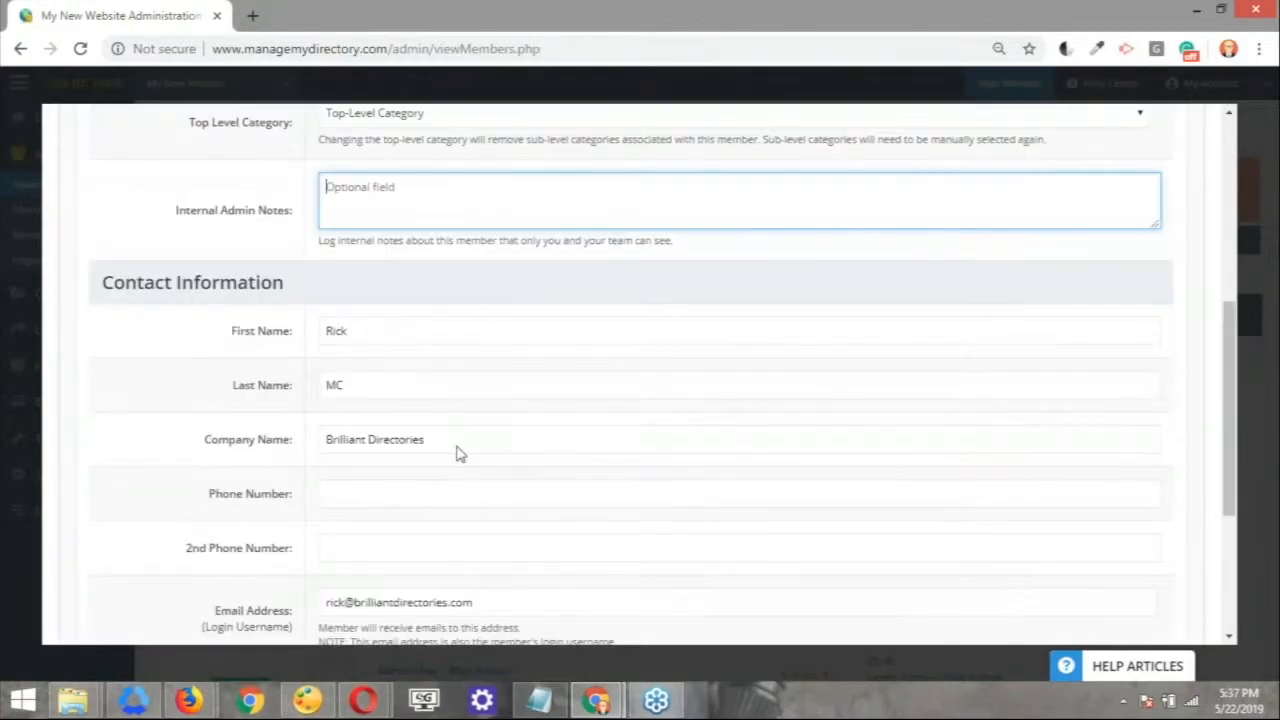
pyautogui.scroll(3)
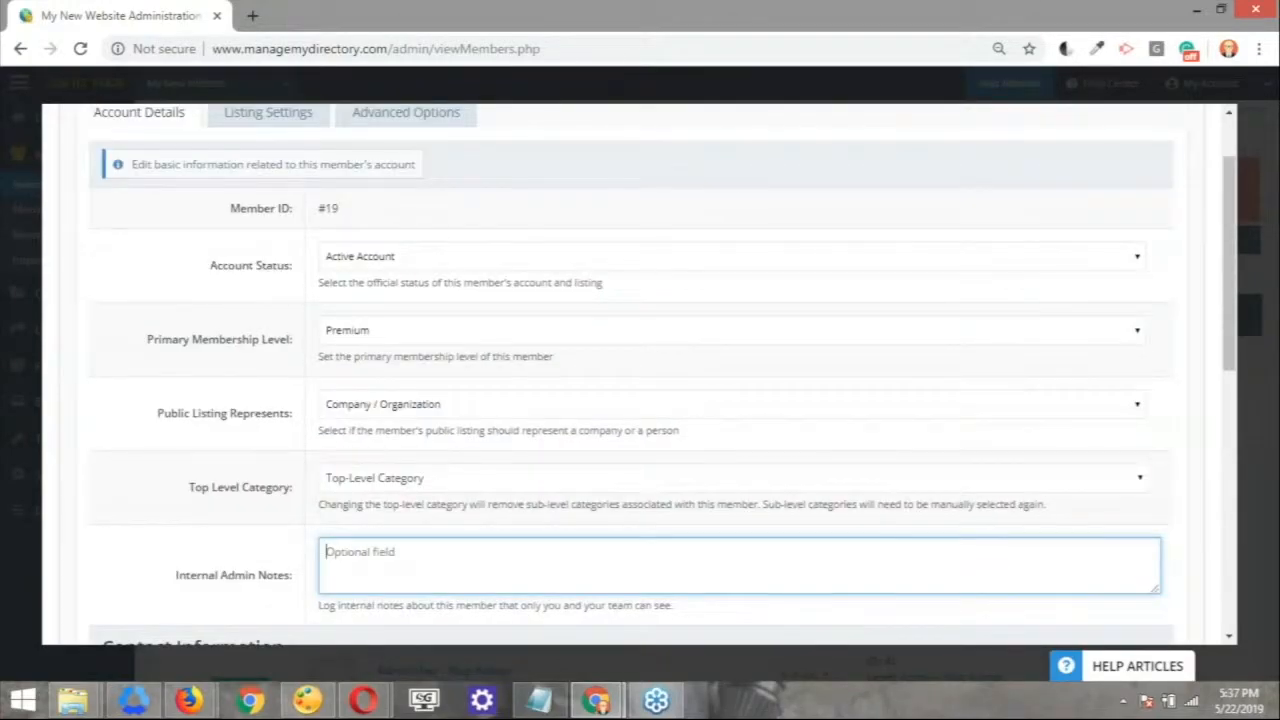
pyautogui.scroll(3)
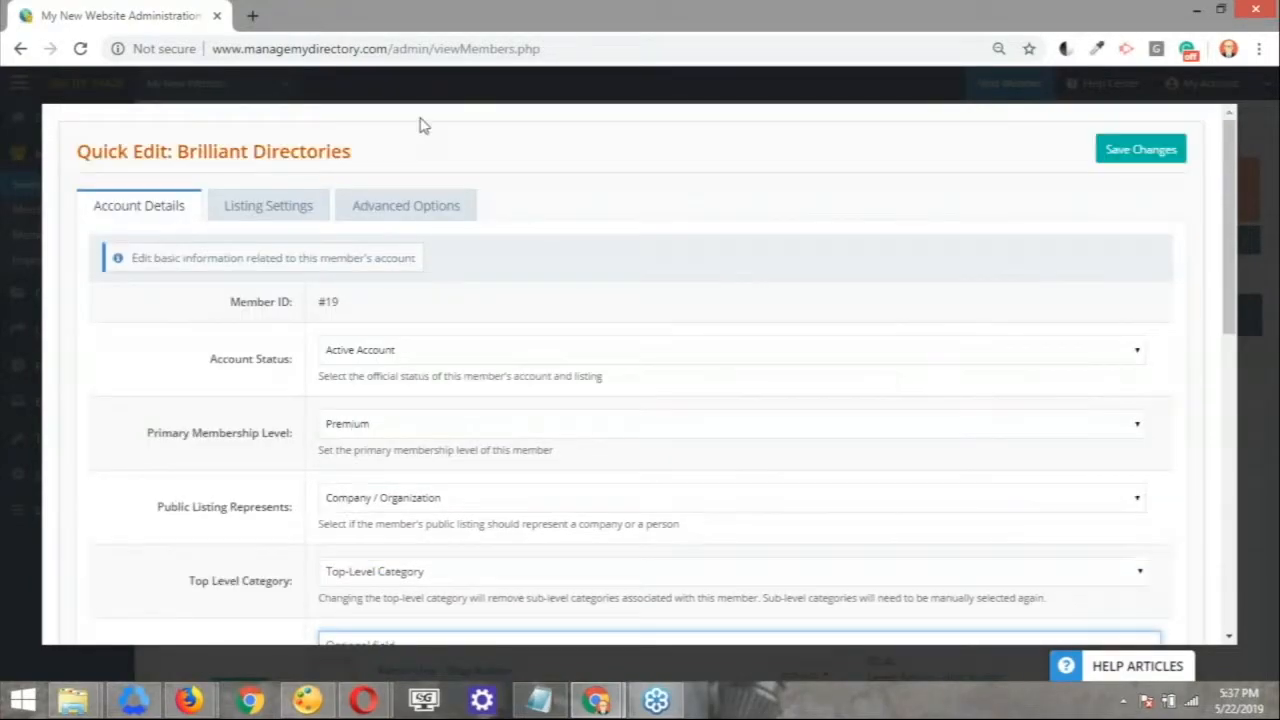
pyautogui.moveTo(268, 204)
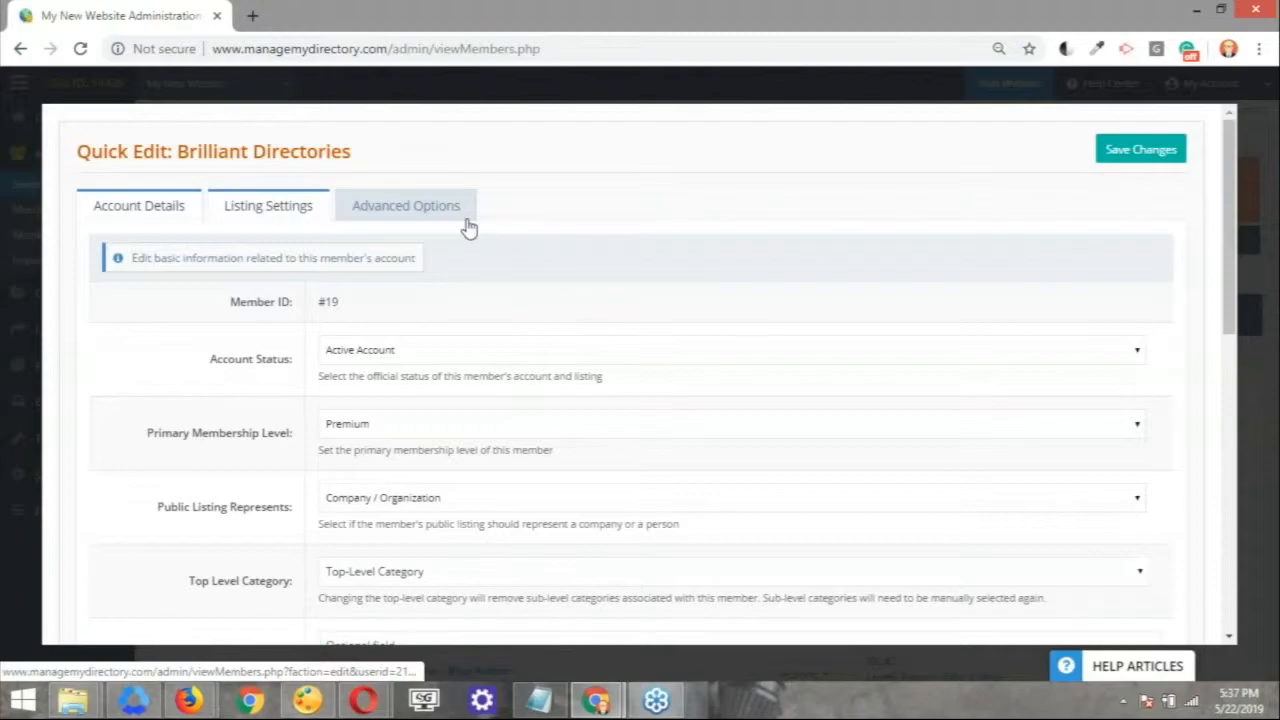
# Review Listing Settings: Parent ID, Homepage Featured Member Order, Verified Member left Not Verified, List in All Locations.
pyautogui.click(268, 204)
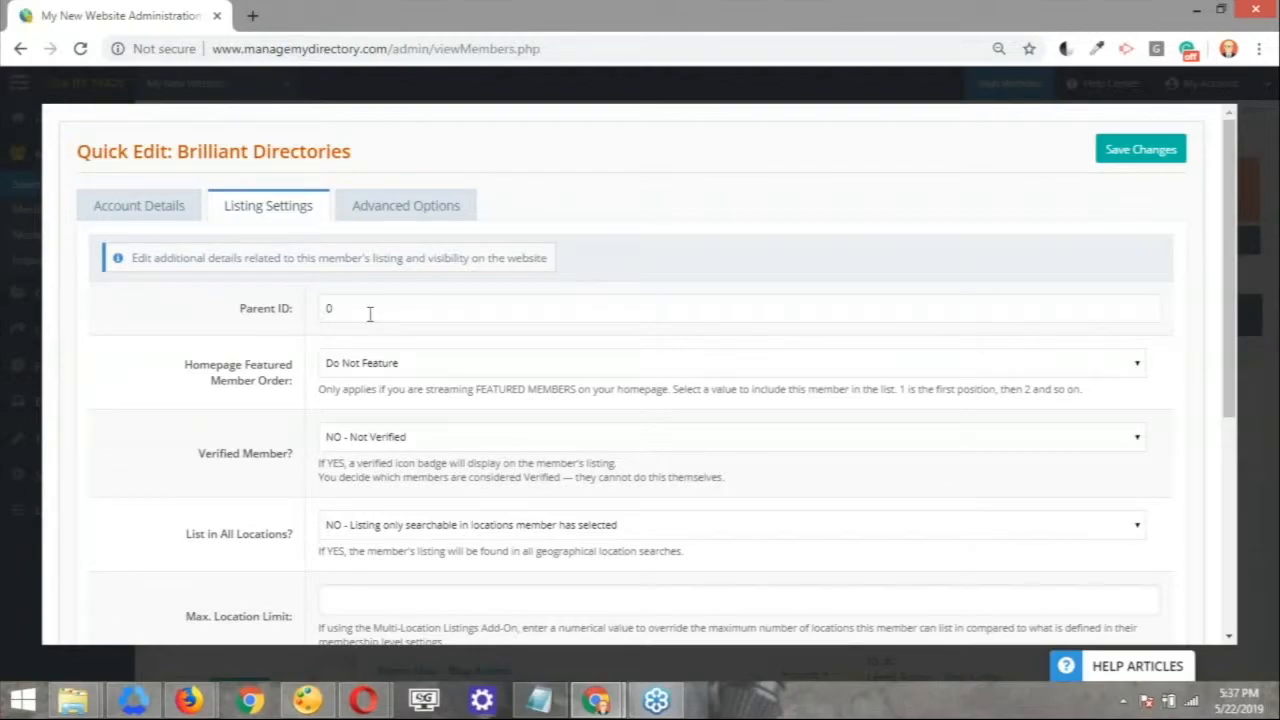
pyautogui.click(740, 308)
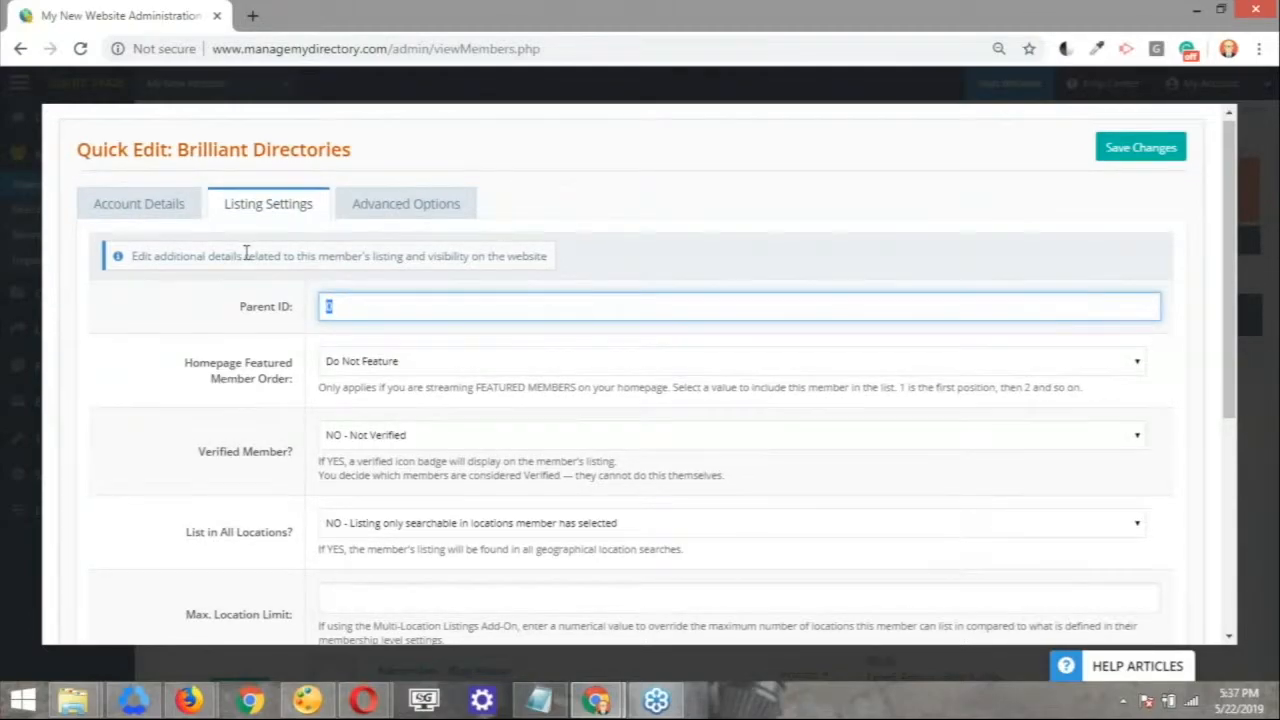
pyautogui.scroll(-3)
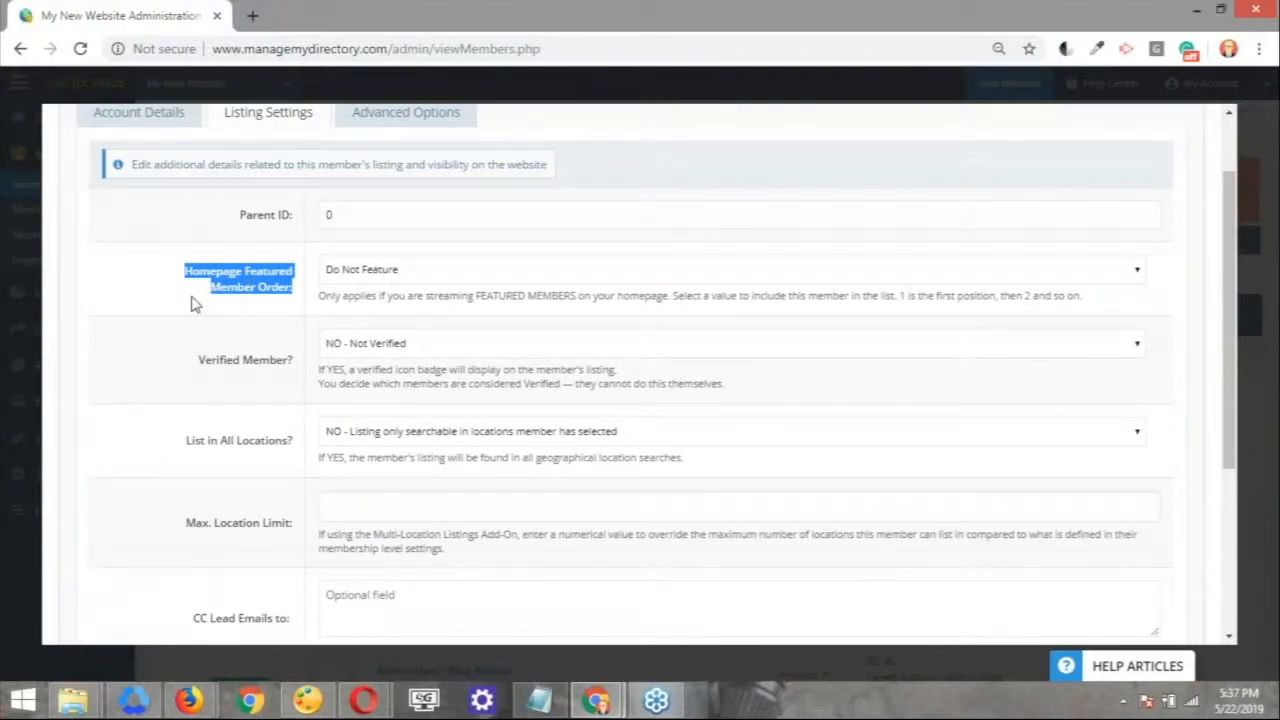
pyautogui.moveTo(316, 292)
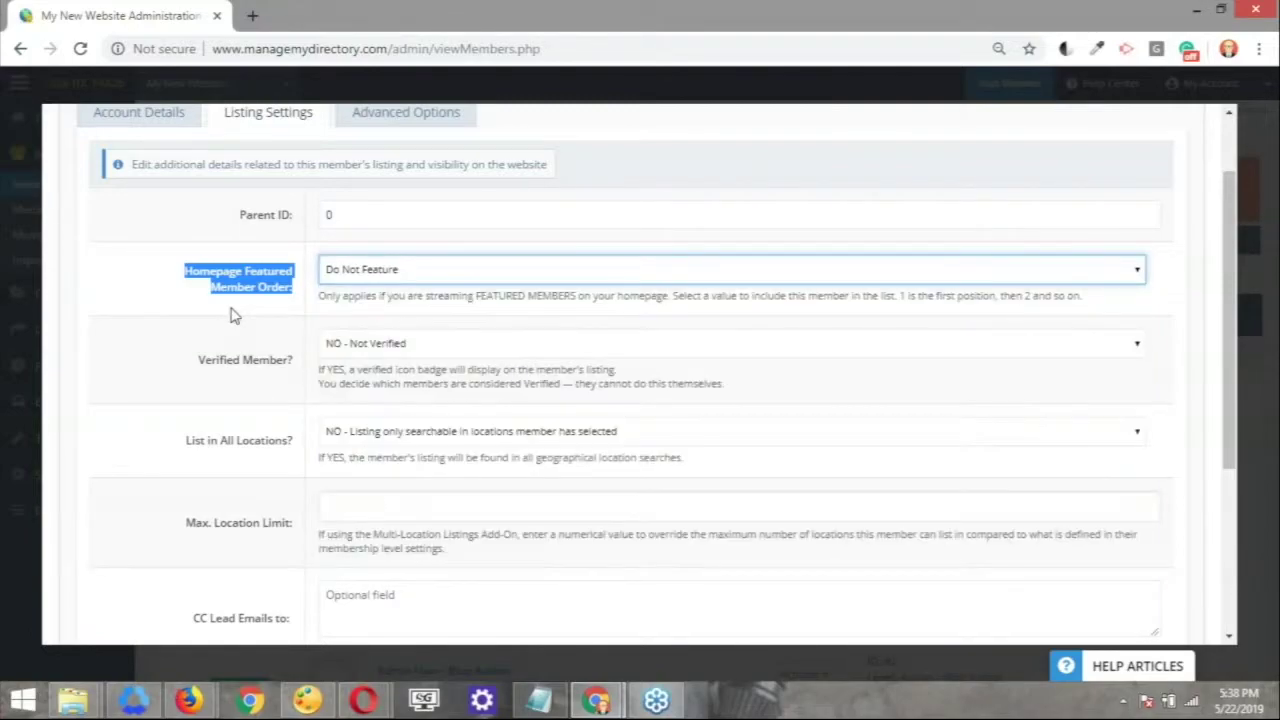
pyautogui.scroll(-3)
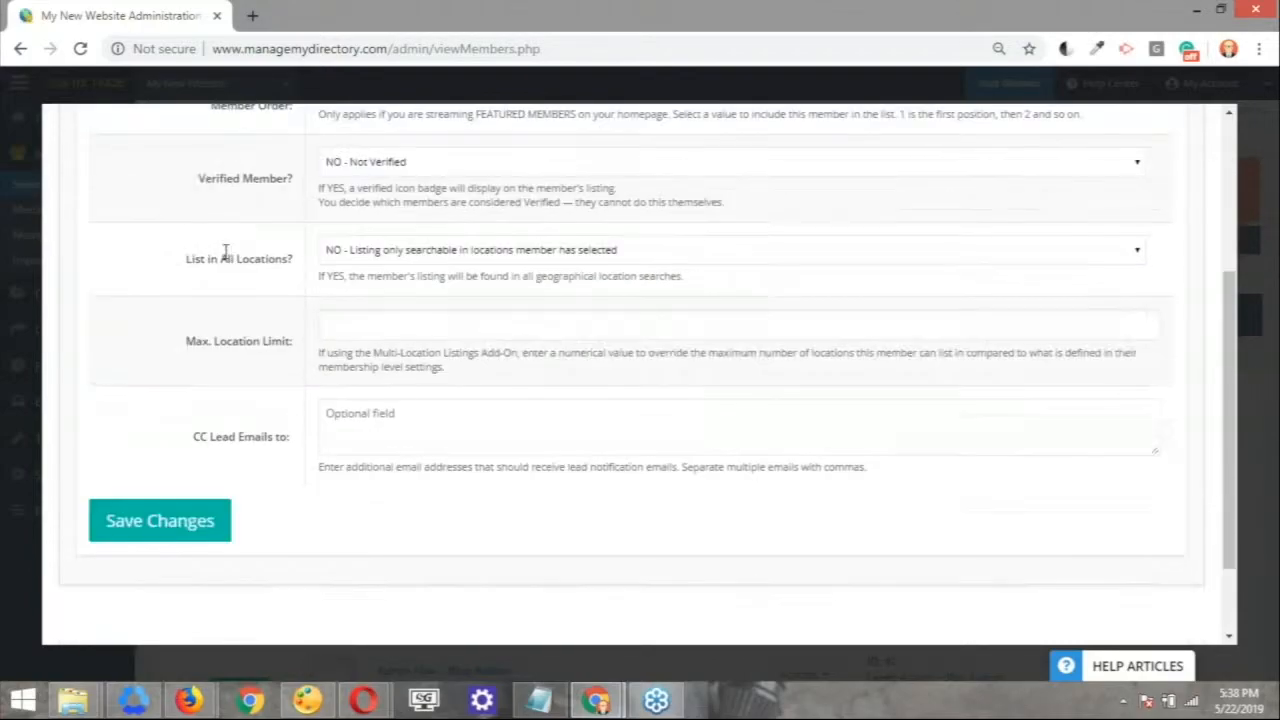
pyautogui.scroll(3)
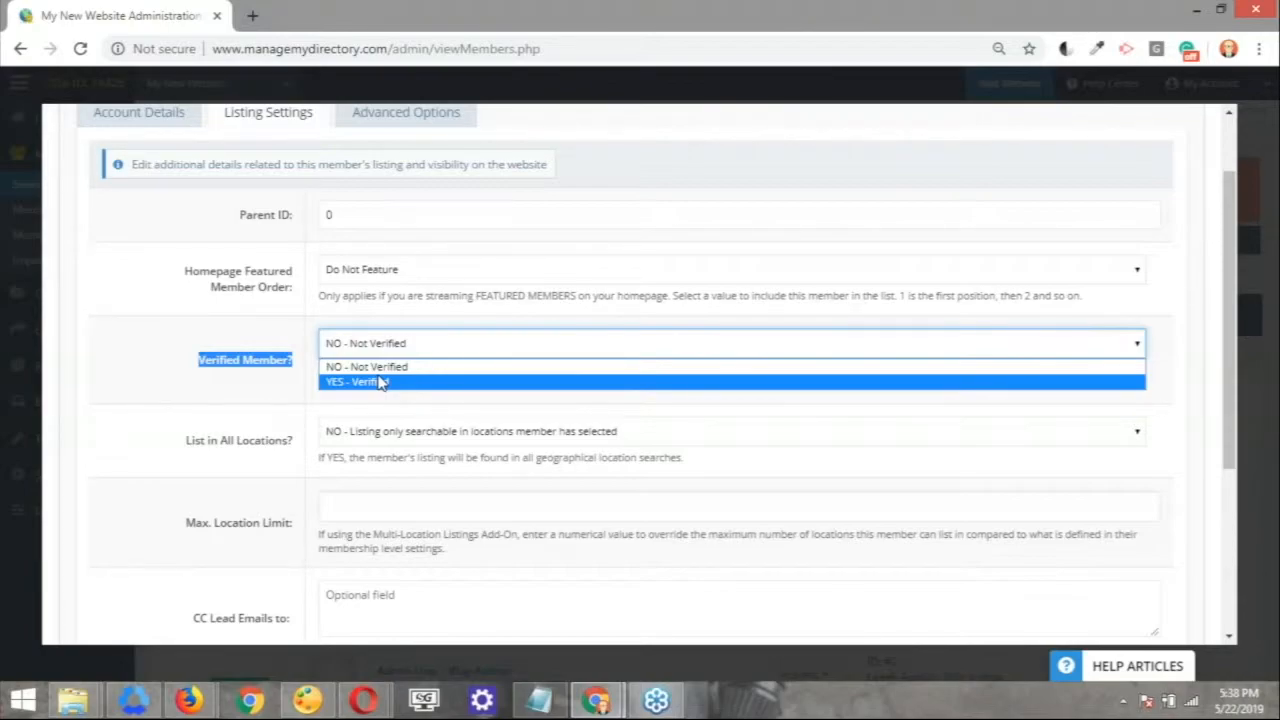
pyautogui.moveTo(320, 390)
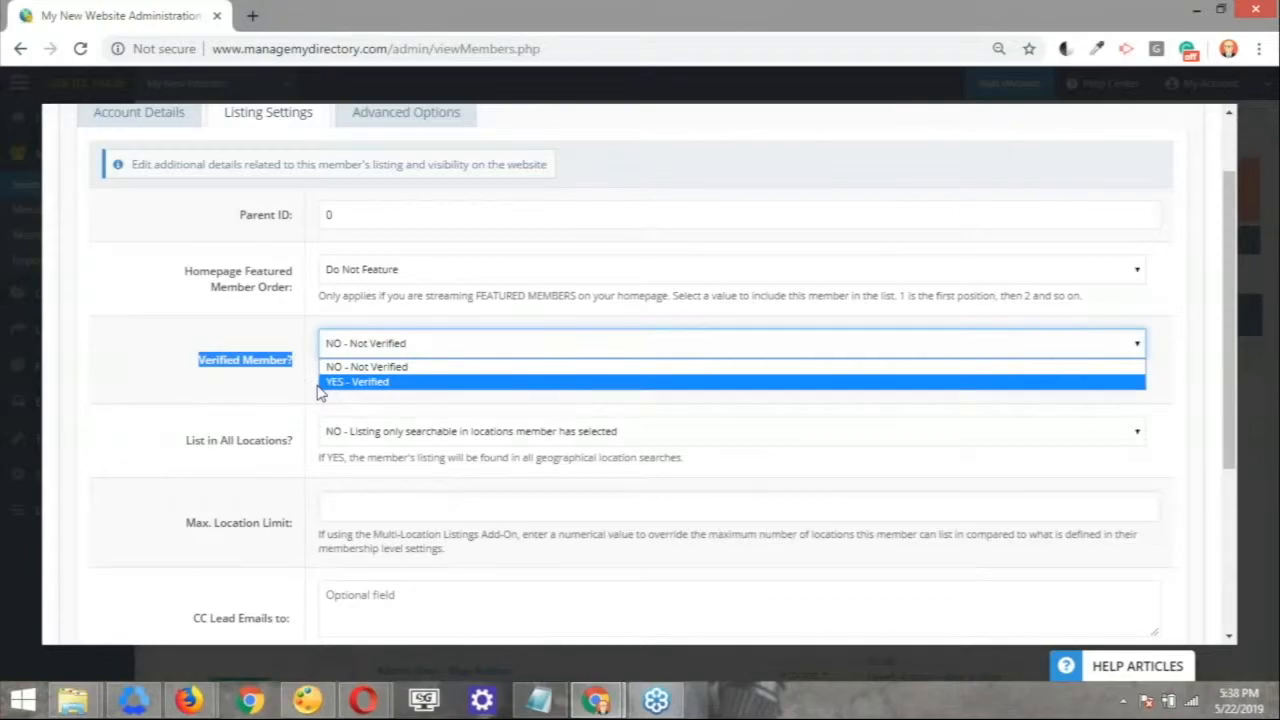
pyautogui.click(364, 366)
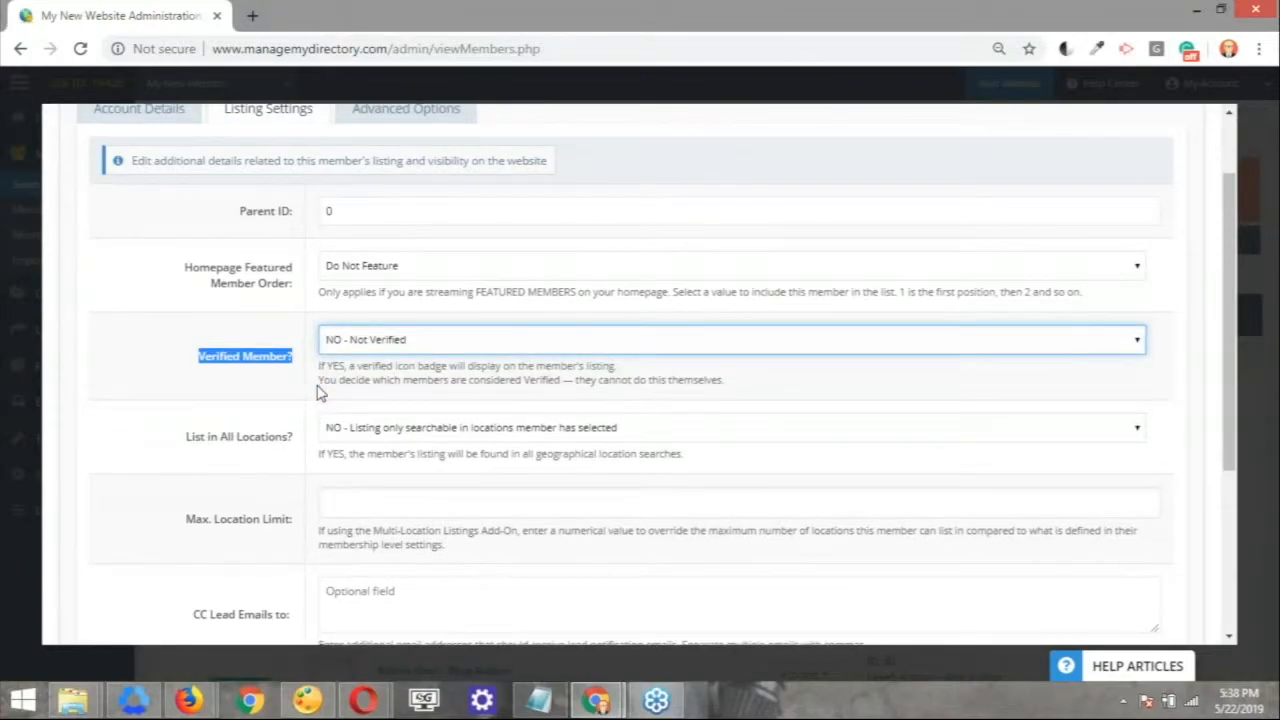
pyautogui.scroll(-3)
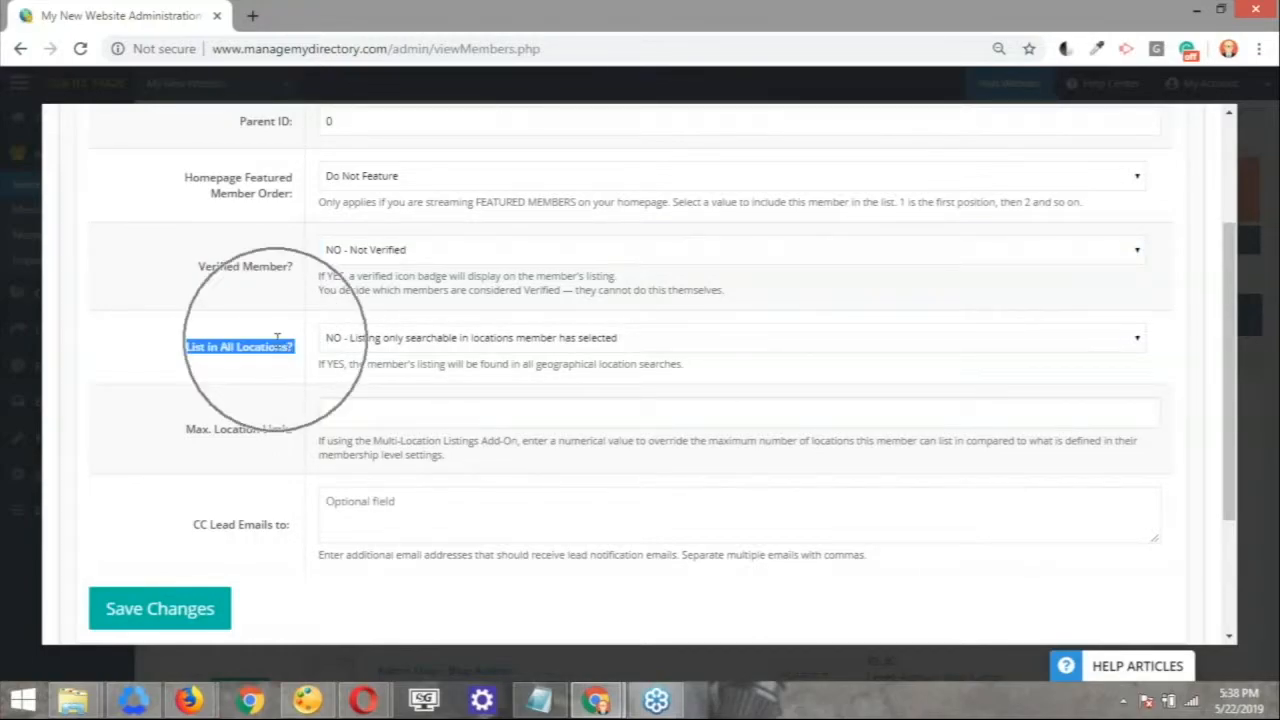
pyautogui.moveTo(578, 350)
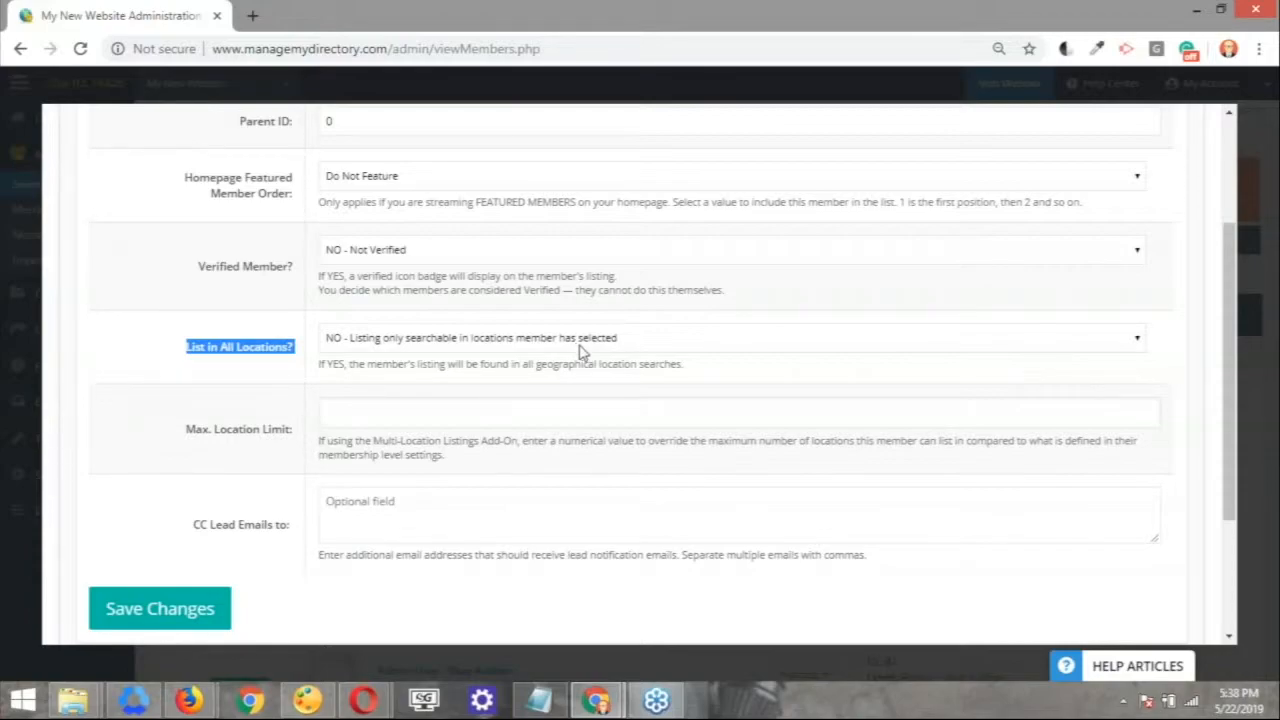
pyautogui.moveTo(536, 388)
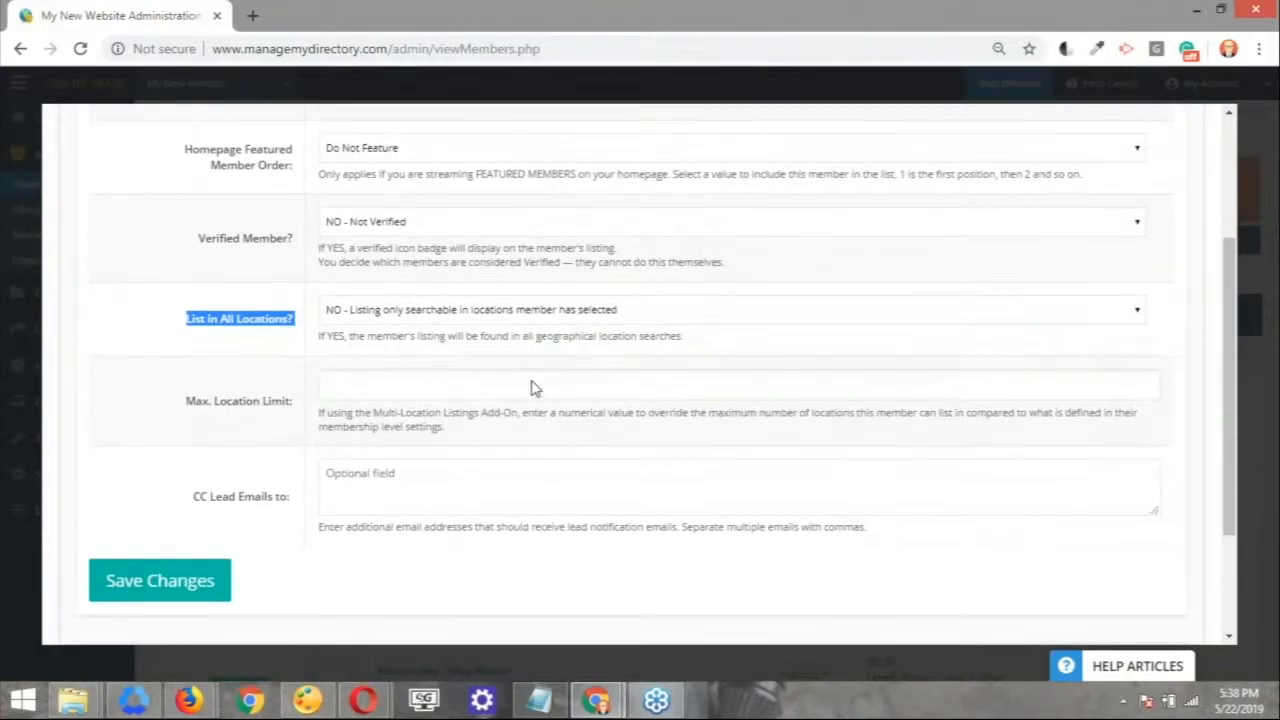
# Set the member's Max. Location Limit to 8.
pyautogui.scroll(-3)
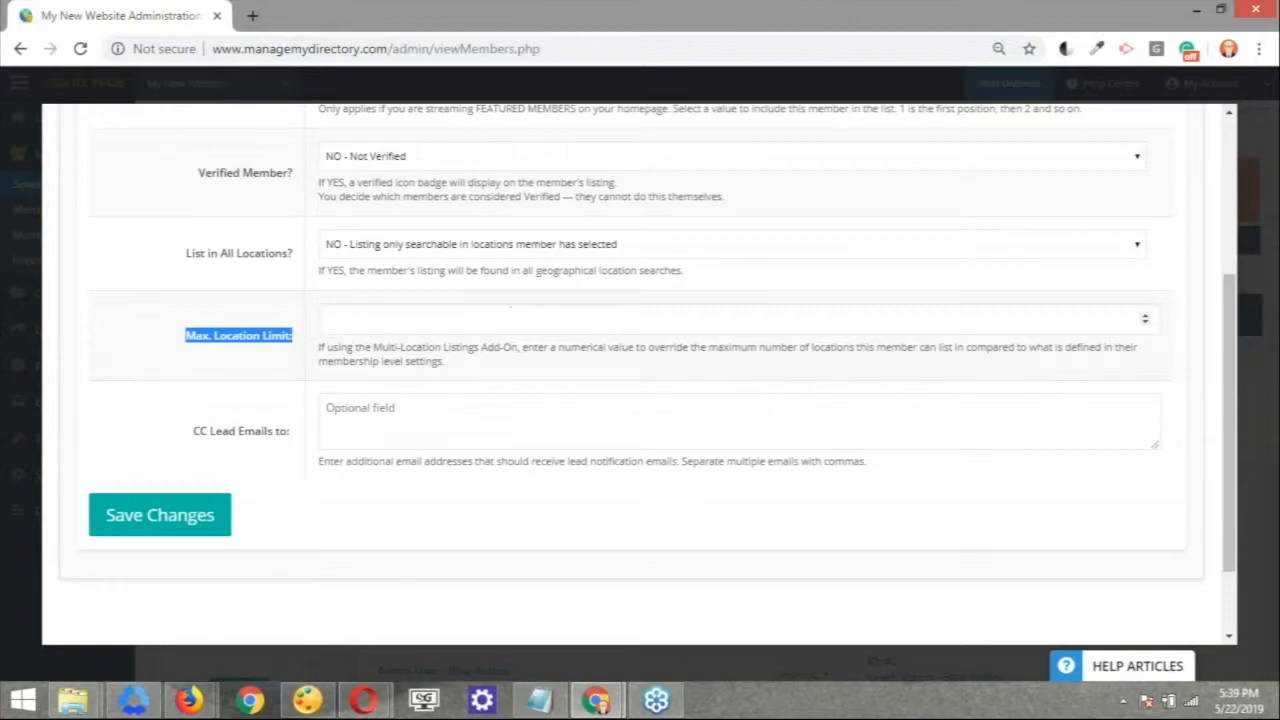
pyautogui.click(700, 318)
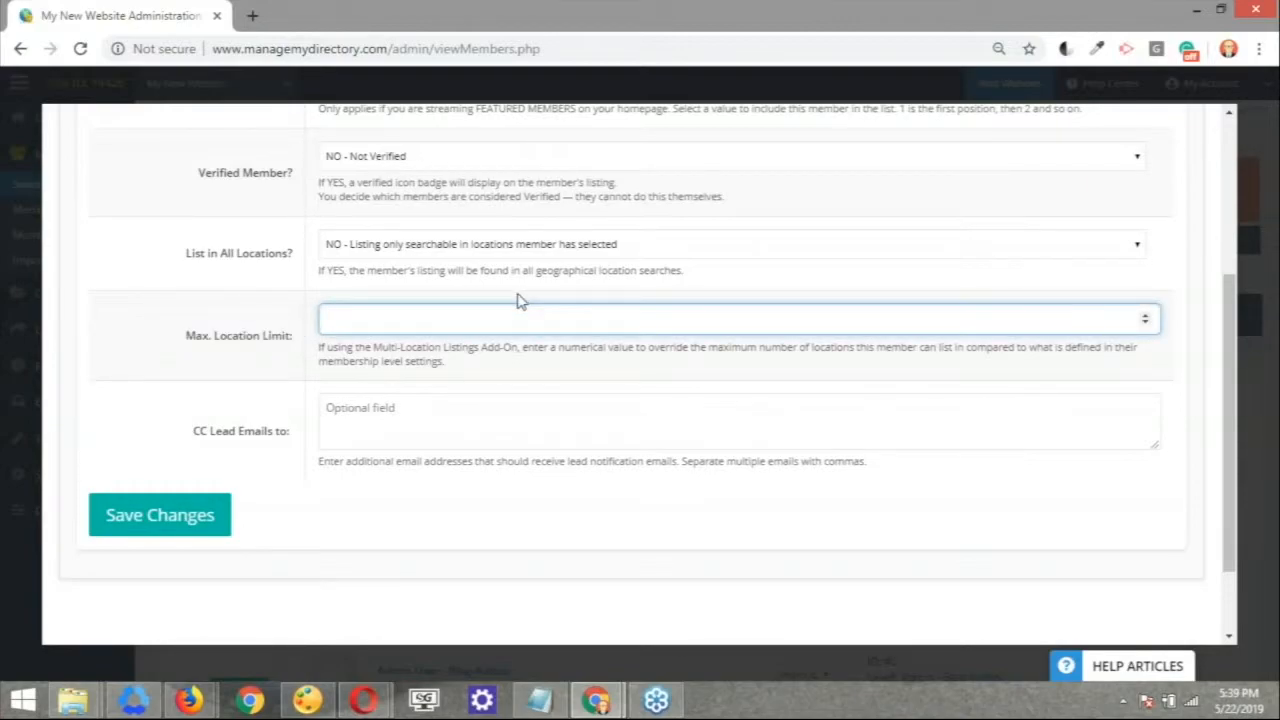
pyautogui.write('8')
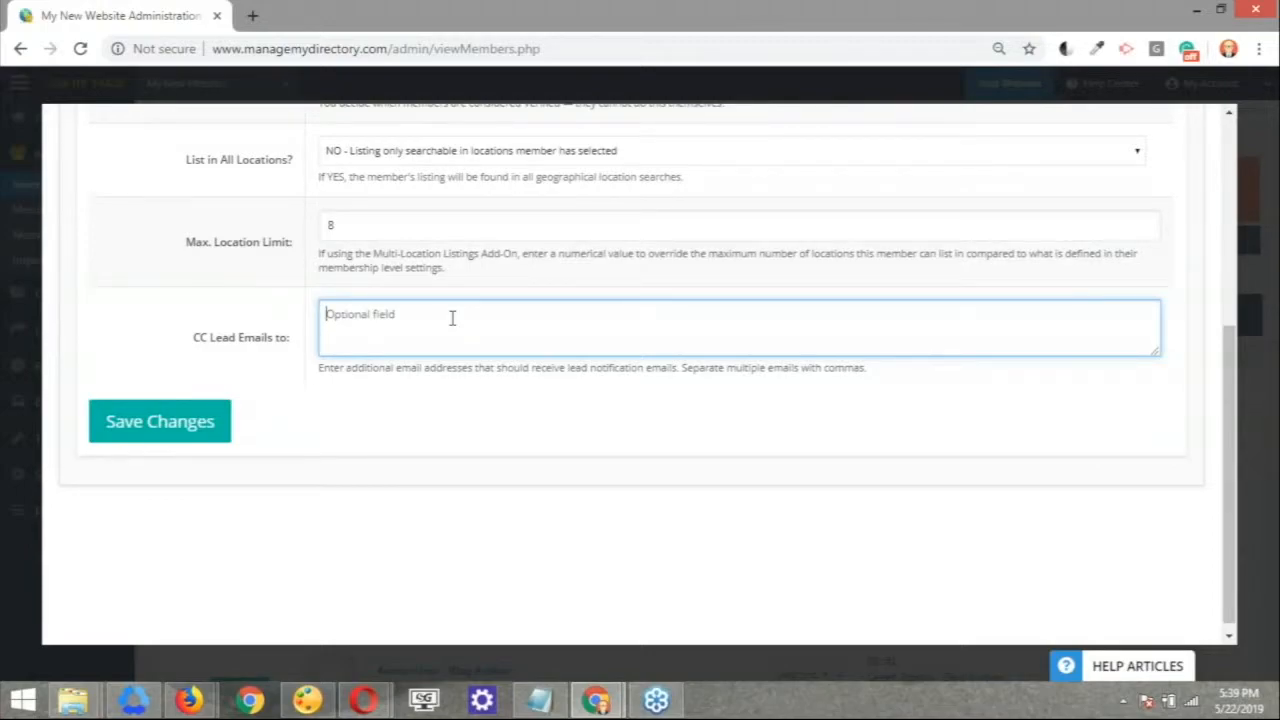
pyautogui.moveTo(296, 310)
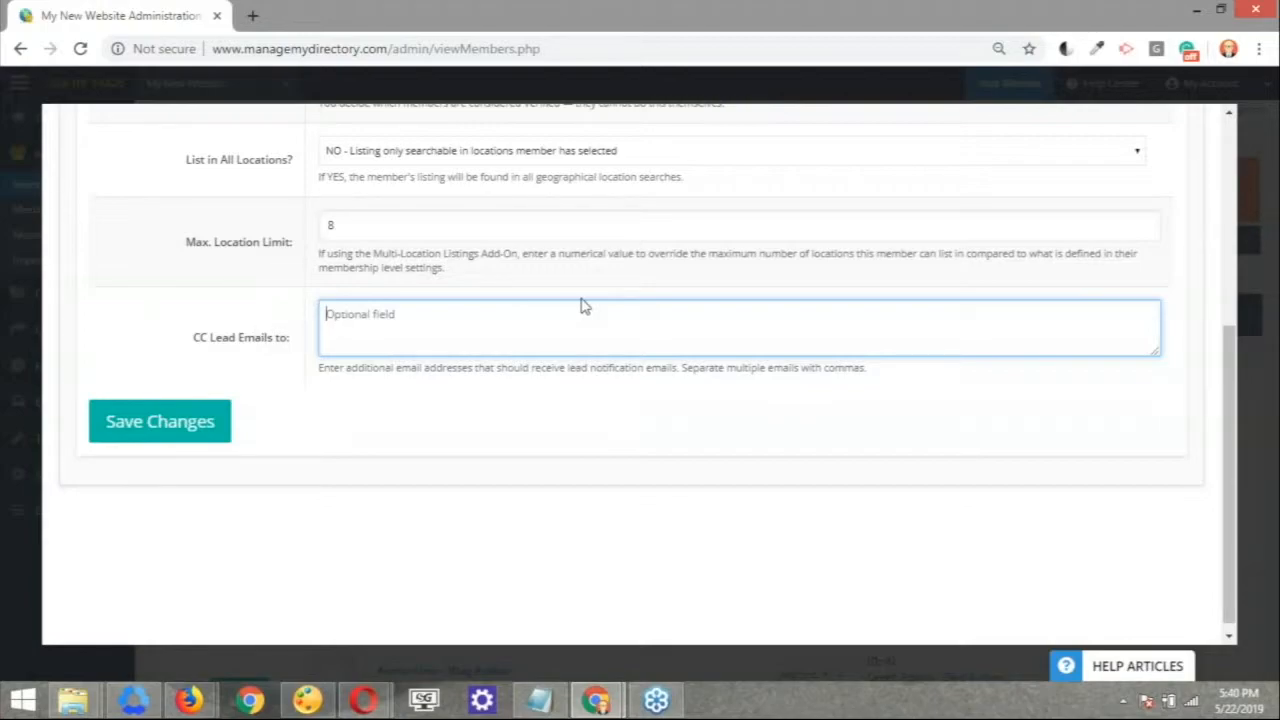
pyautogui.moveTo(588, 434)
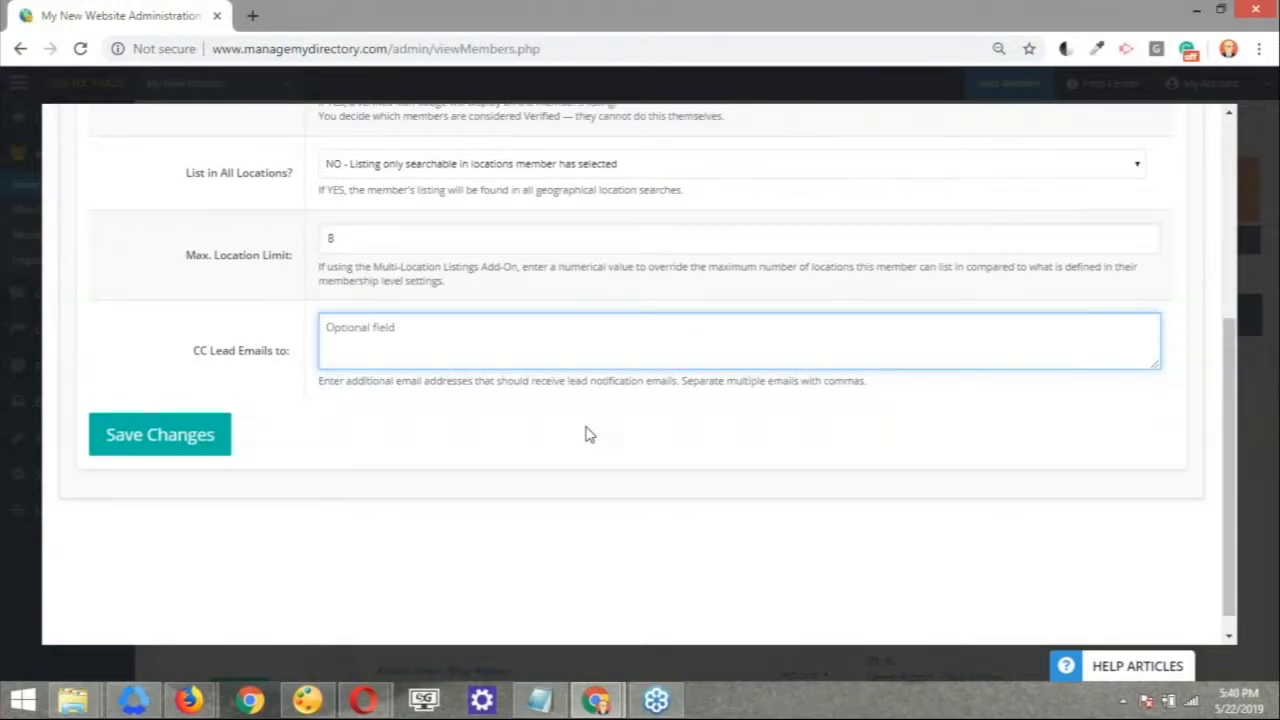
pyautogui.scroll(3)
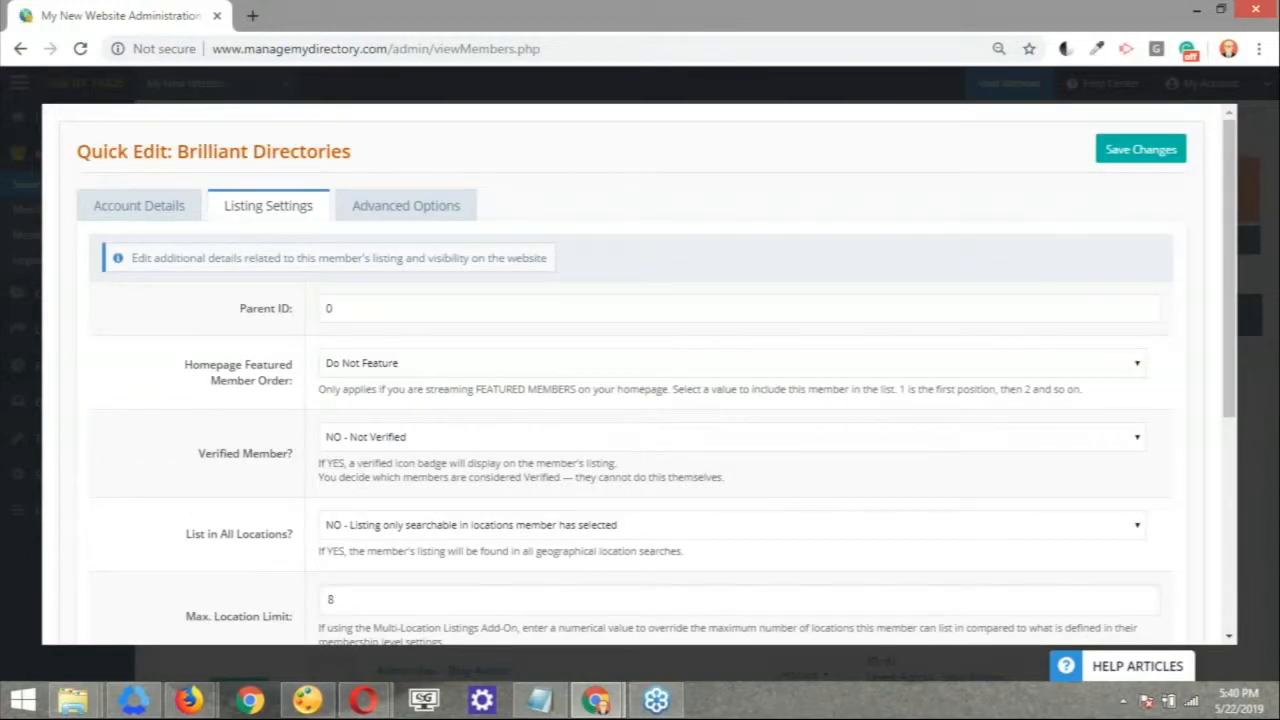
pyautogui.scroll(-3)
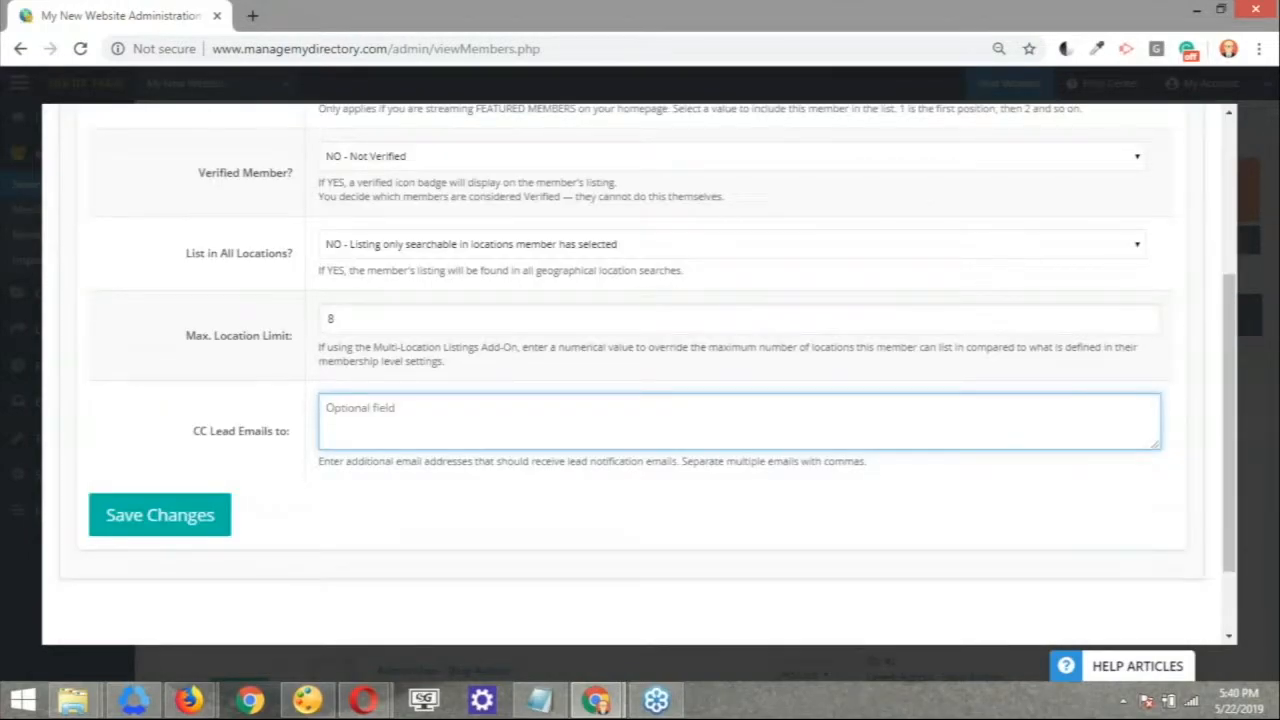
pyautogui.scroll(-3)
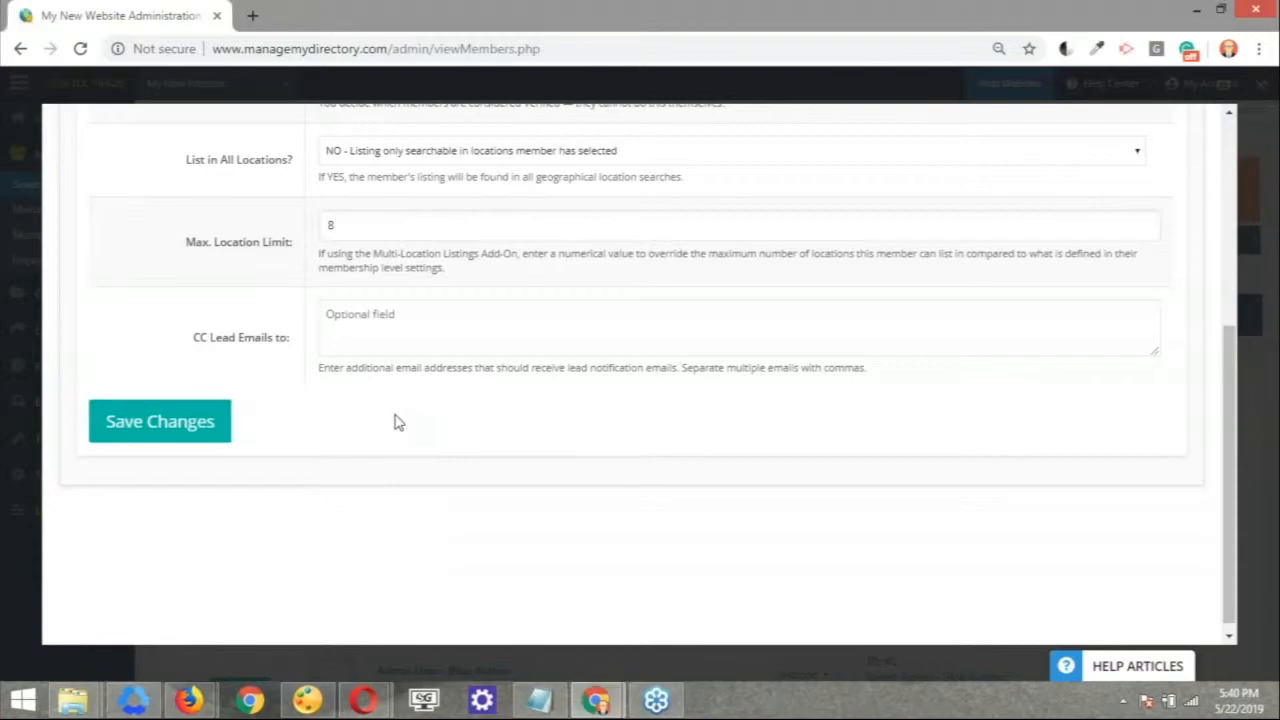
pyautogui.scroll(3)
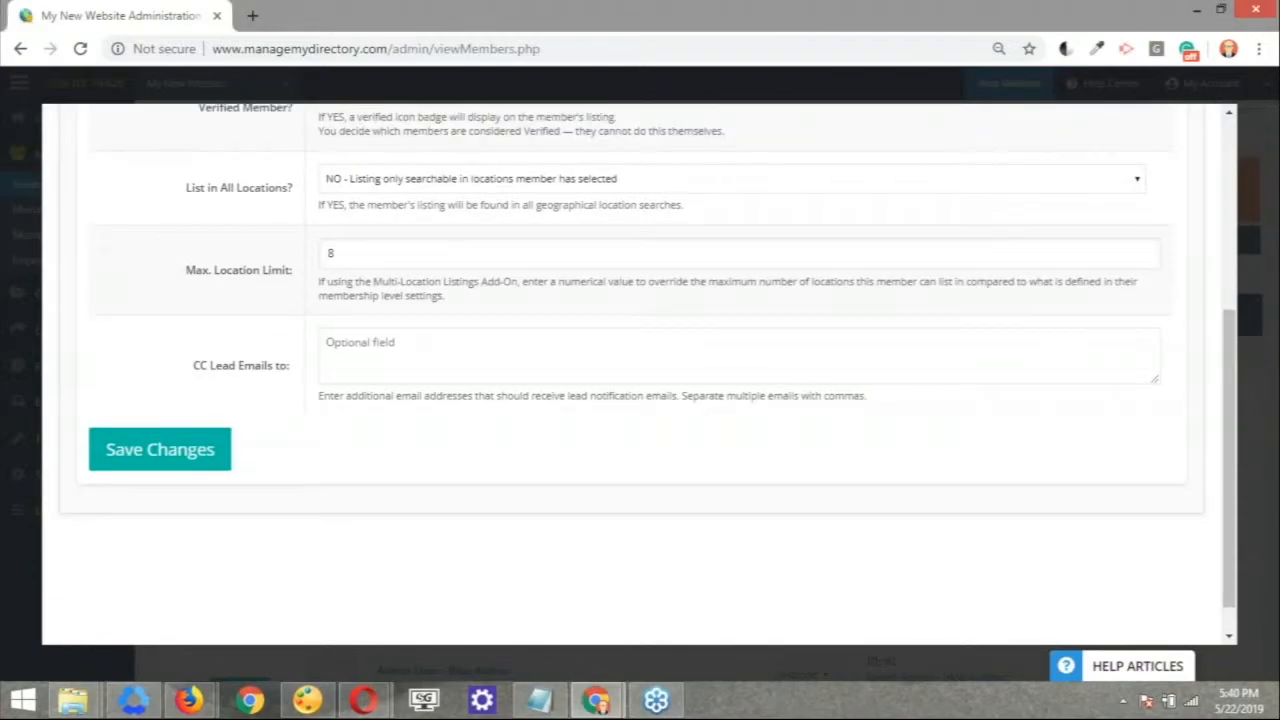
pyautogui.scroll(3)
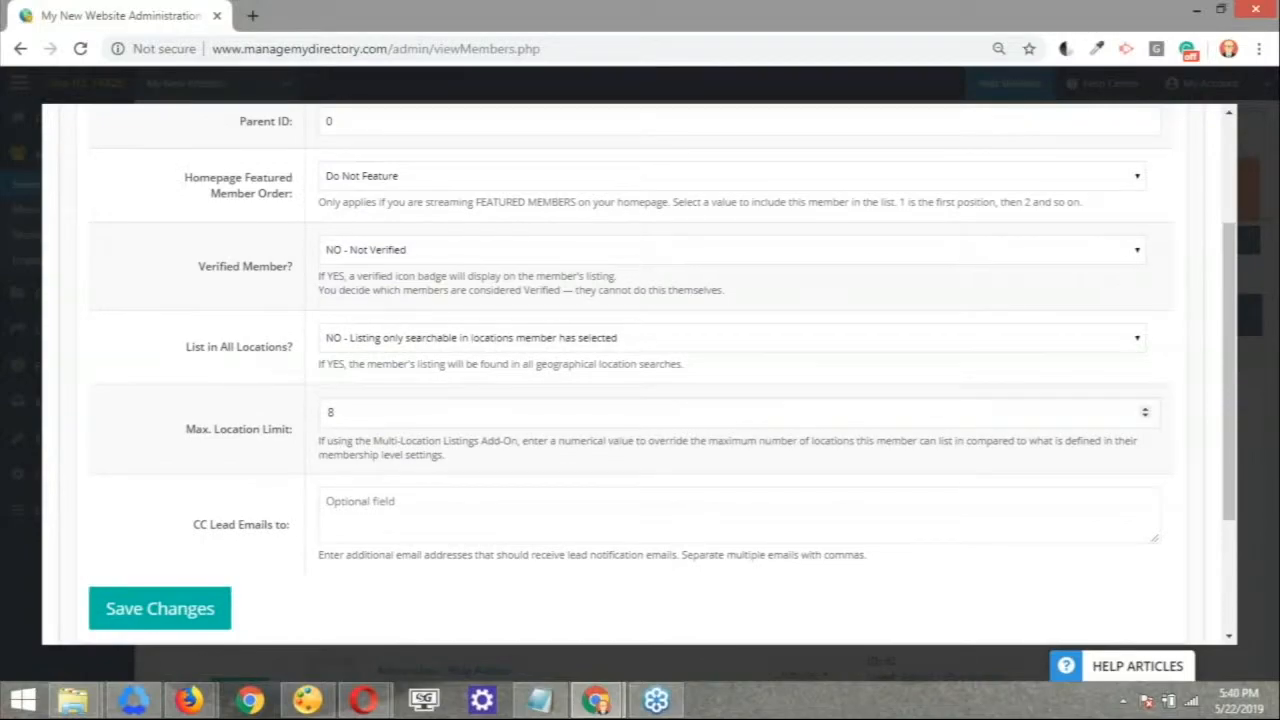
pyautogui.scroll(3)
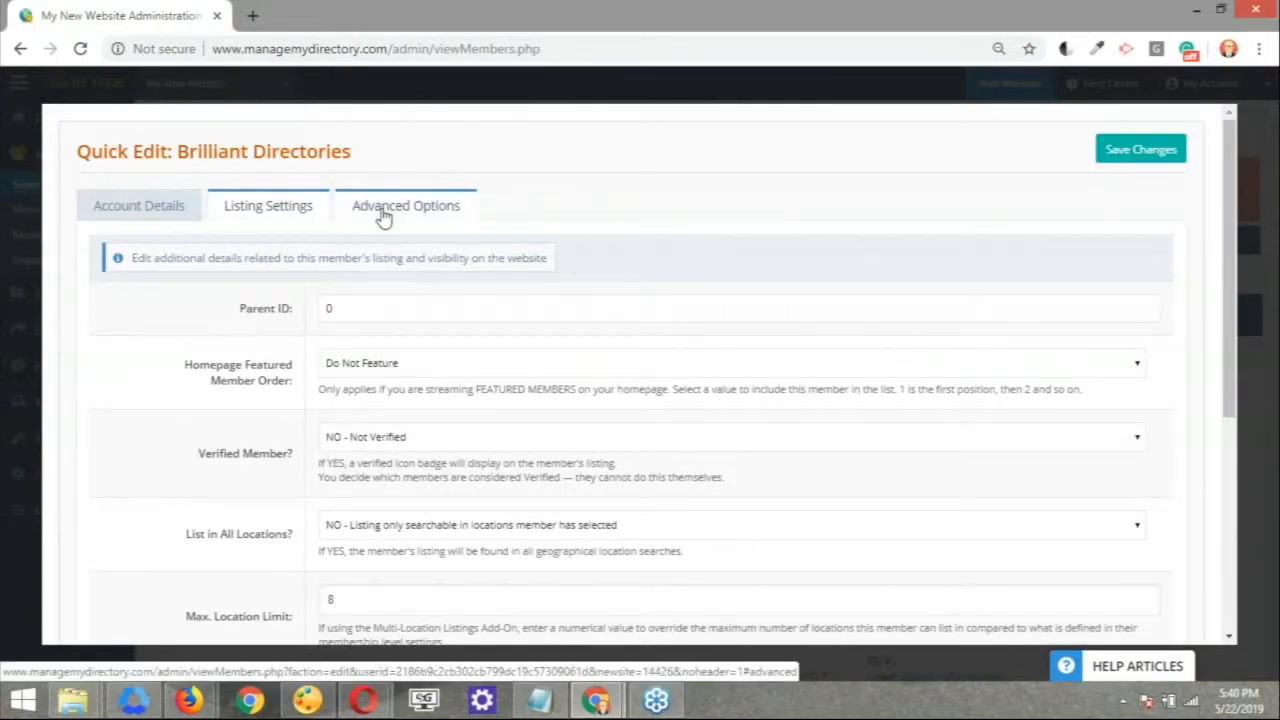
pyautogui.click(404, 204)
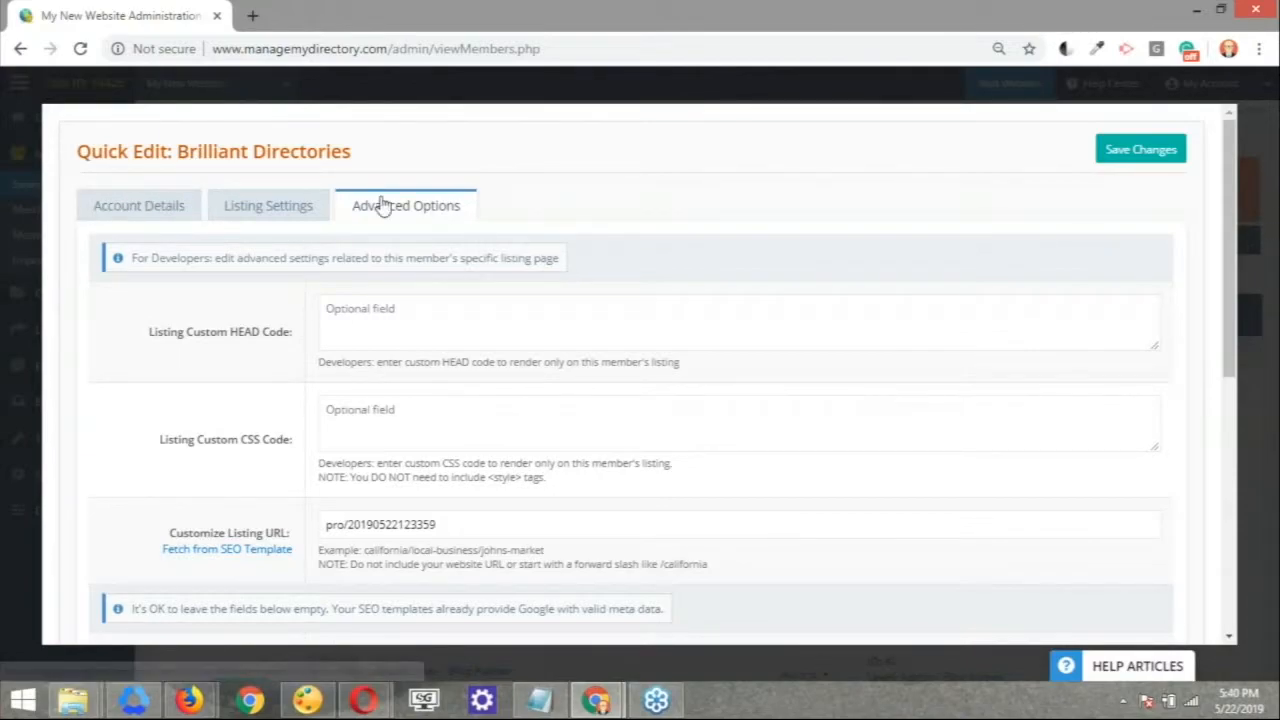
pyautogui.moveTo(268, 392)
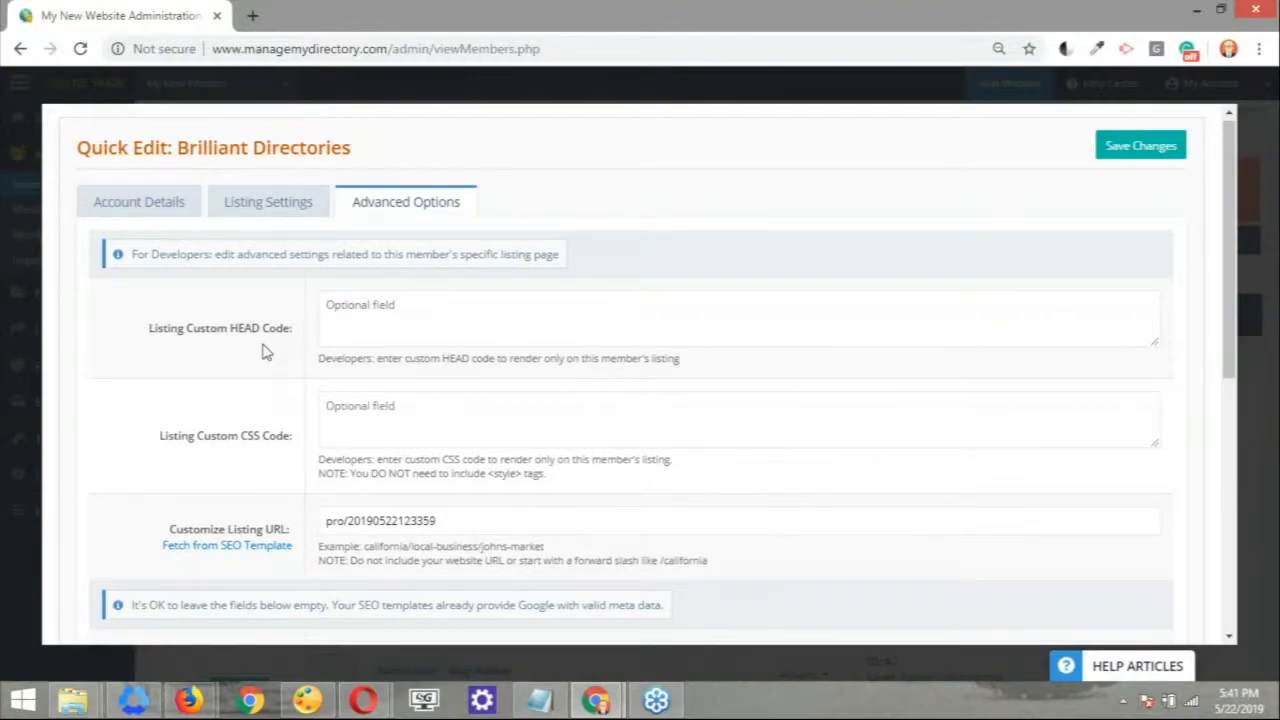
pyautogui.scroll(-3)
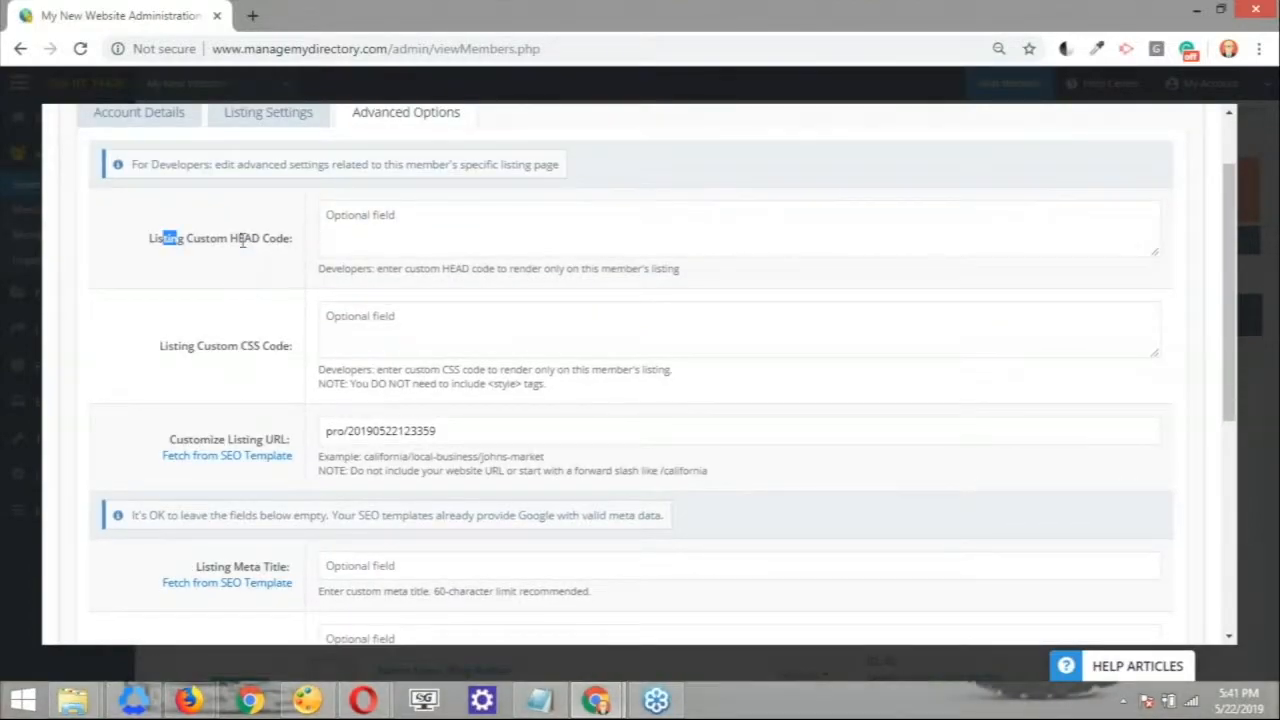
pyautogui.doubleClick(220, 238)
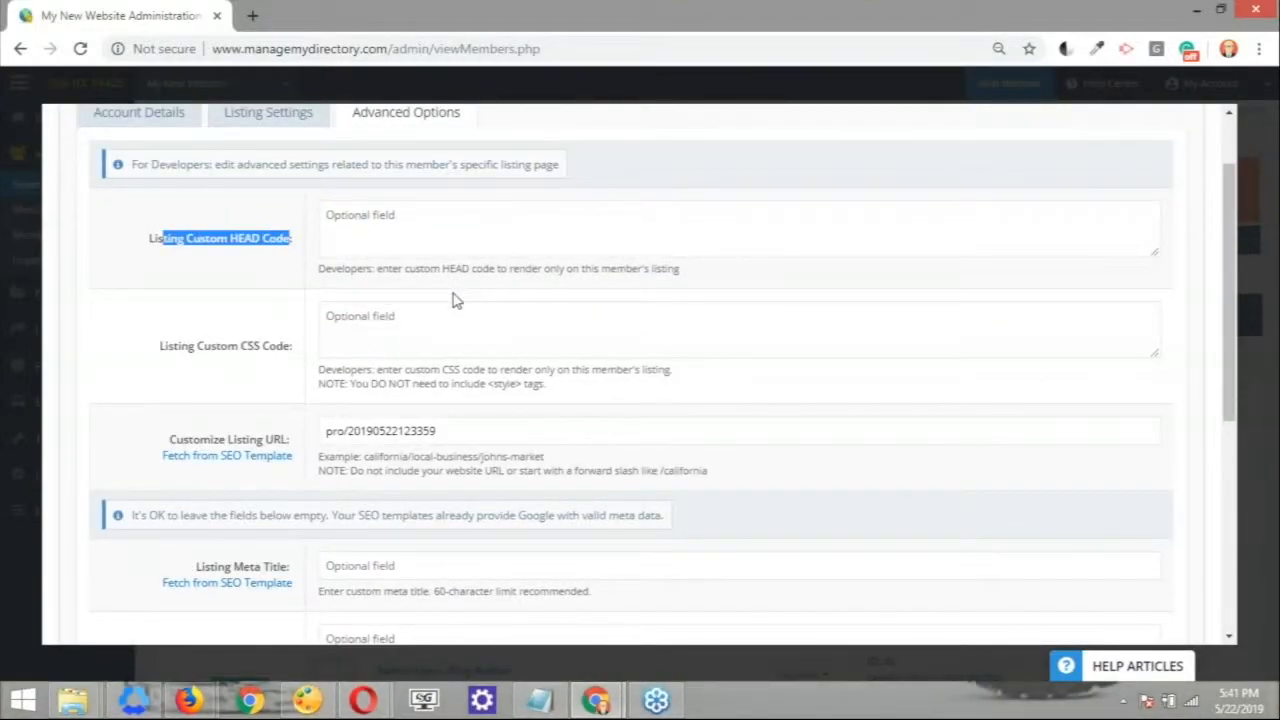
pyautogui.moveTo(202, 364)
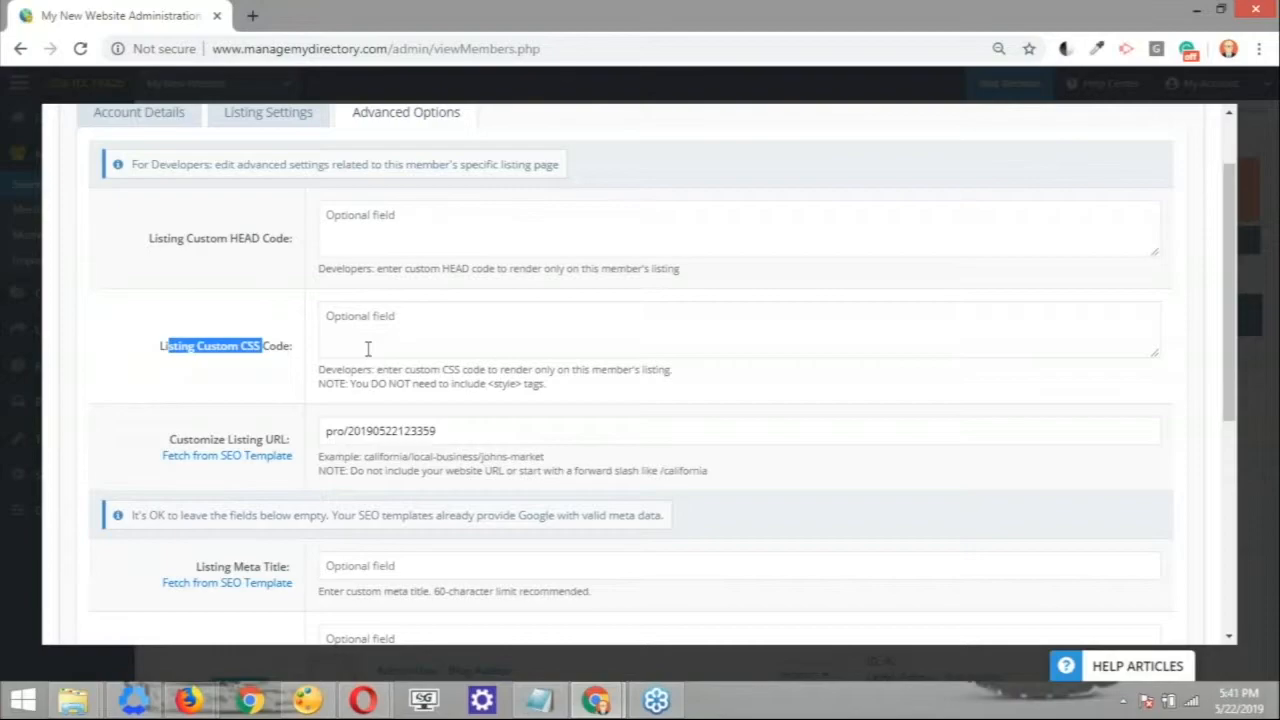
pyautogui.moveTo(424, 328)
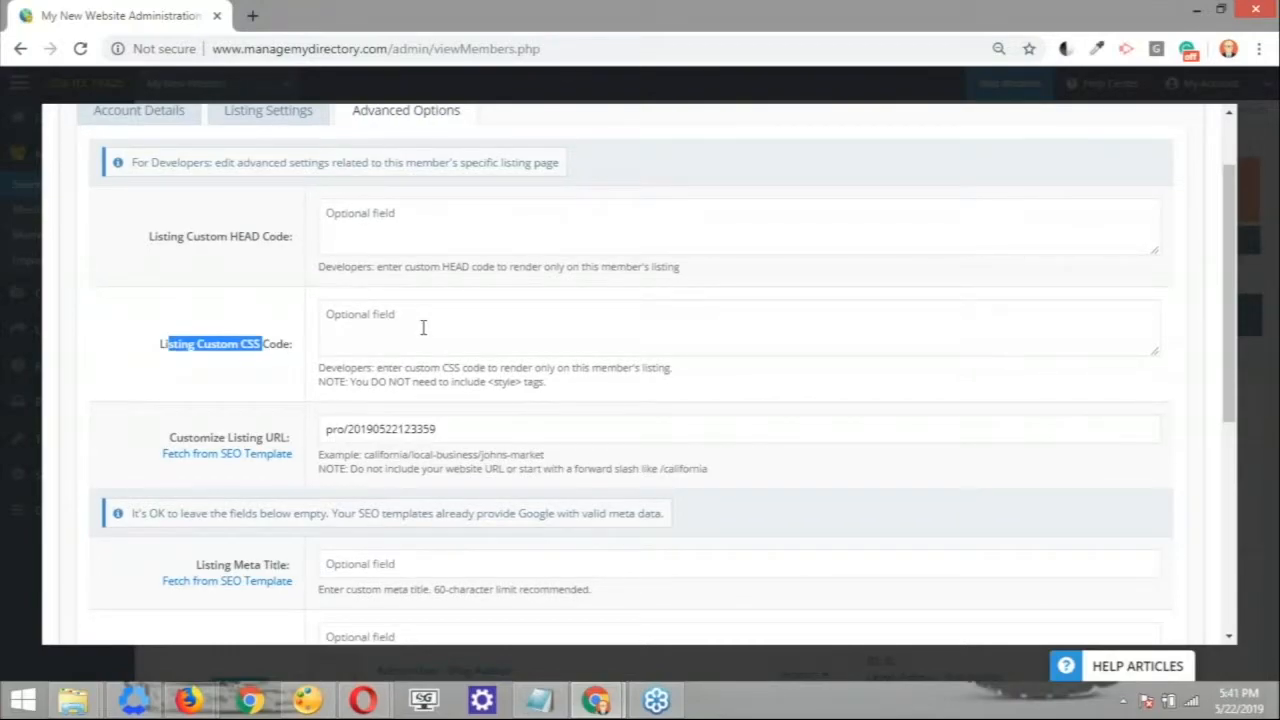
pyautogui.scroll(-3)
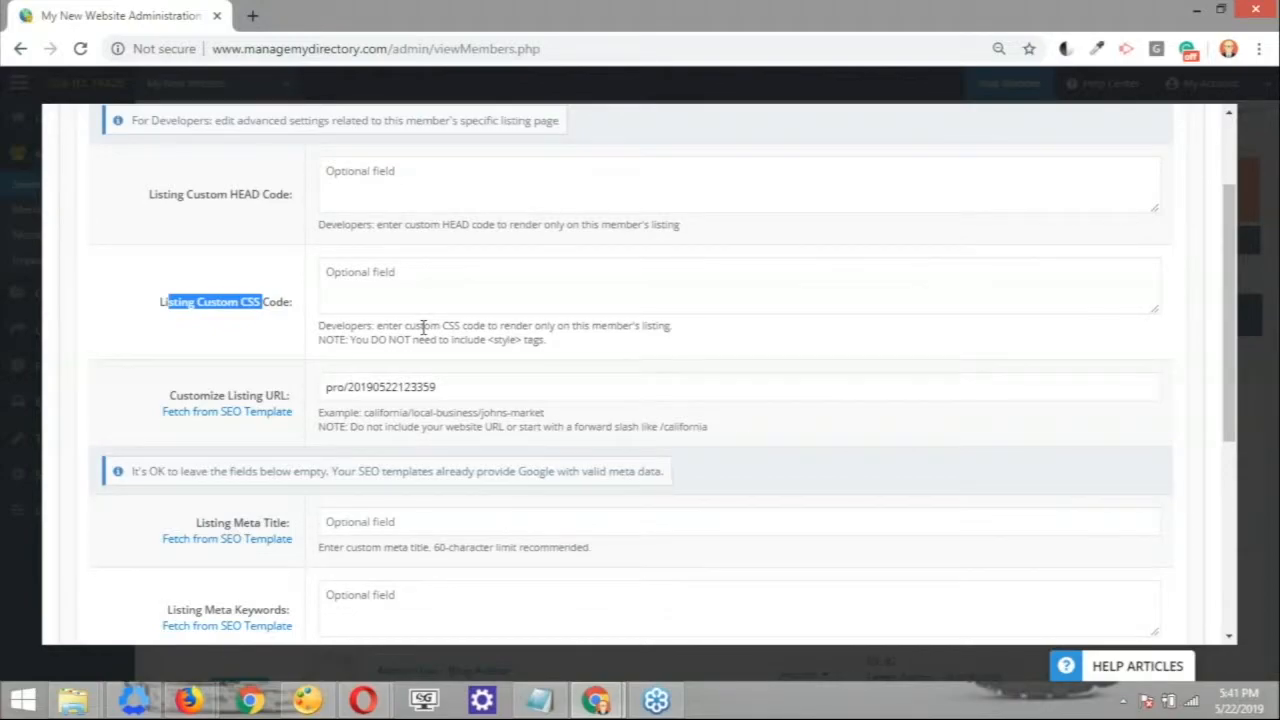
pyautogui.scroll(3)
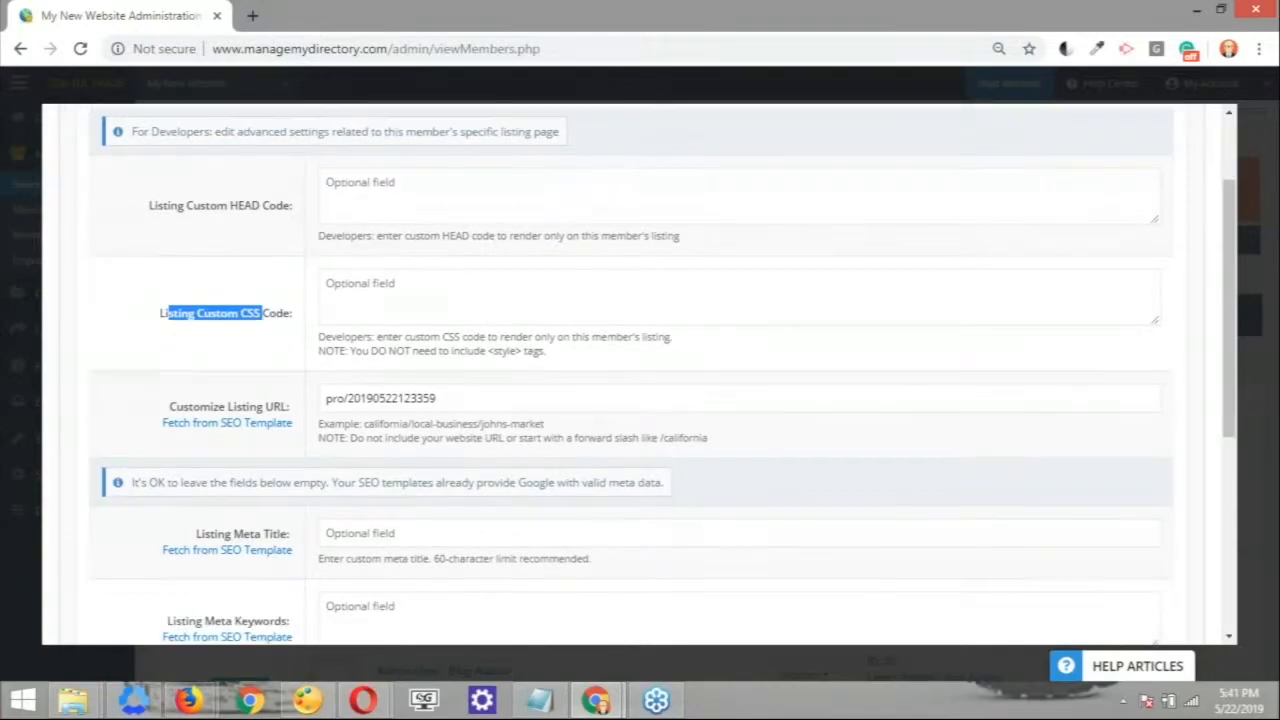
# Replace the default Customize Listing URL with the short slug rickmc.
pyautogui.scroll(-3)
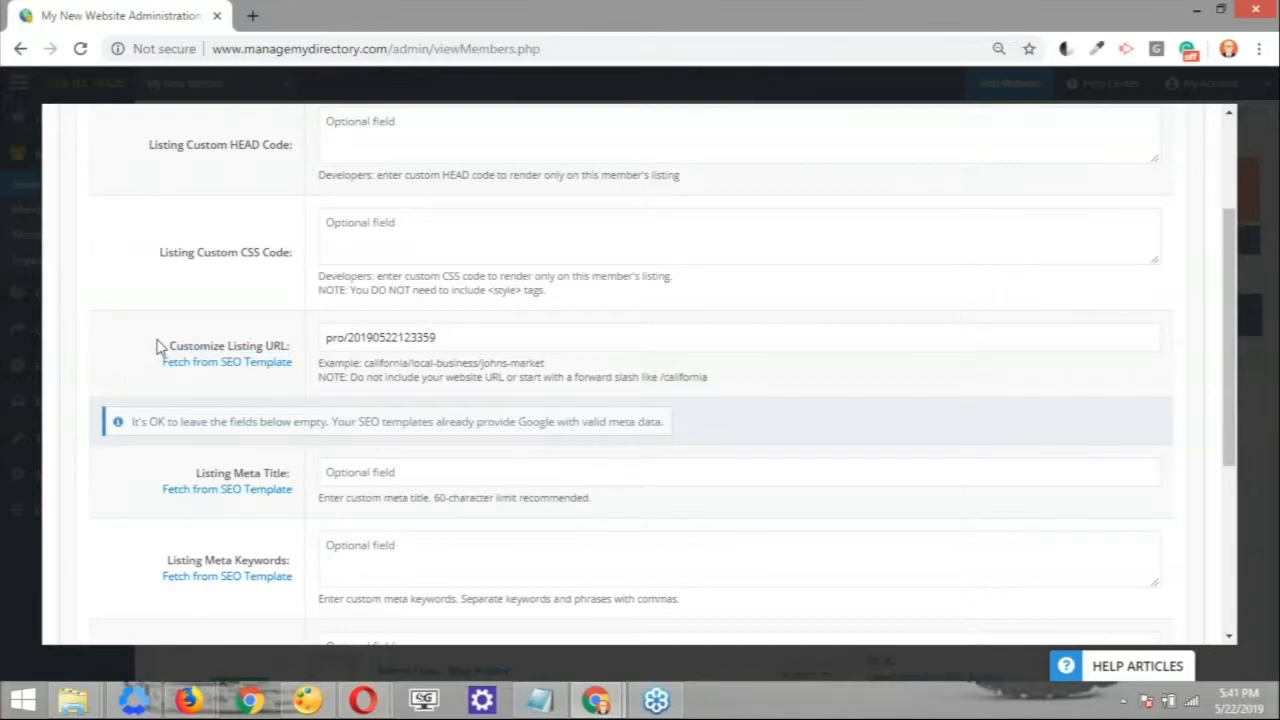
pyautogui.doubleClick(228, 344)
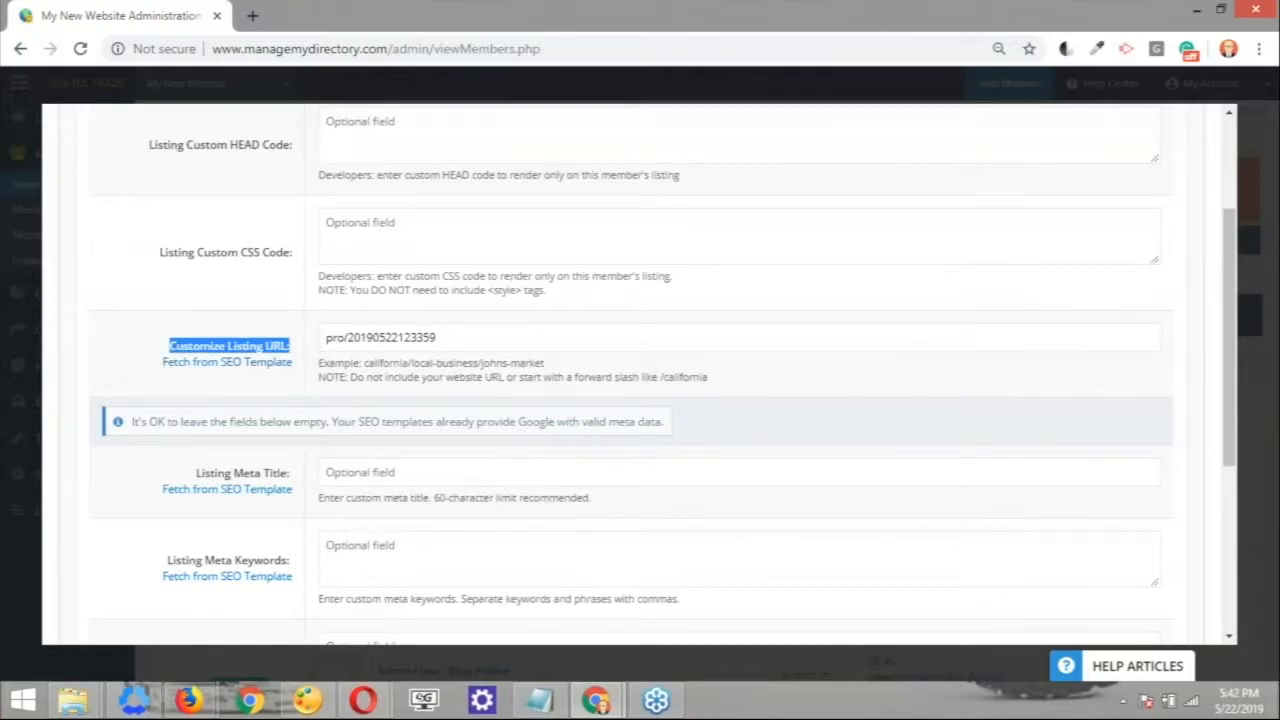
pyautogui.moveTo(232, 316)
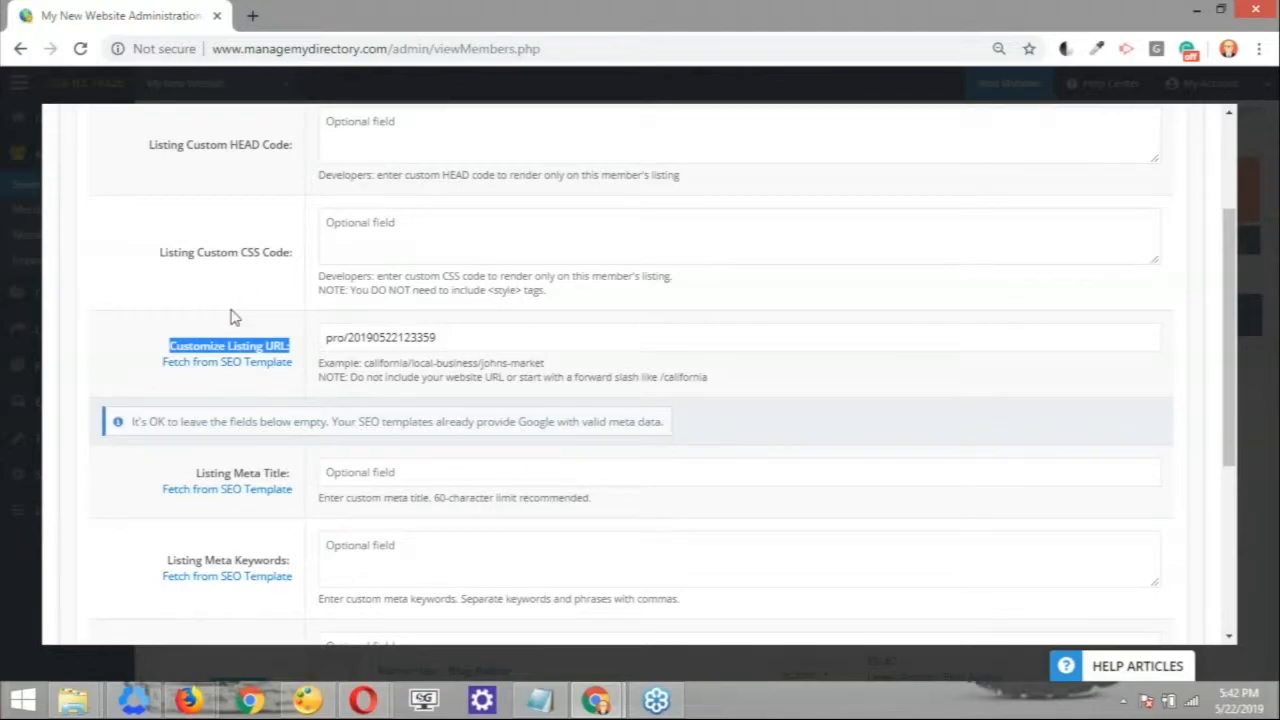
pyautogui.moveTo(318, 328)
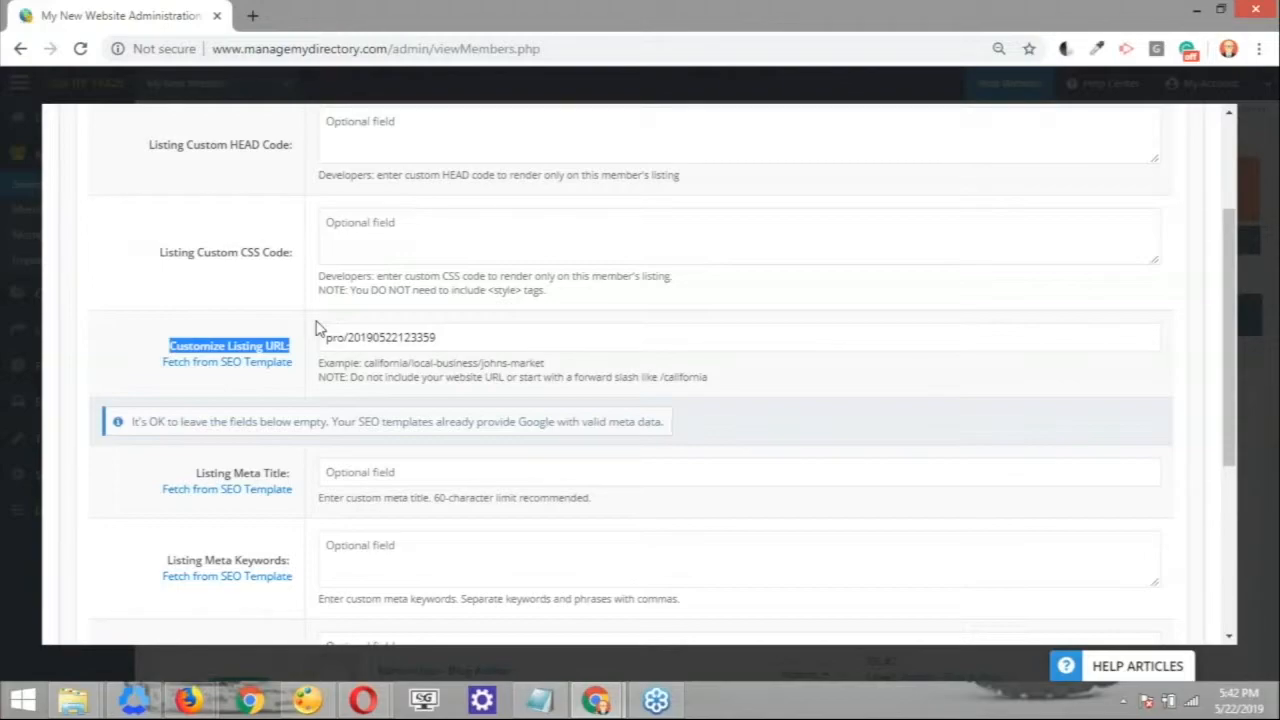
pyautogui.moveTo(320, 304)
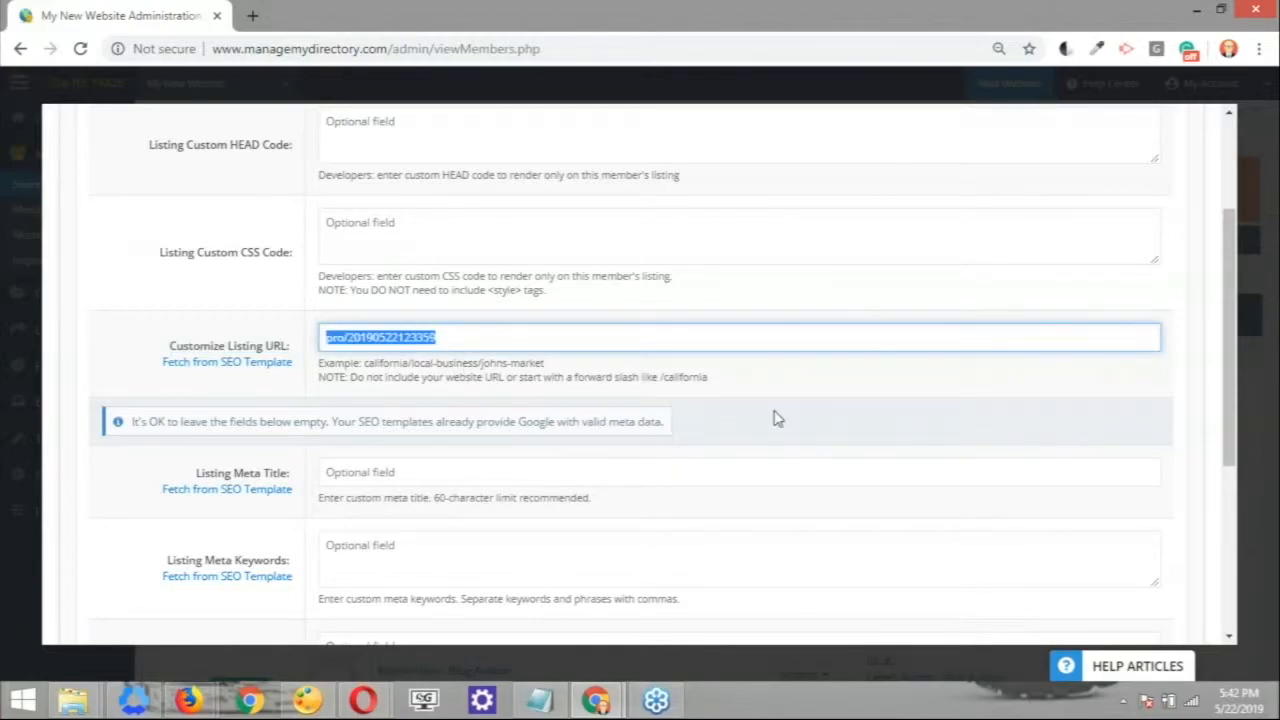
pyautogui.write('rckmd')
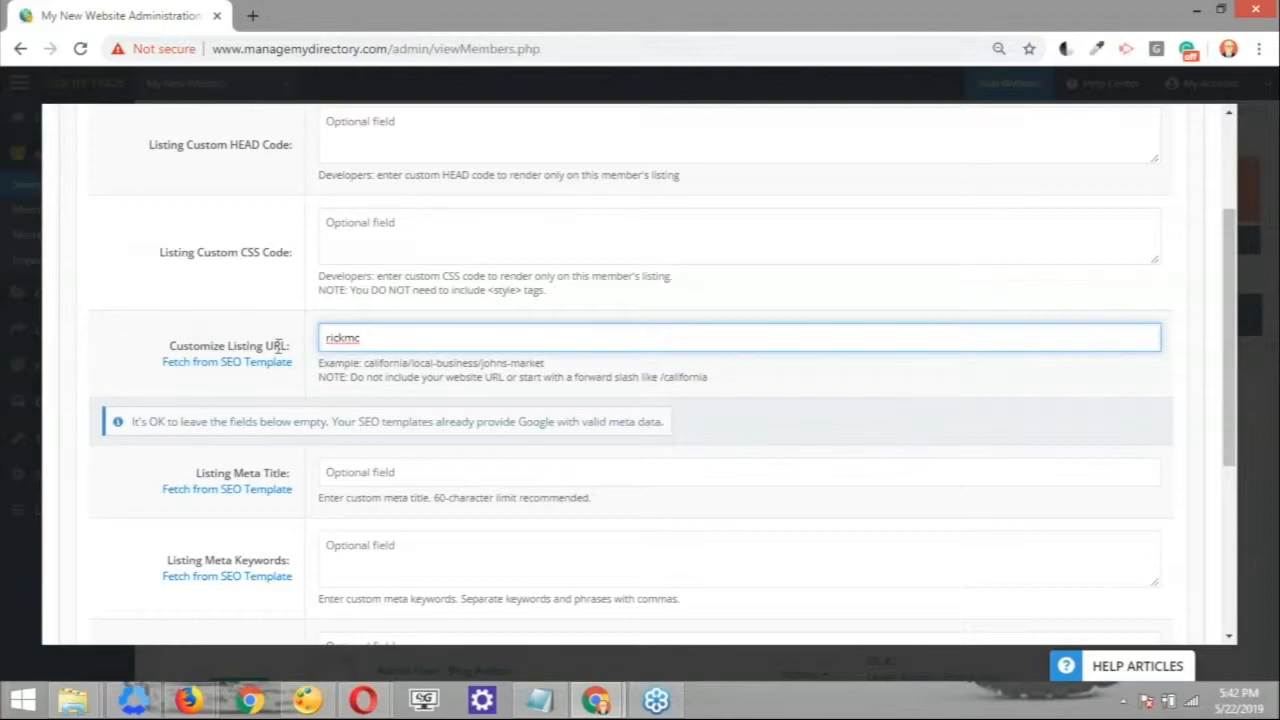
pyautogui.moveTo(388, 324)
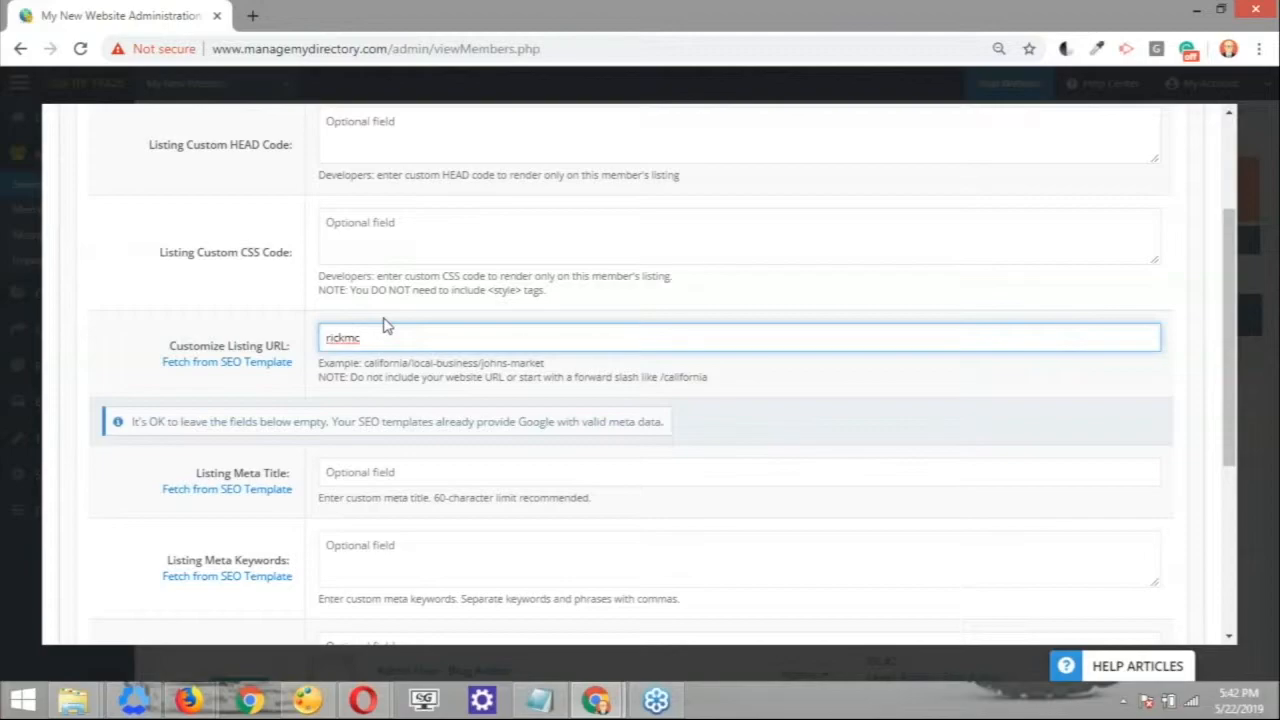
pyautogui.write('d')
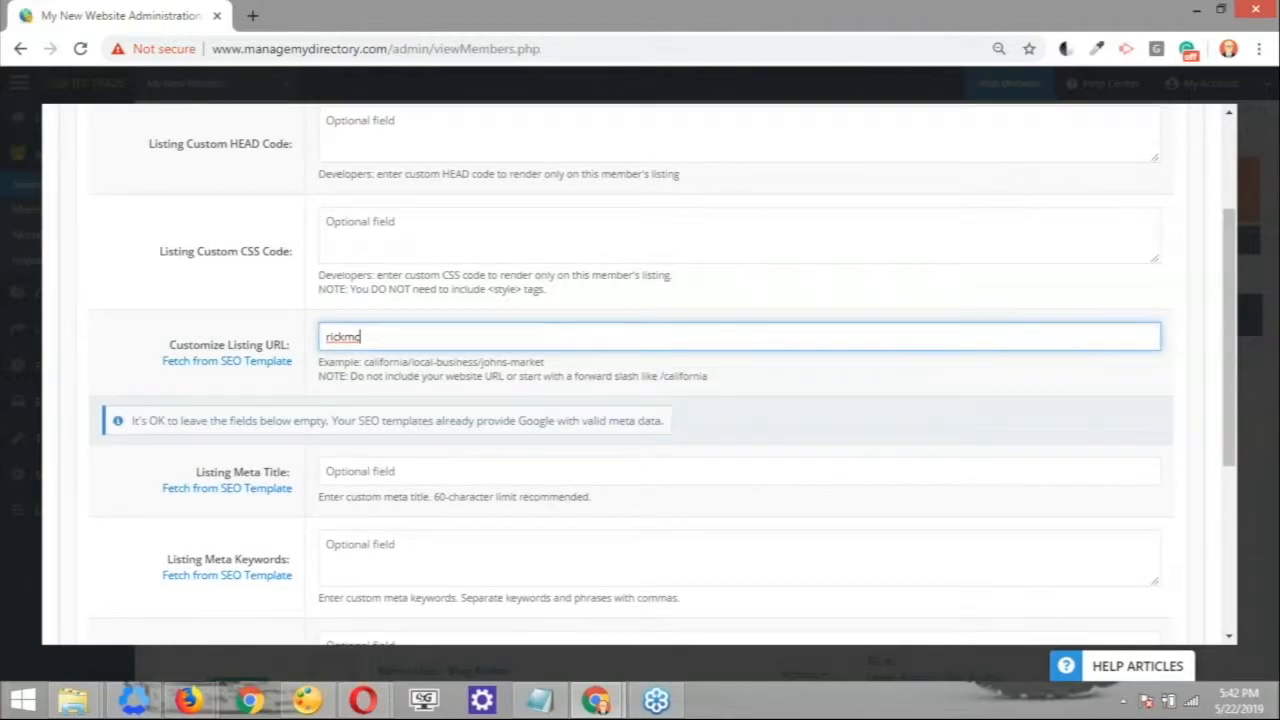
pyautogui.scroll(-3)
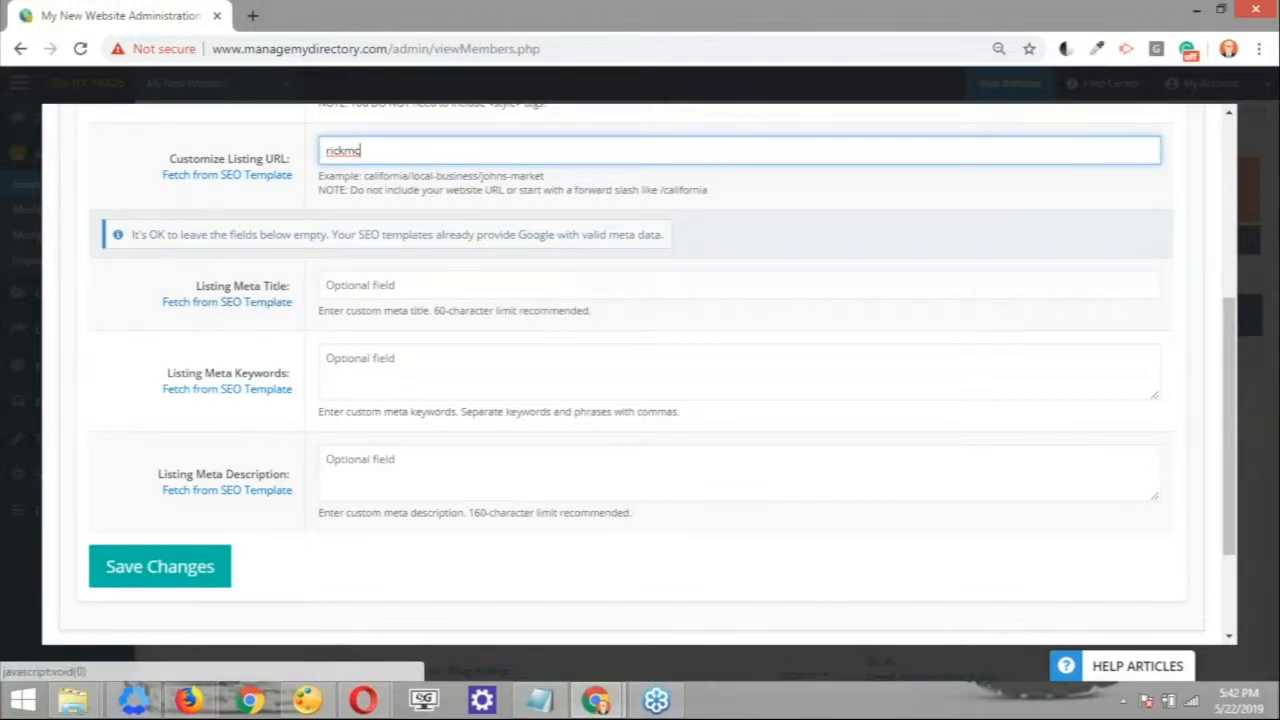
# Leave the Listing Meta Title empty and return toward the Search Members list.
pyautogui.click(738, 284)
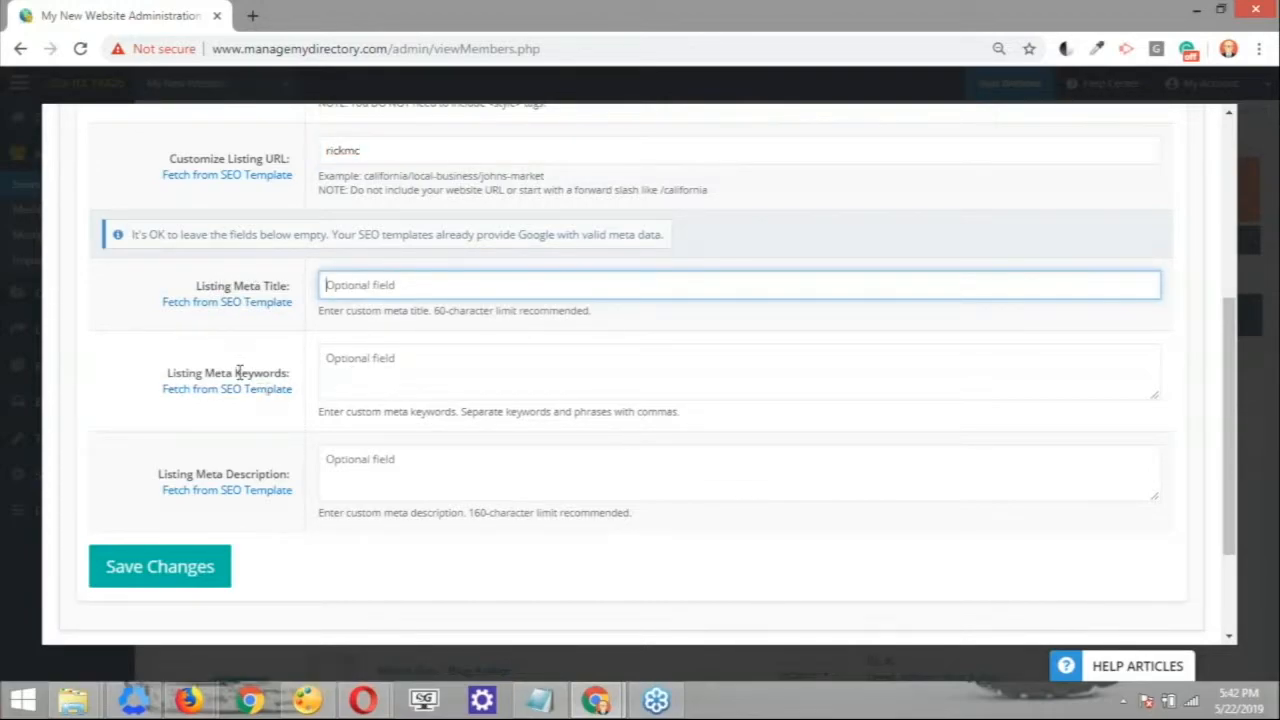
pyautogui.moveTo(370, 444)
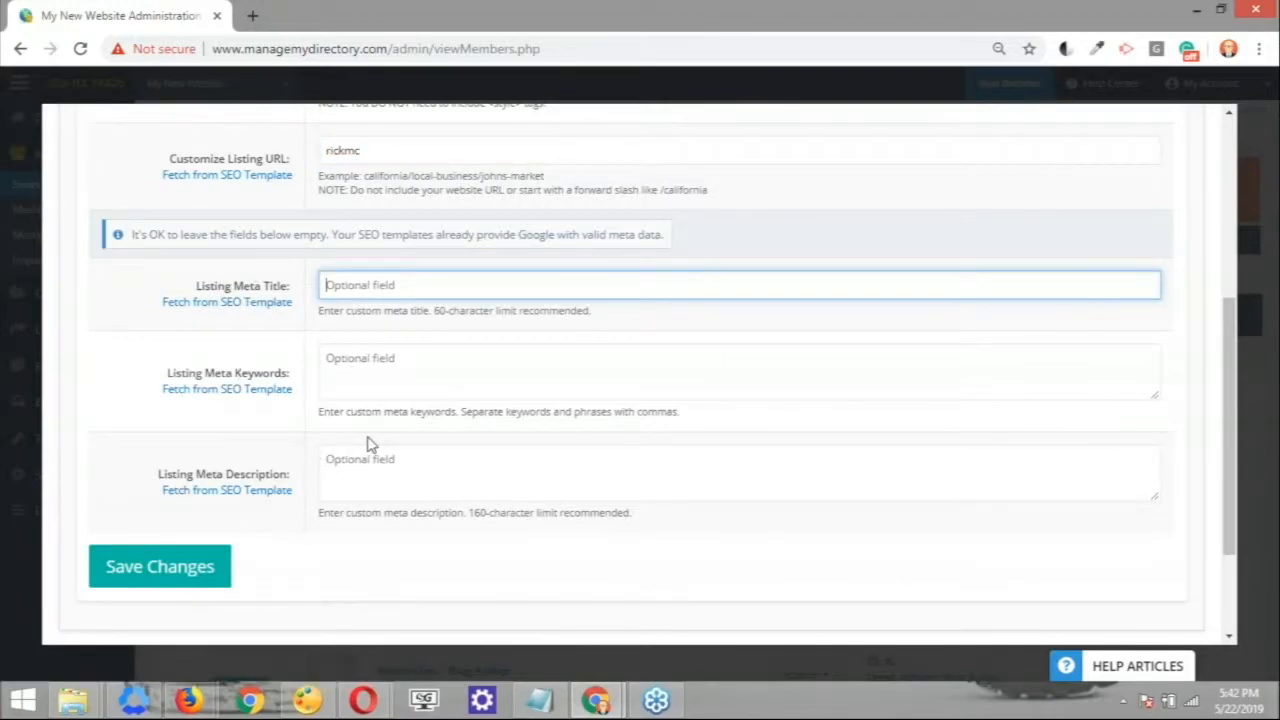
pyautogui.moveTo(264, 310)
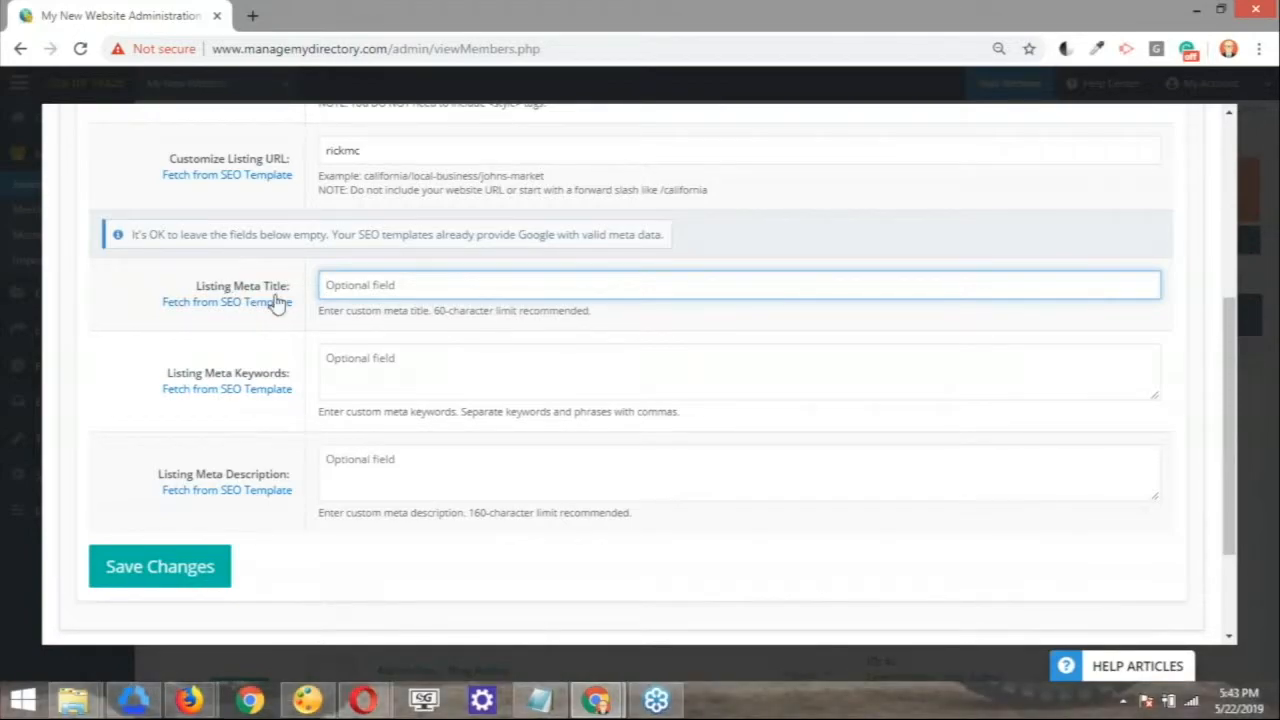
pyautogui.moveTo(120, 16)
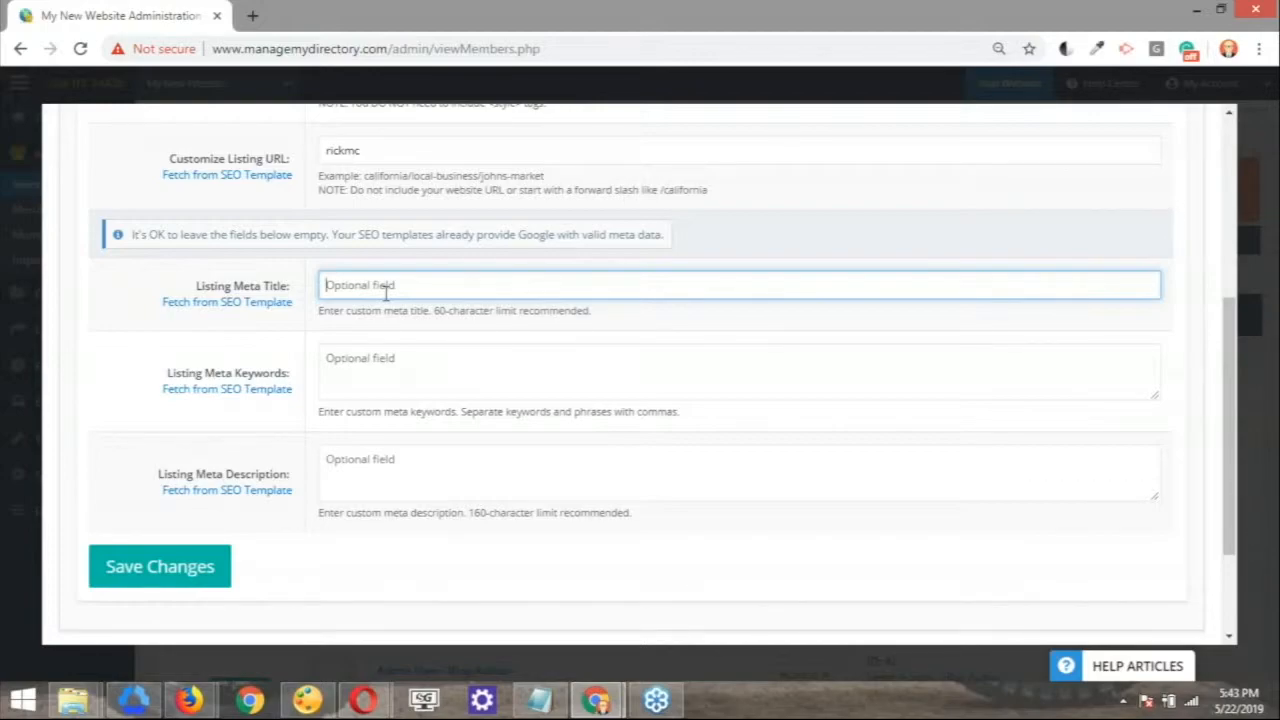
pyautogui.moveTo(524, 368)
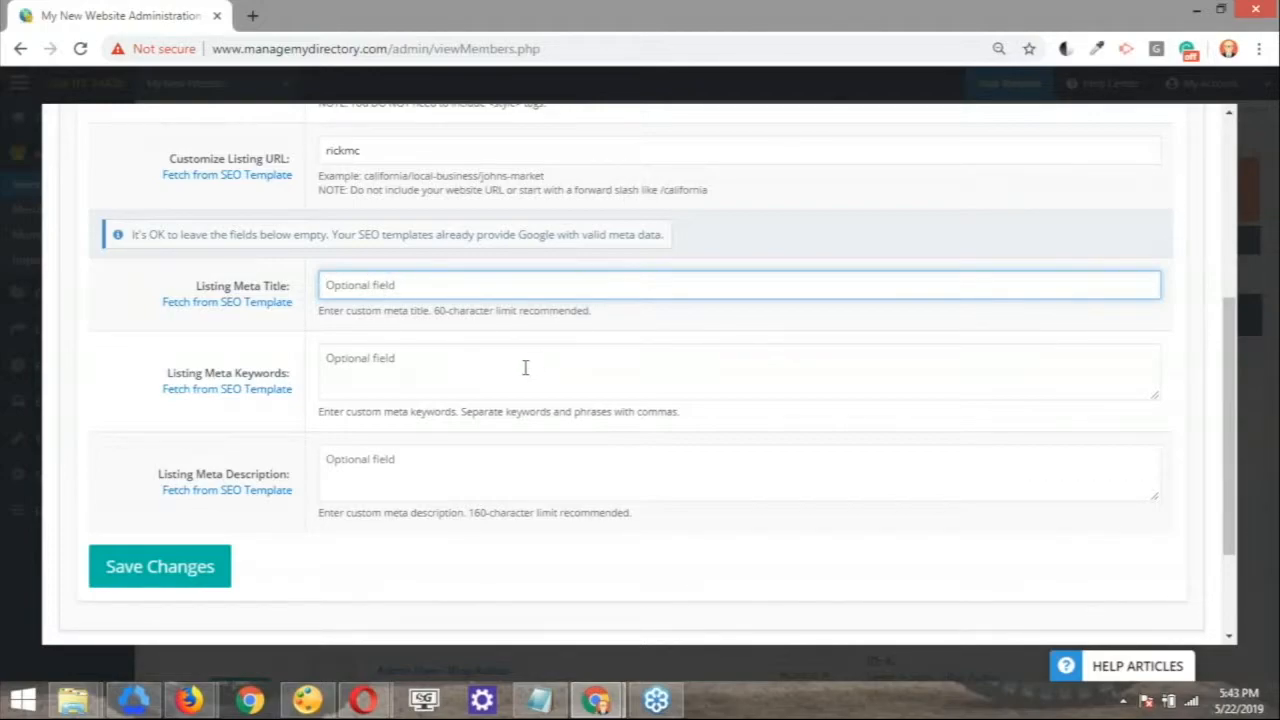
pyautogui.click(738, 370)
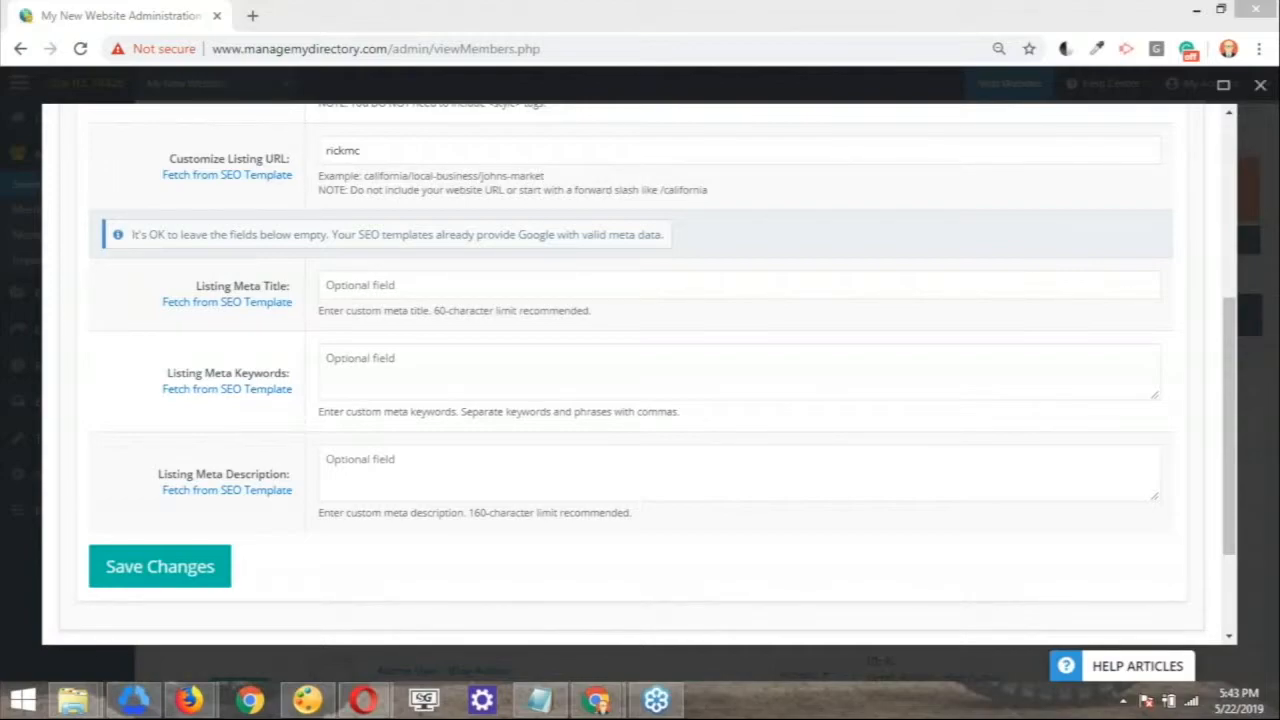
pyautogui.moveTo(1110, 690)
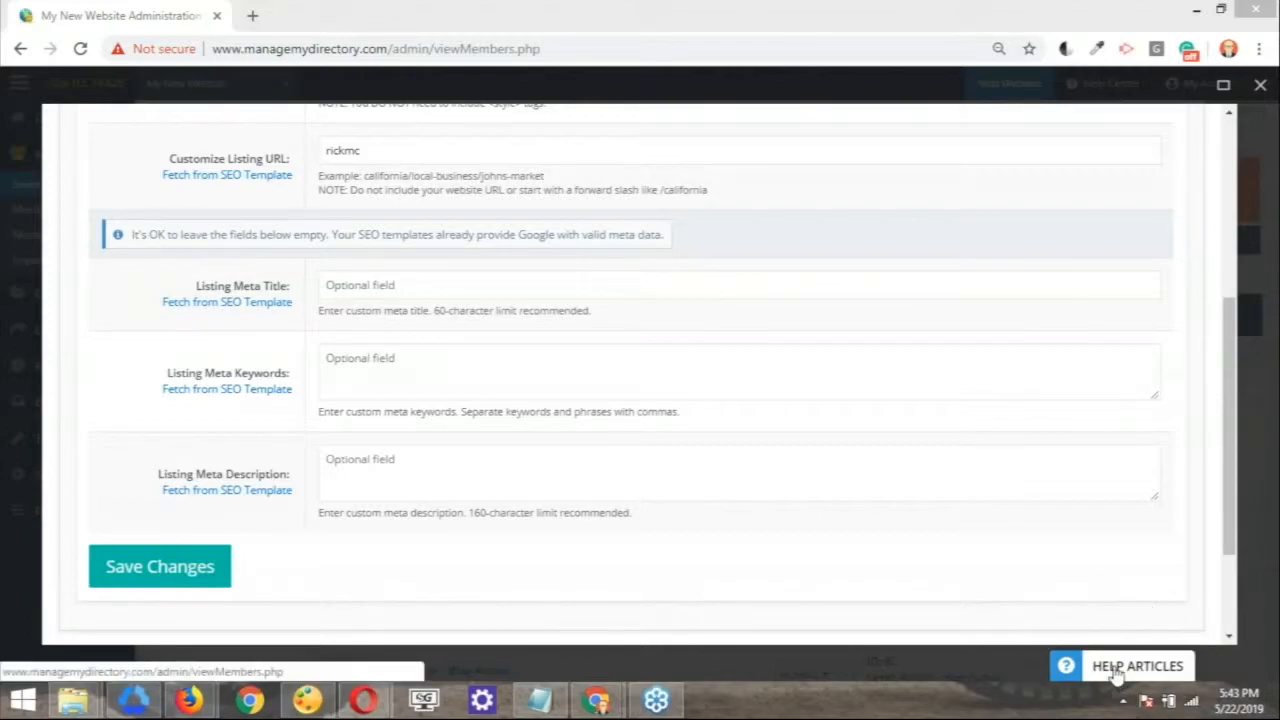
pyautogui.moveTo(756, 650)
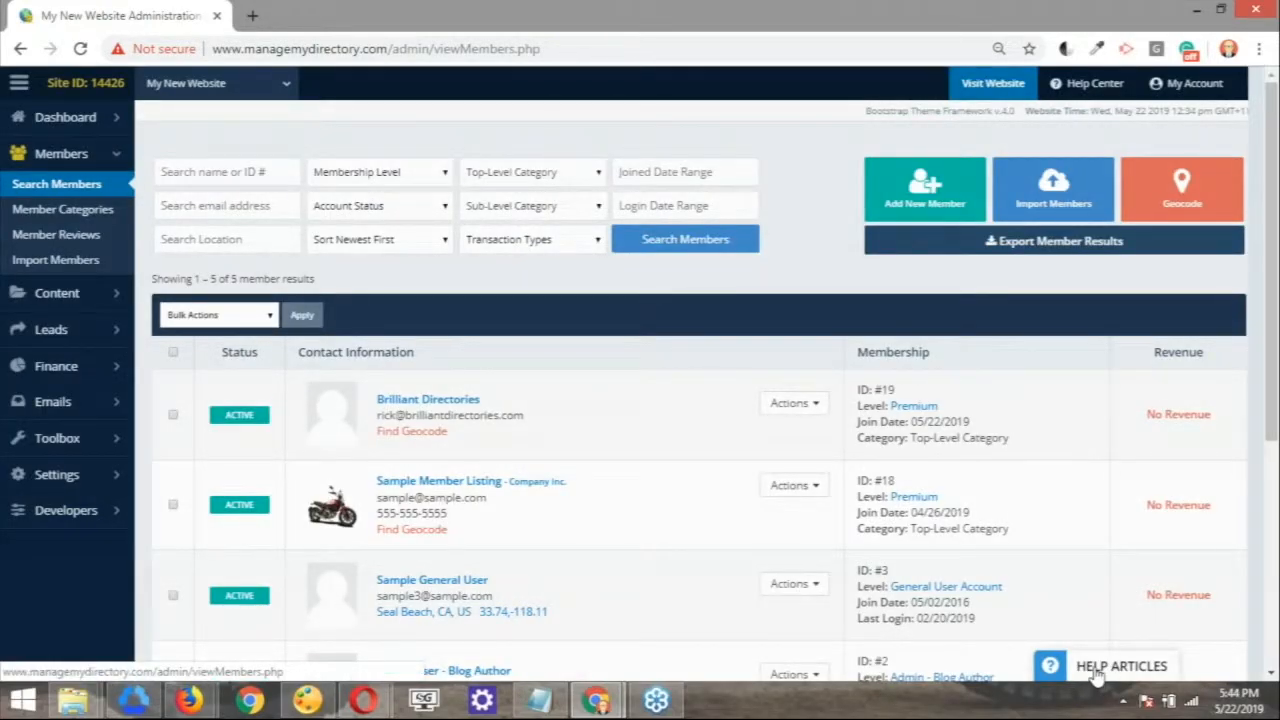
# Show the Help Articles panel with links about searching members.
pyautogui.click(1120, 664)
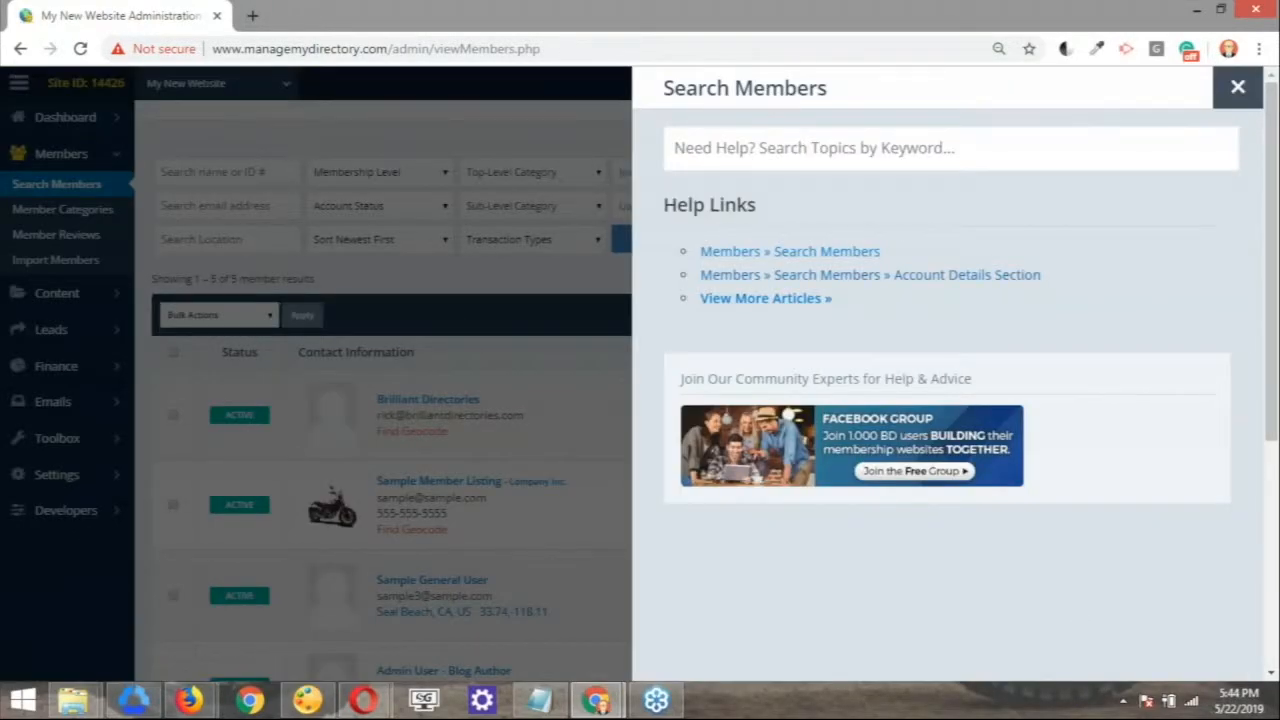
pyautogui.moveTo(756, 324)
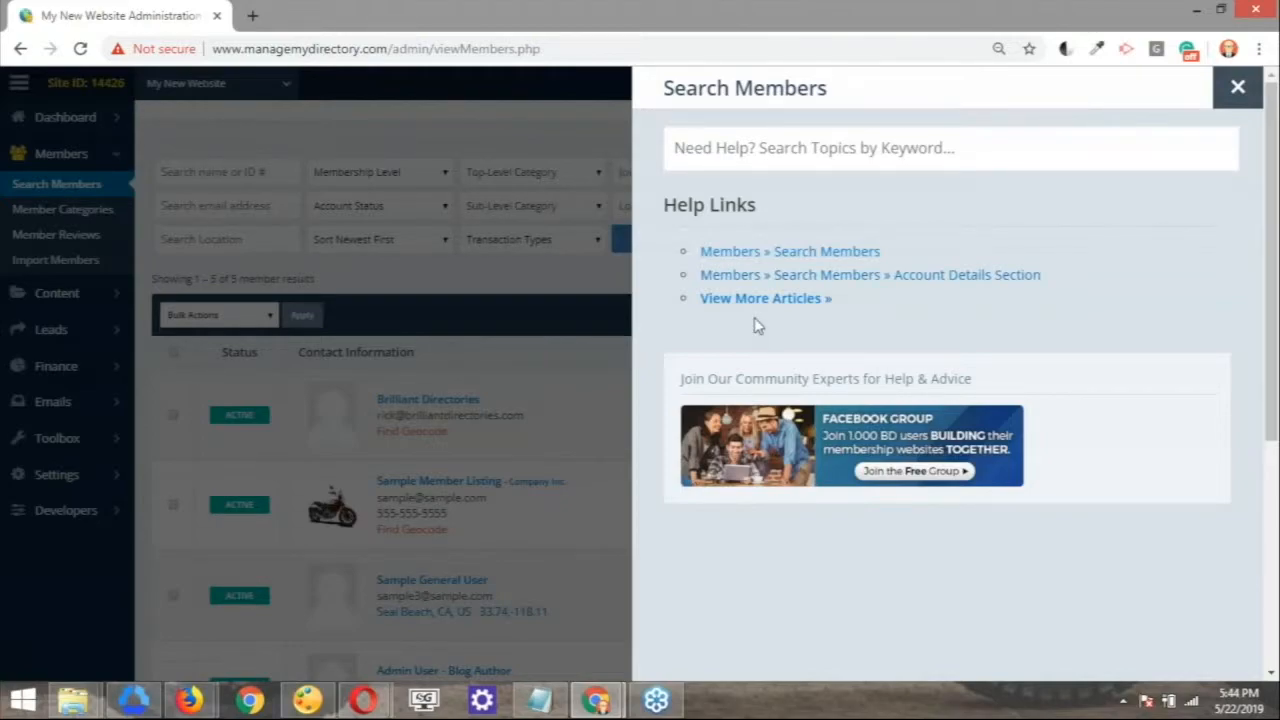
pyautogui.moveTo(764, 298)
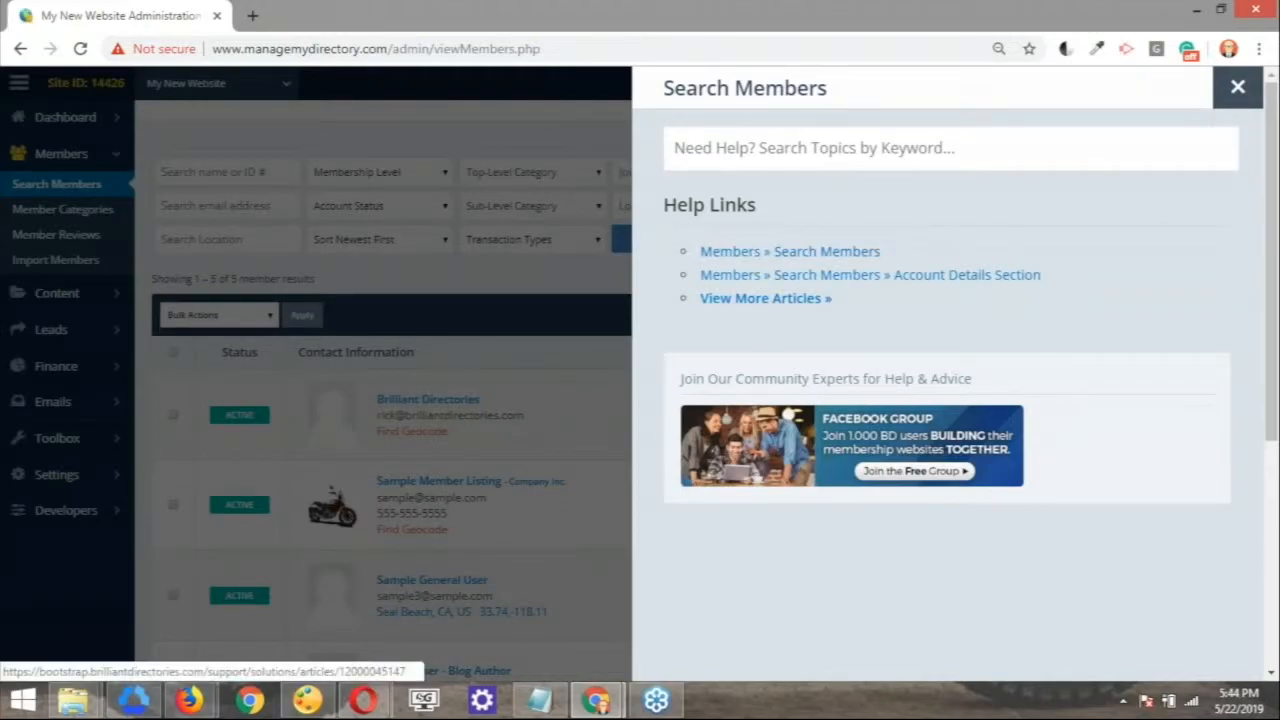